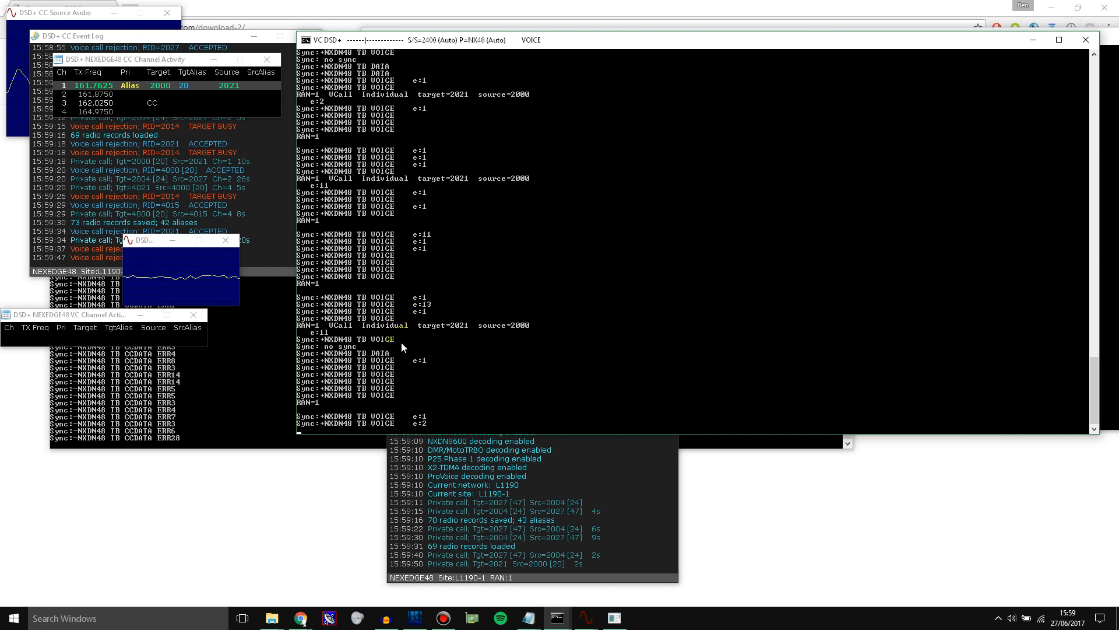
# Step: Switch to Chrome on the dsdplus.com Download page with the DSDPlus v1.101, DLL and FMPA links
pyautogui.click(299, 617)
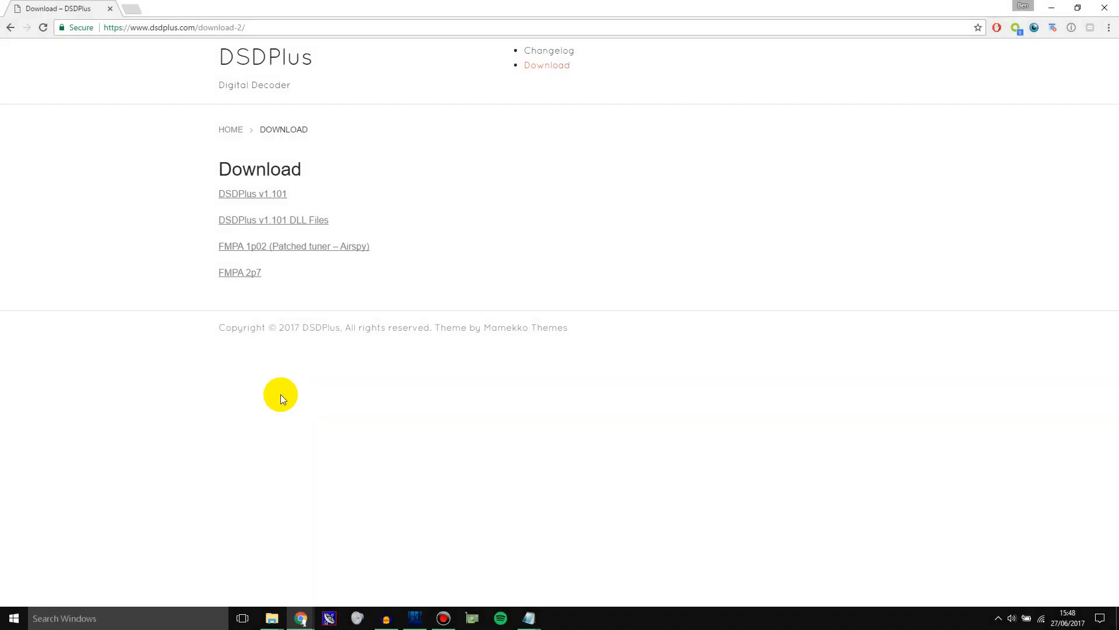
pyautogui.moveTo(187, 212)
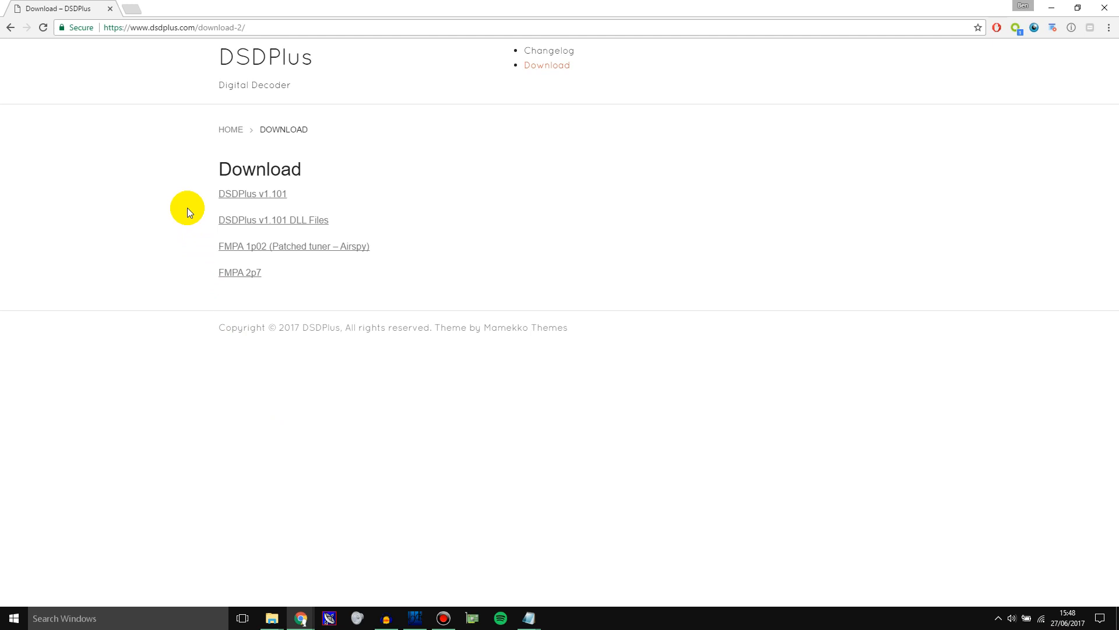
pyautogui.moveTo(230, 220)
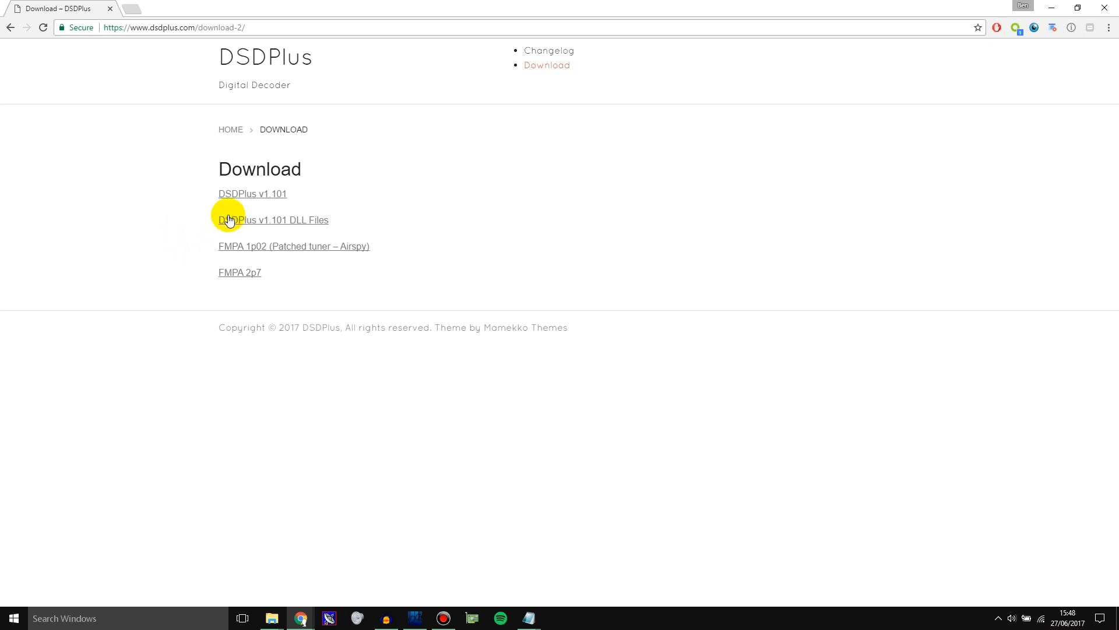
pyautogui.moveTo(248, 206)
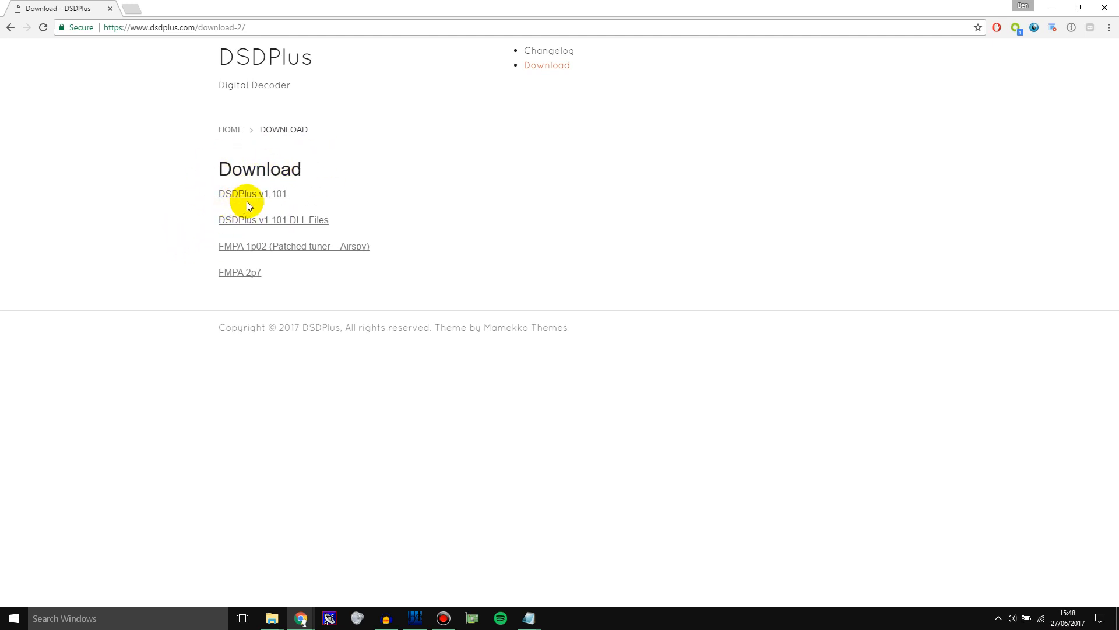
pyautogui.moveTo(270, 198)
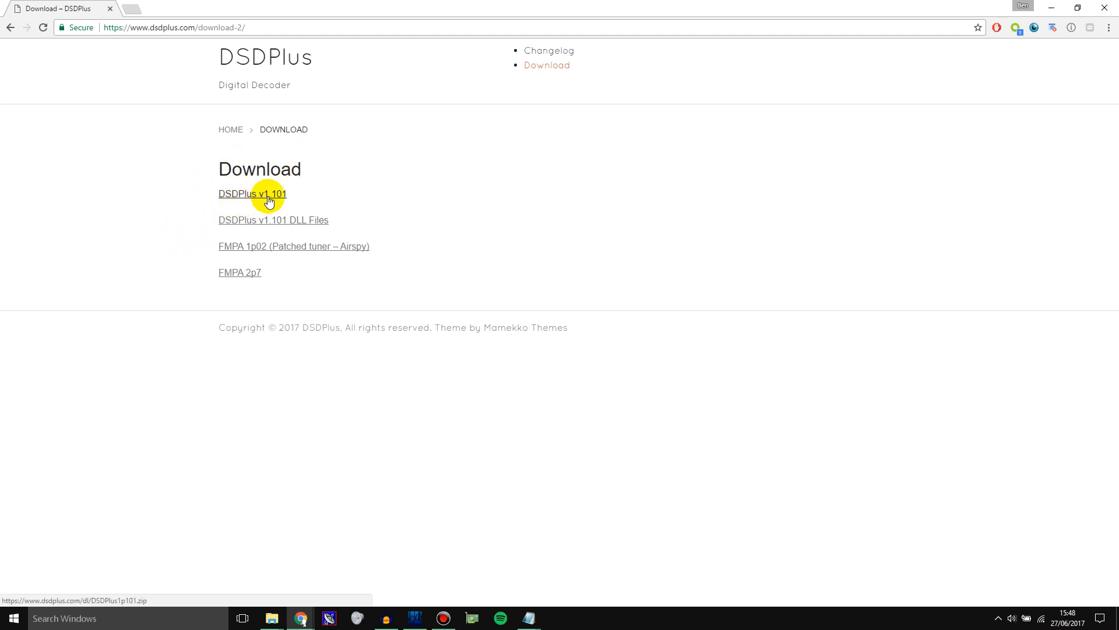
pyautogui.moveTo(227, 212)
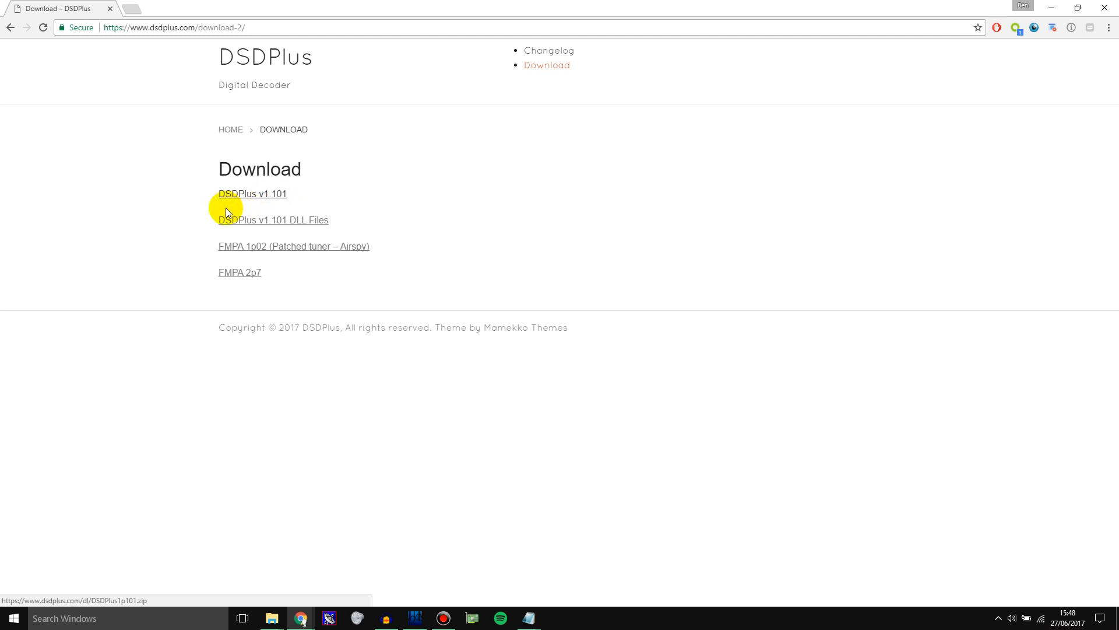
pyautogui.moveTo(320, 226)
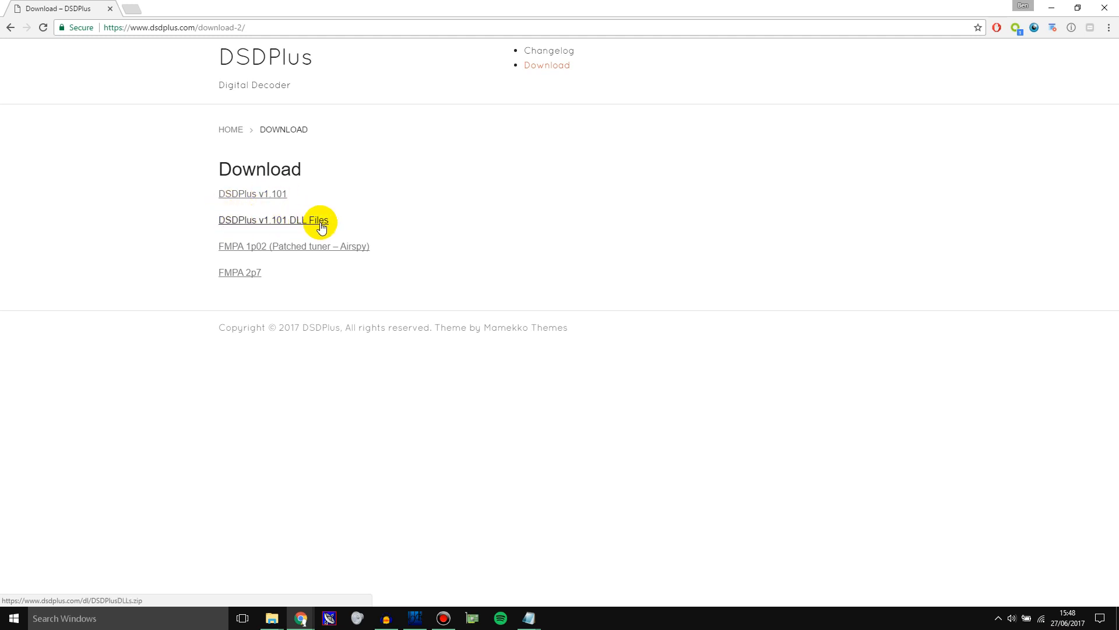
pyautogui.moveTo(281, 225)
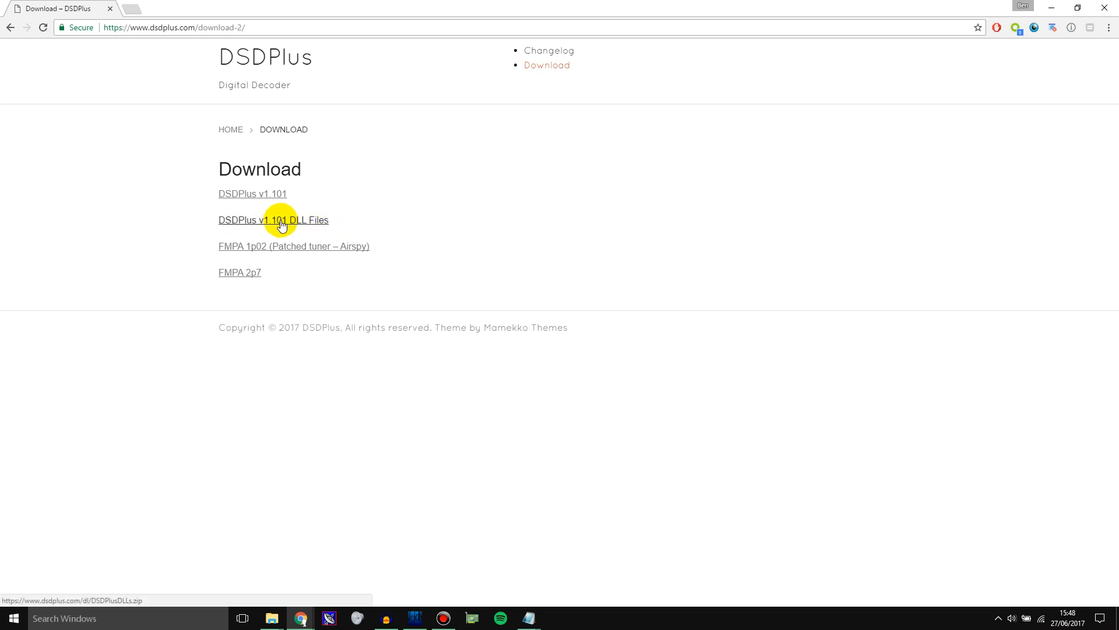
pyautogui.moveTo(295, 223)
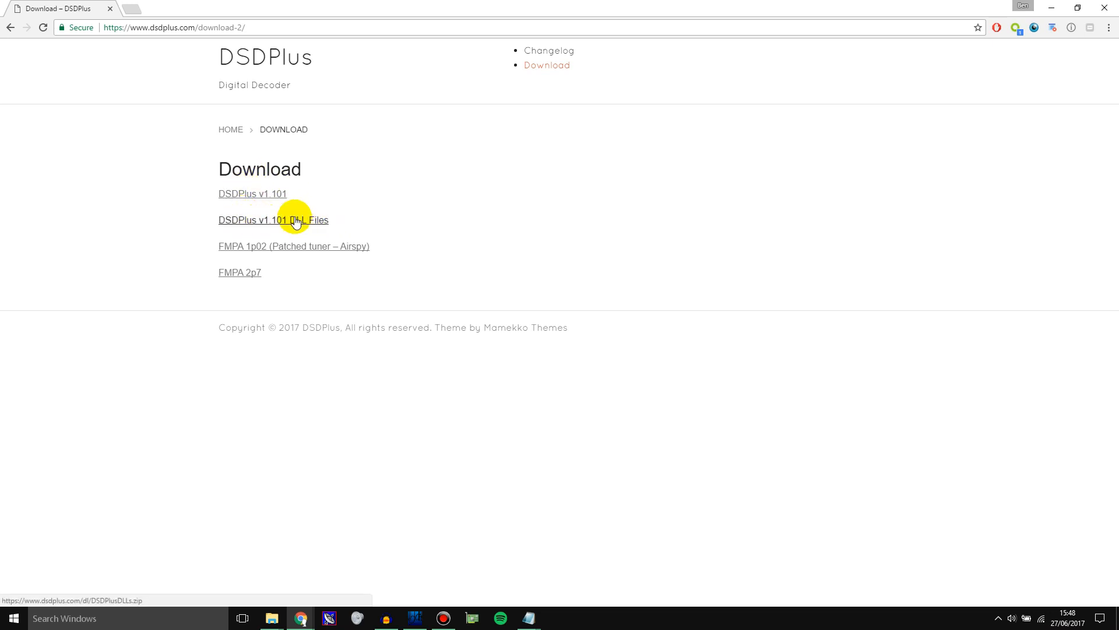
pyautogui.moveTo(252, 194)
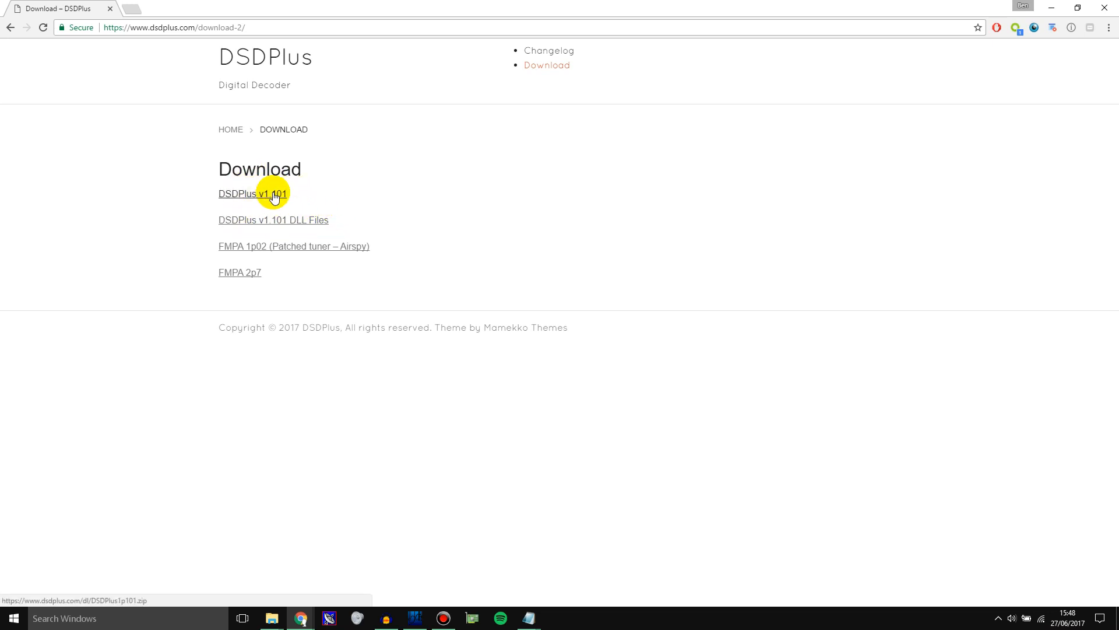
pyautogui.moveTo(236, 197)
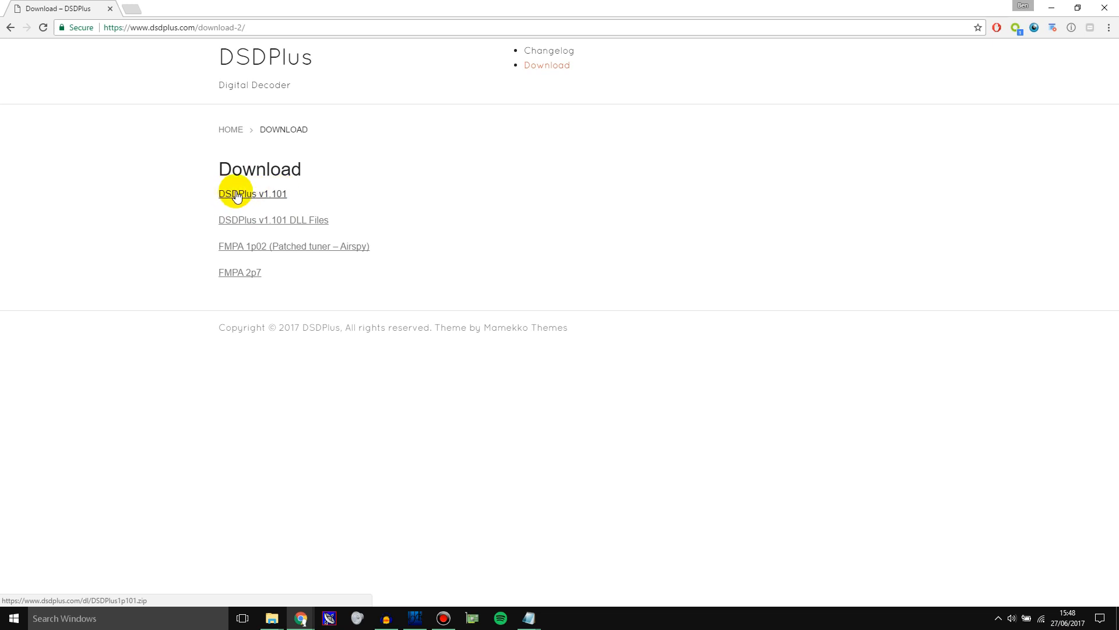
pyautogui.moveTo(271, 617)
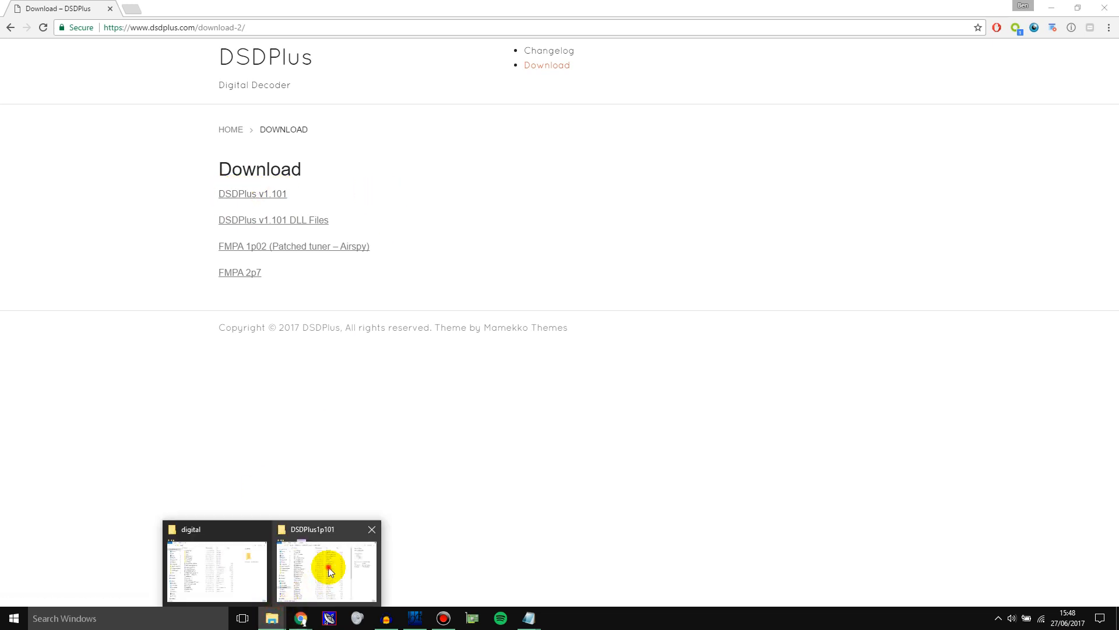
# Step: Bring up the DSDPlus1p101 Downloads folder and scroll through its 45 extracted files
pyautogui.click(325, 567)
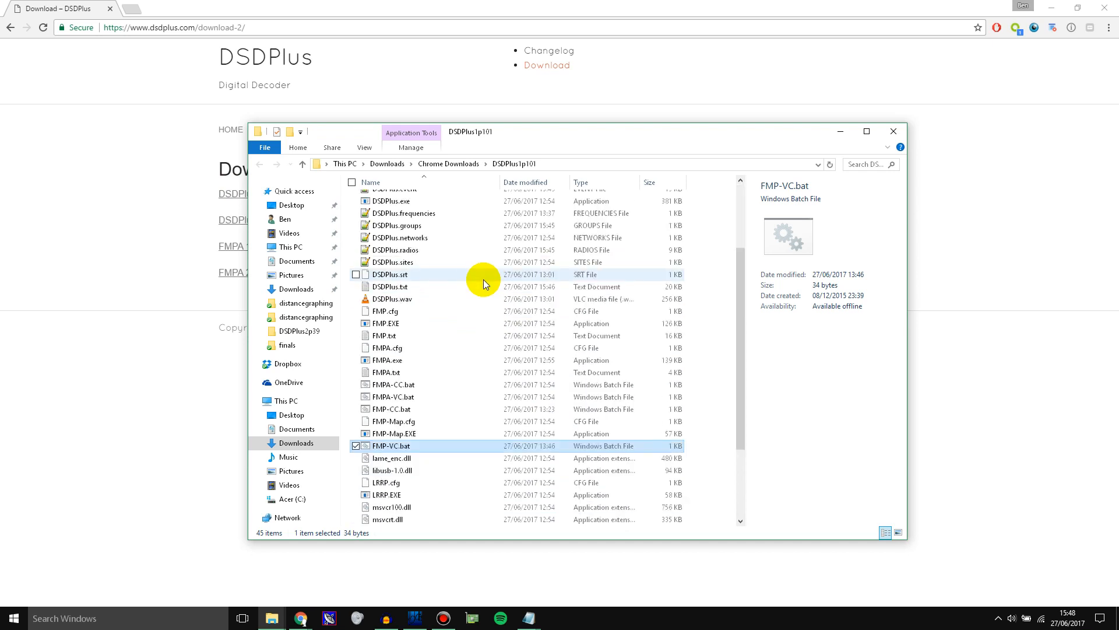
pyautogui.scroll(3)
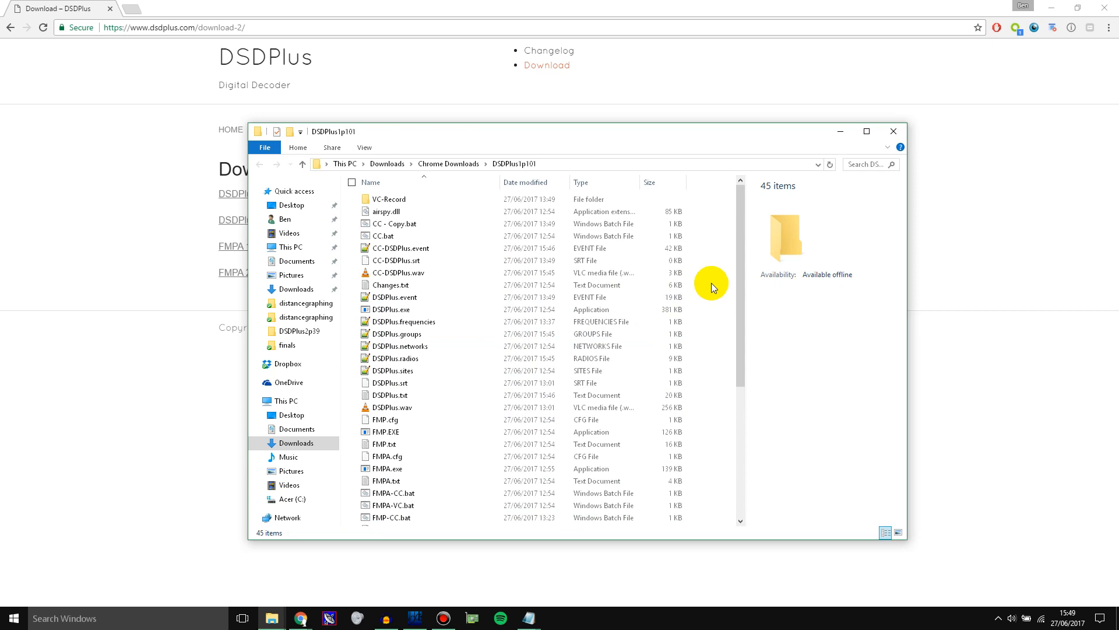
pyautogui.moveTo(413, 617)
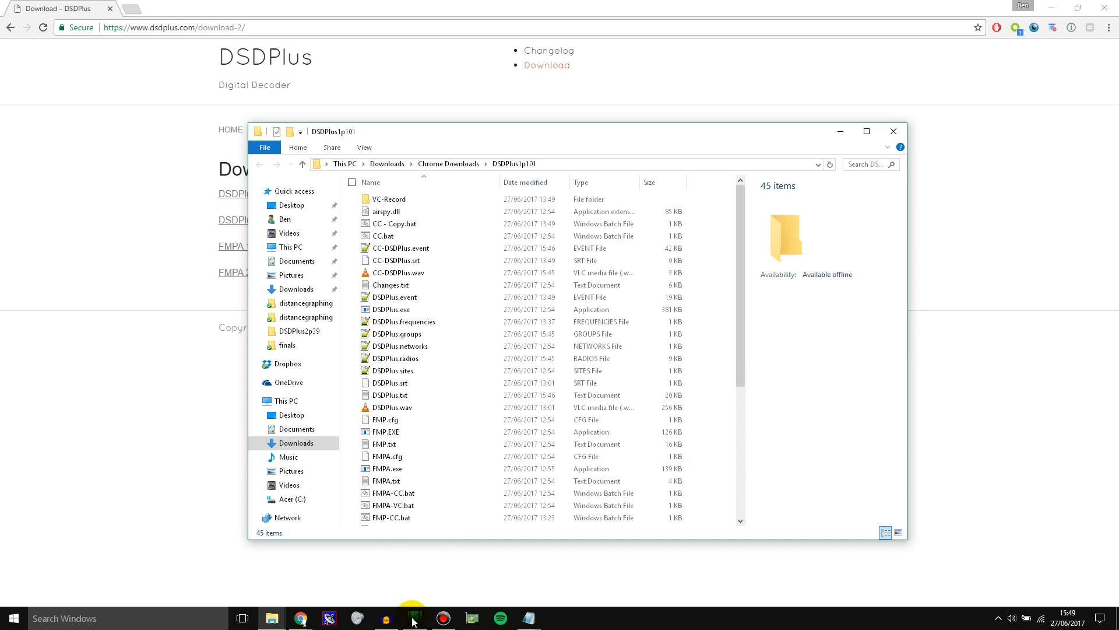
# Step: Bring up SDR# and select the NXDN 1 entry, tuning 162.025 MHz NFM
pyautogui.click(413, 618)
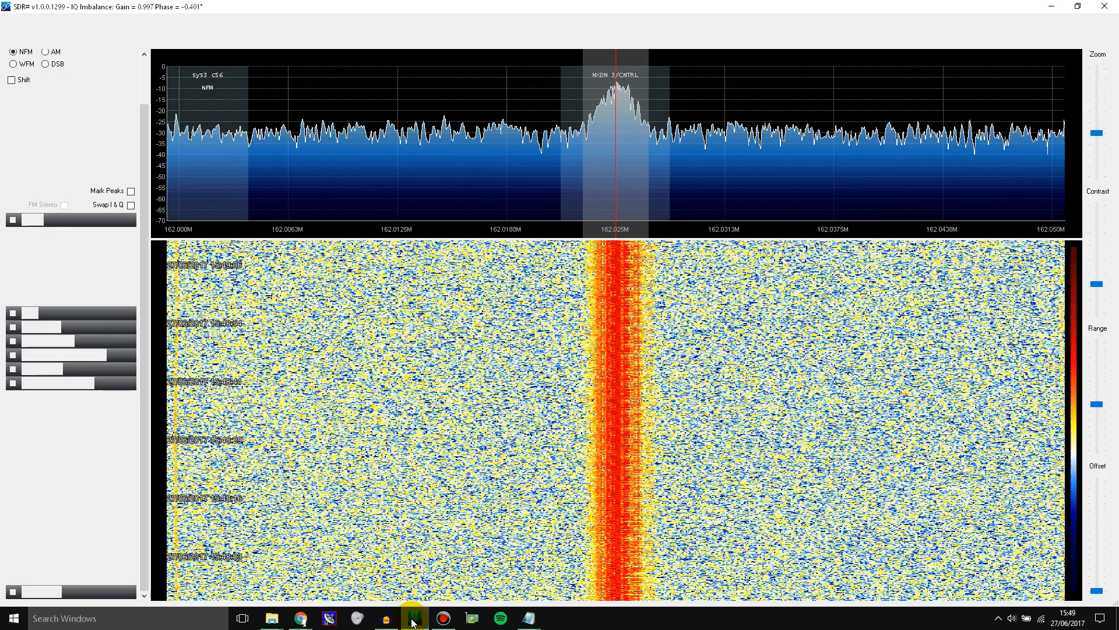
pyautogui.click(17, 34)
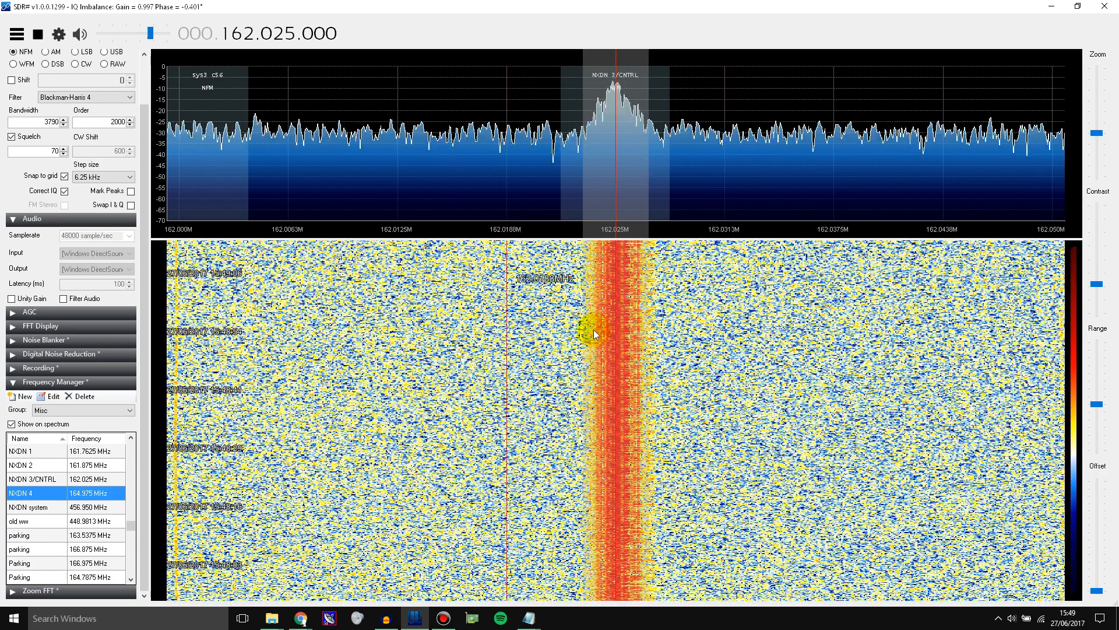
pyautogui.moveTo(612, 200)
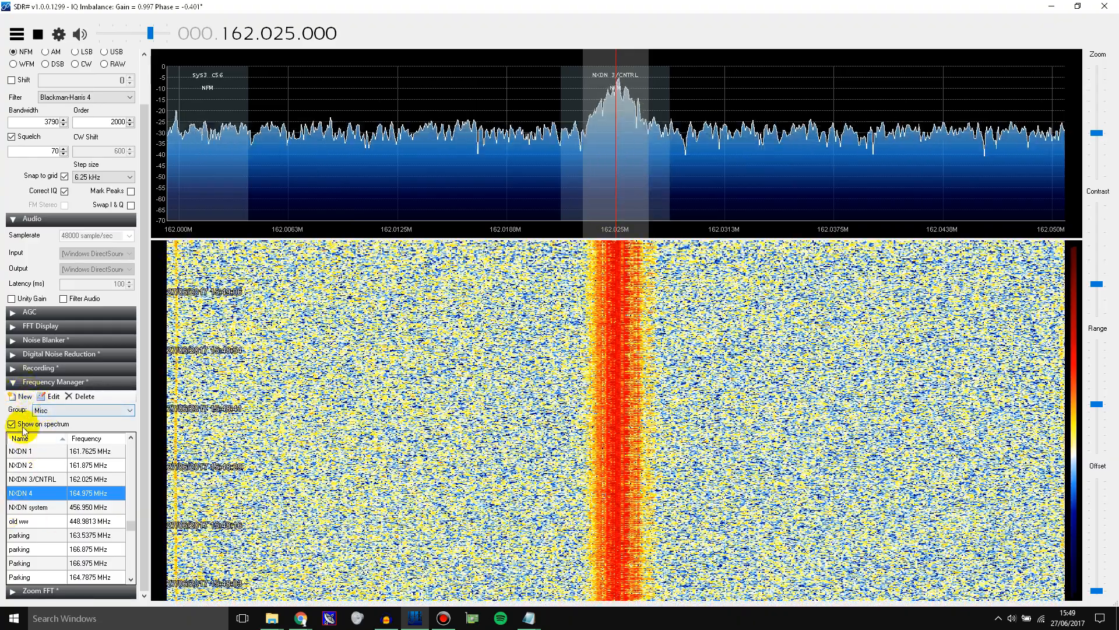
pyautogui.click(25, 451)
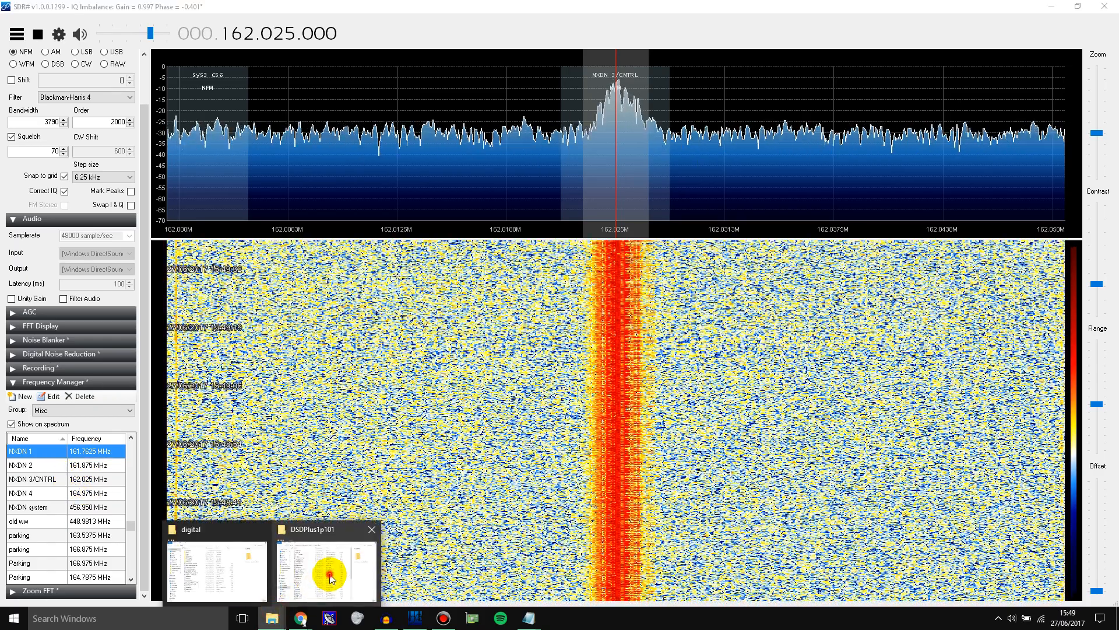
# Step: Open DSDPlus.frequencies from the DSDPlus1p101 folder in Notepad++
pyautogui.click(325, 572)
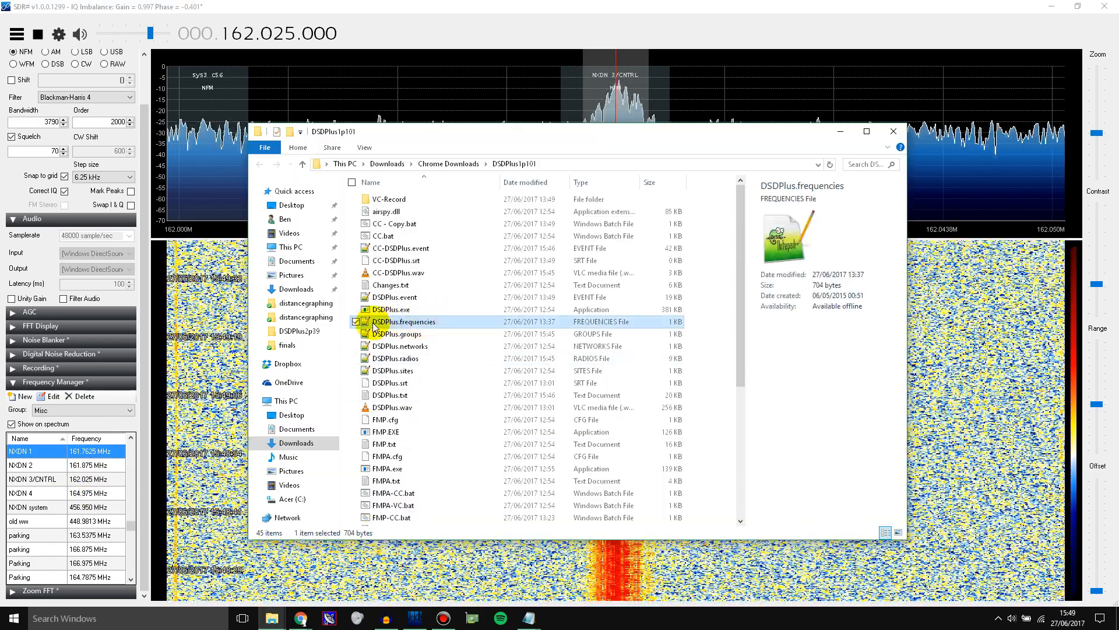
pyautogui.moveTo(426, 330)
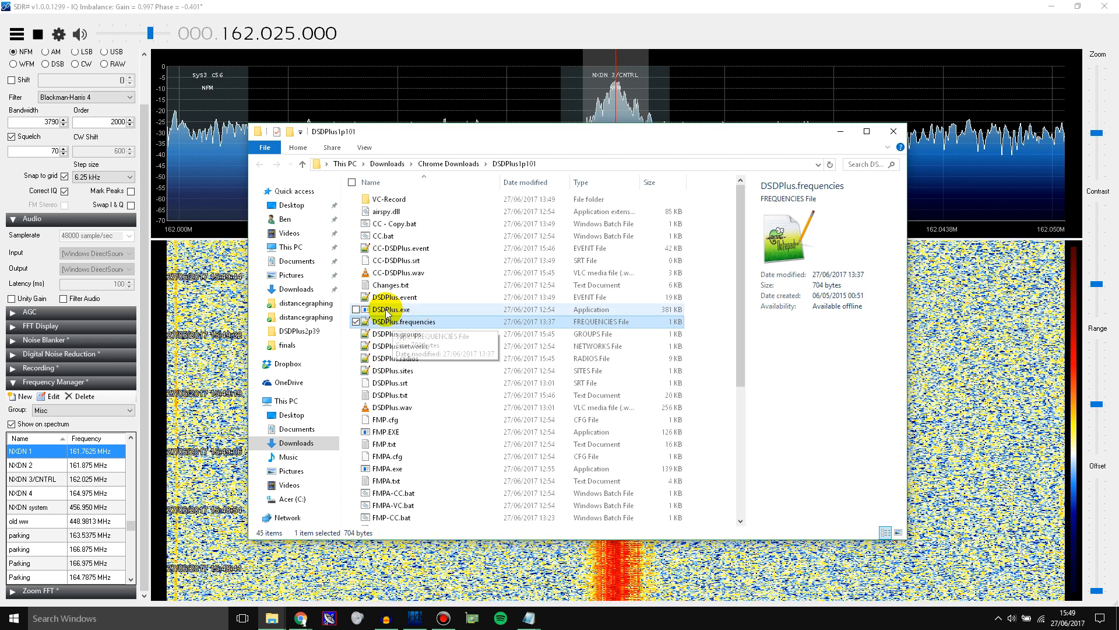
pyautogui.click(391, 309)
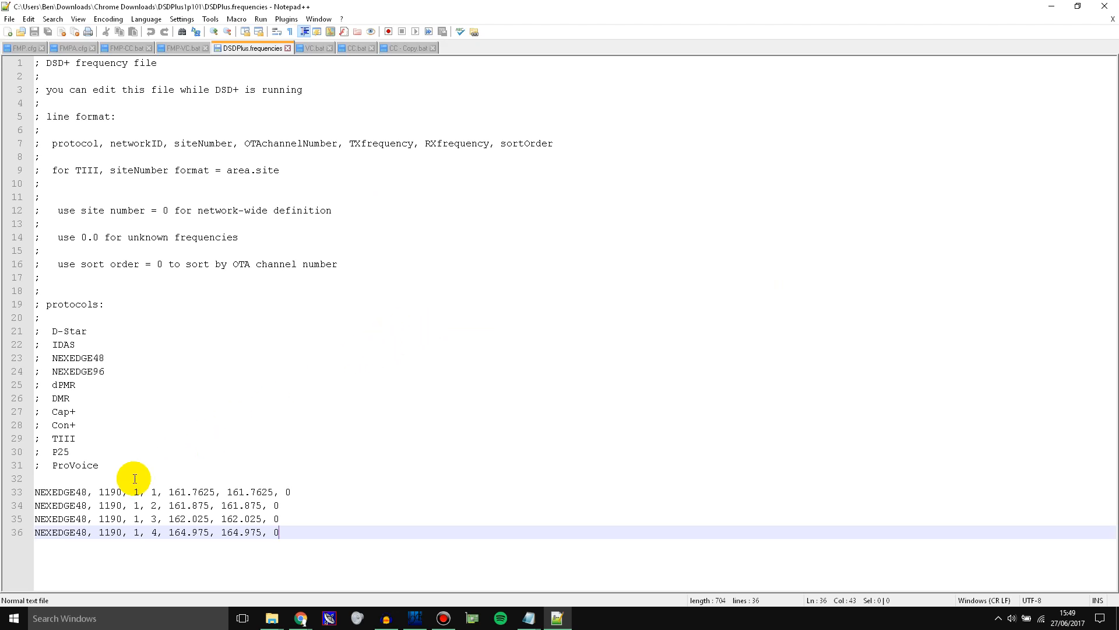
pyautogui.moveTo(42, 491)
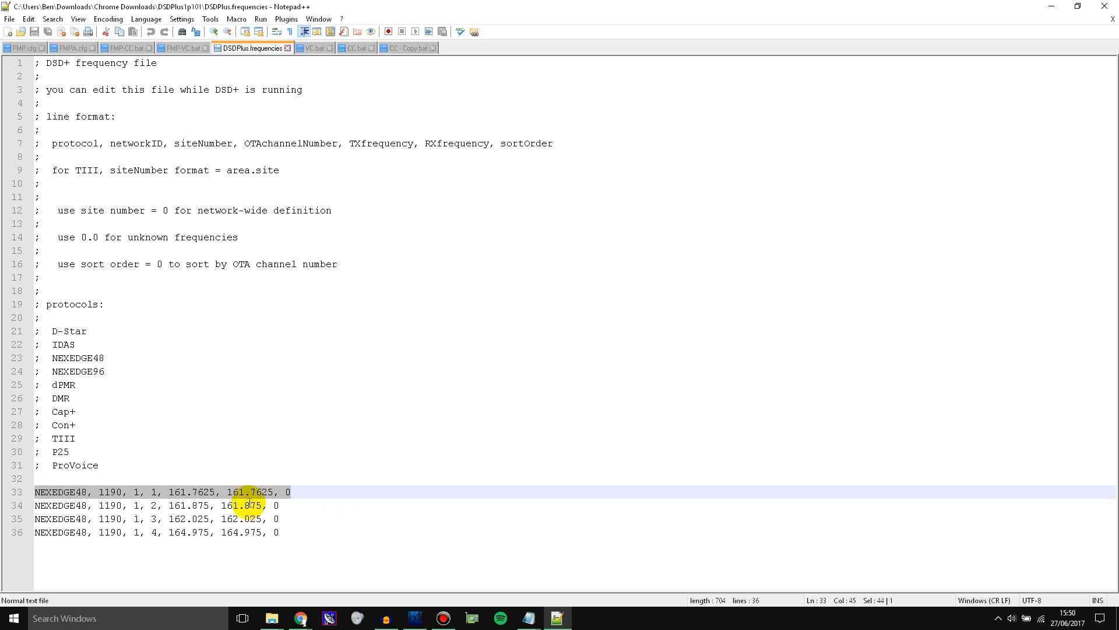
pyautogui.click(177, 519)
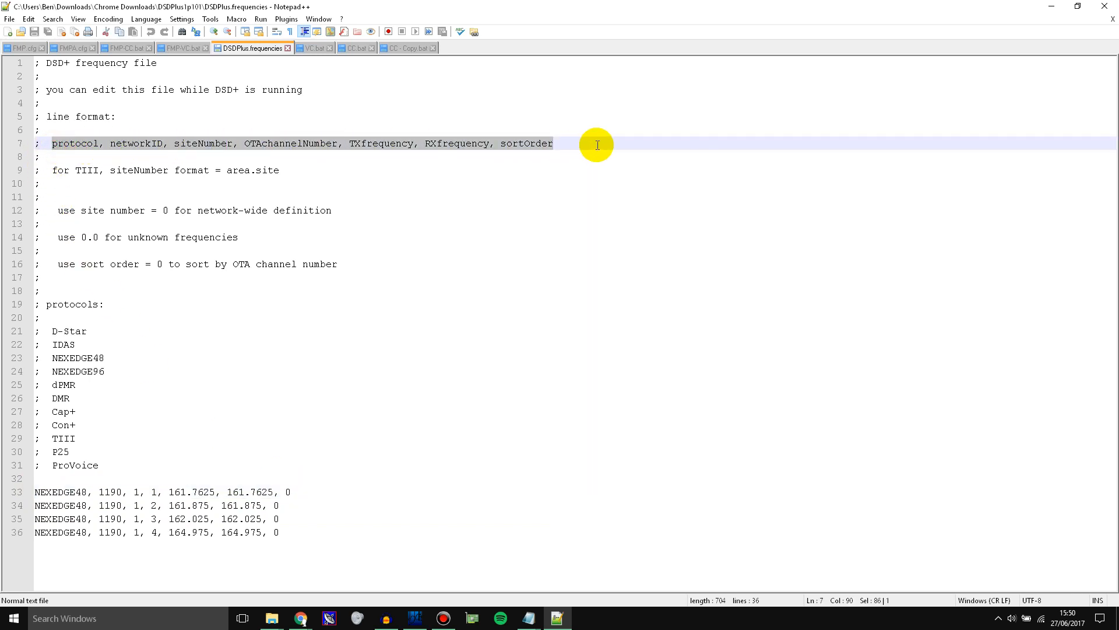
pyautogui.doubleClick(74, 142)
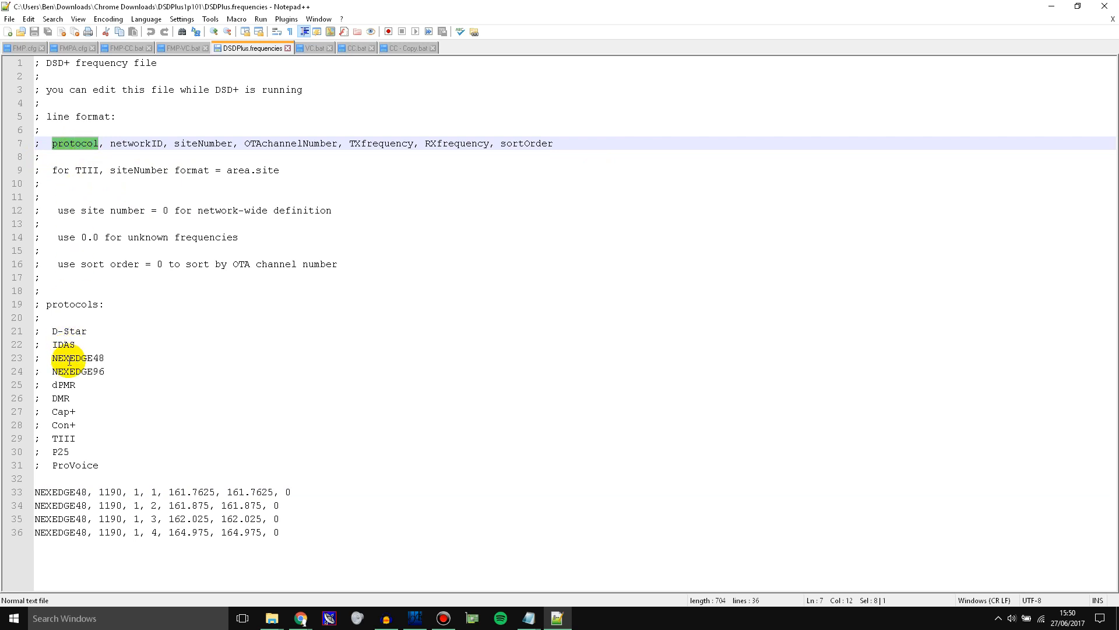
pyautogui.doubleClick(76, 371)
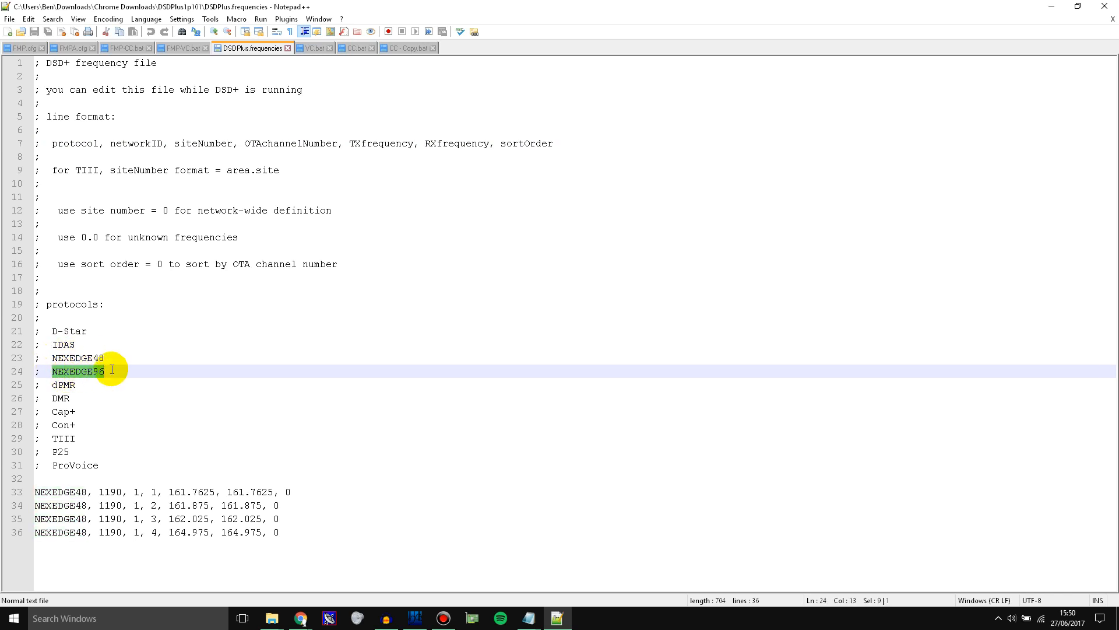
pyautogui.moveTo(110, 371)
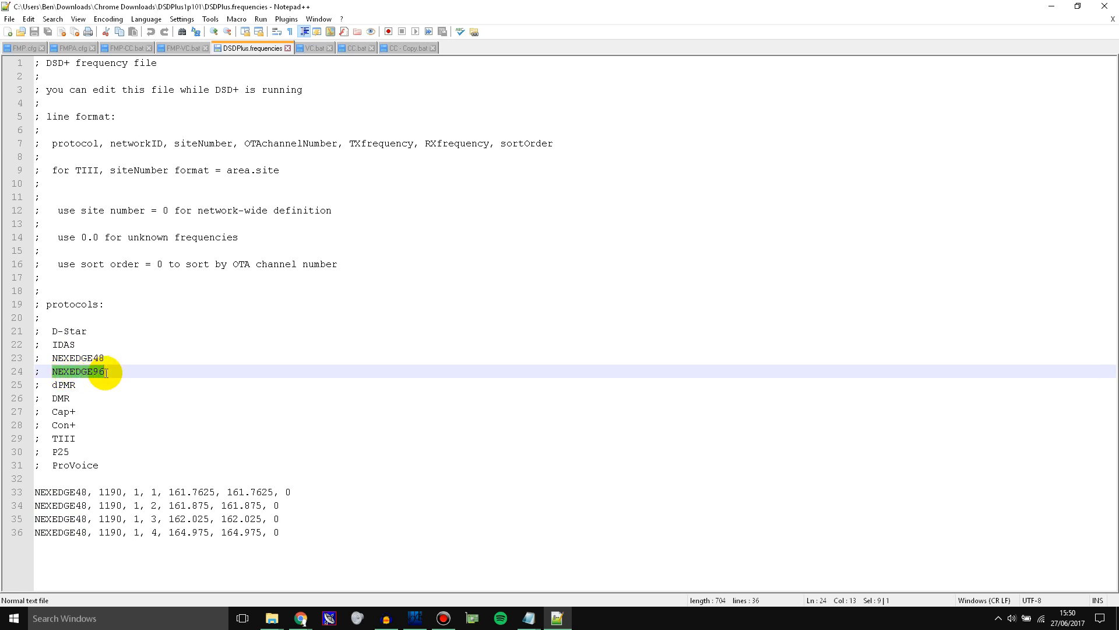
pyautogui.click(75, 357)
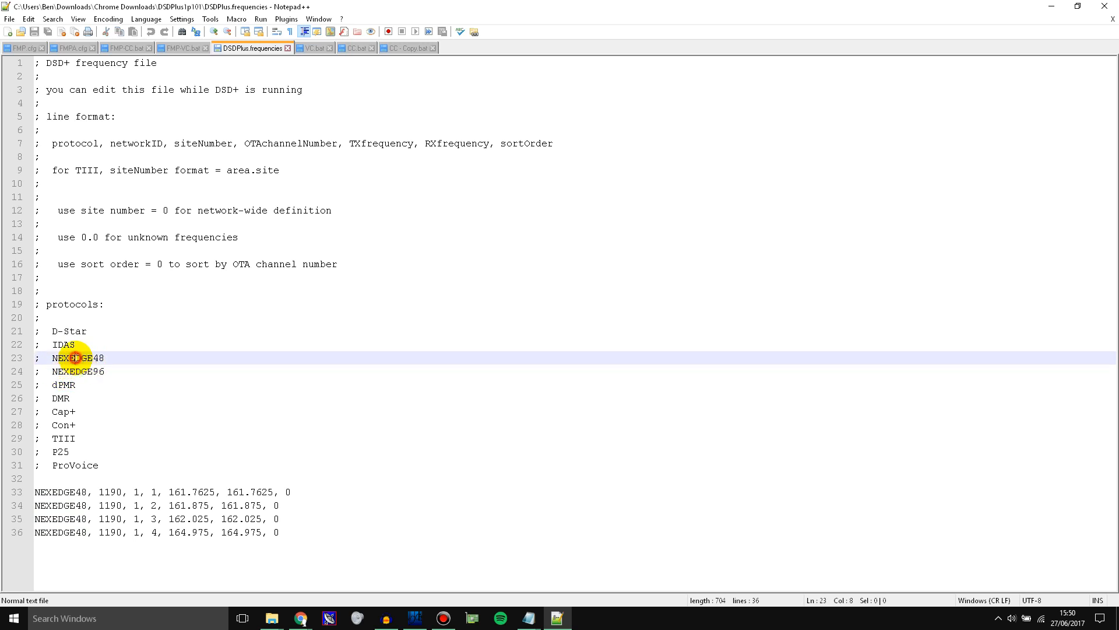
pyautogui.doubleClick(77, 357)
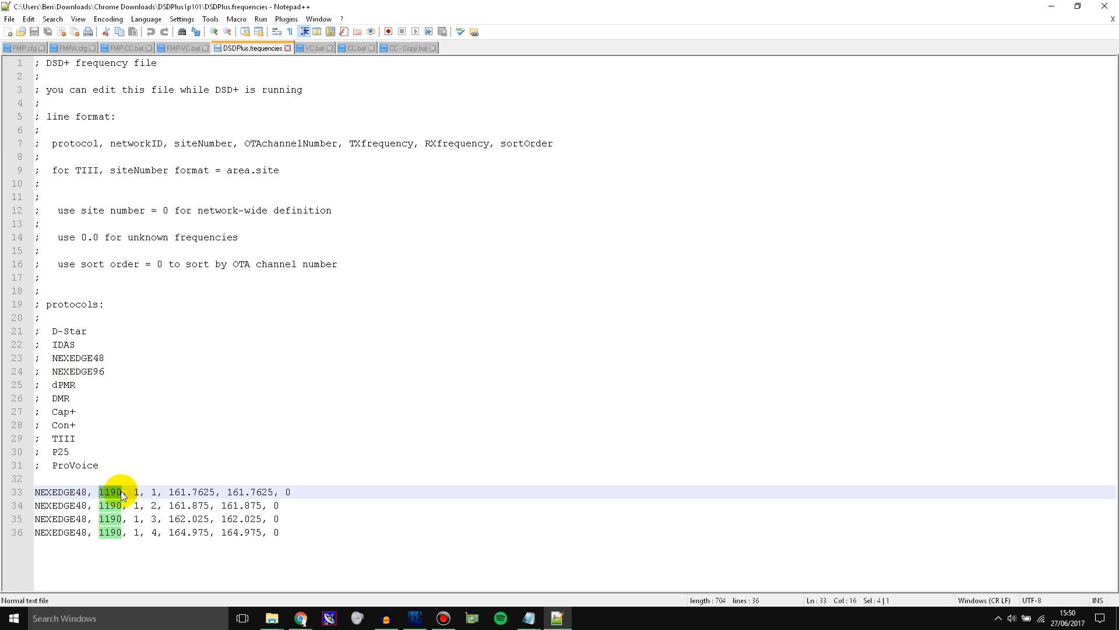
pyautogui.moveTo(114, 494)
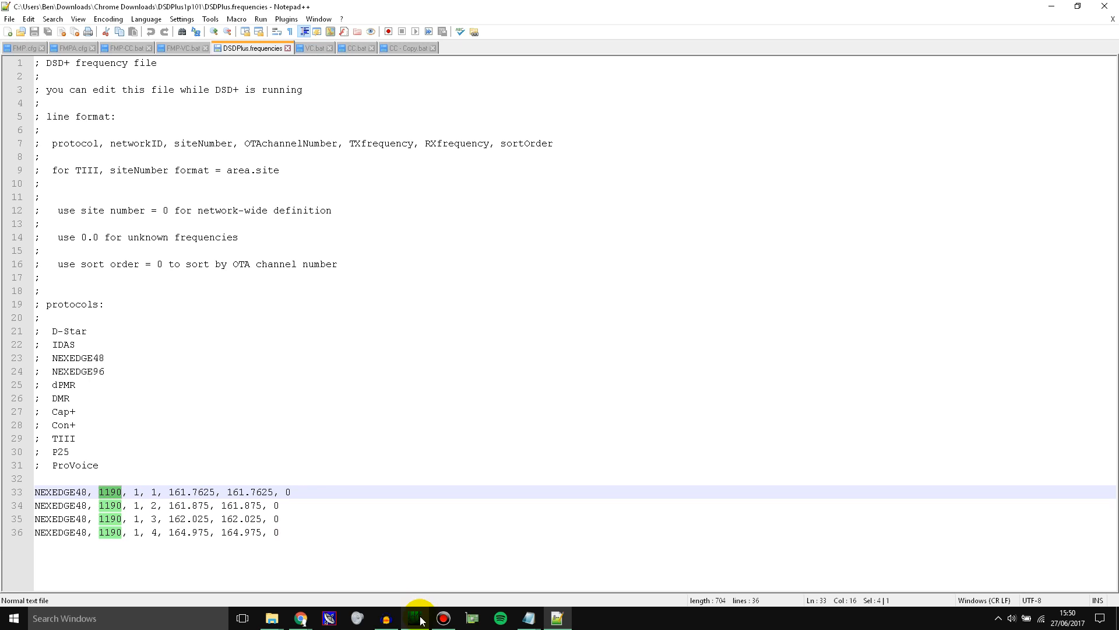
# Step: Launch DSDPlus.exe from the DSDPlus1p101 folder to decode the control channel
pyautogui.click(414, 618)
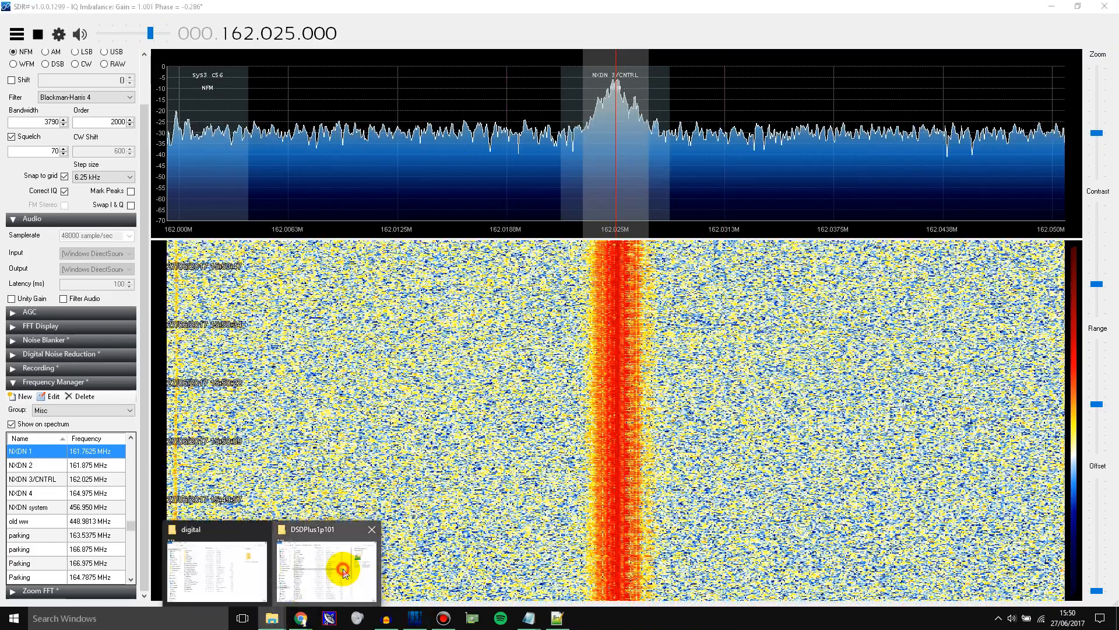
pyautogui.click(325, 567)
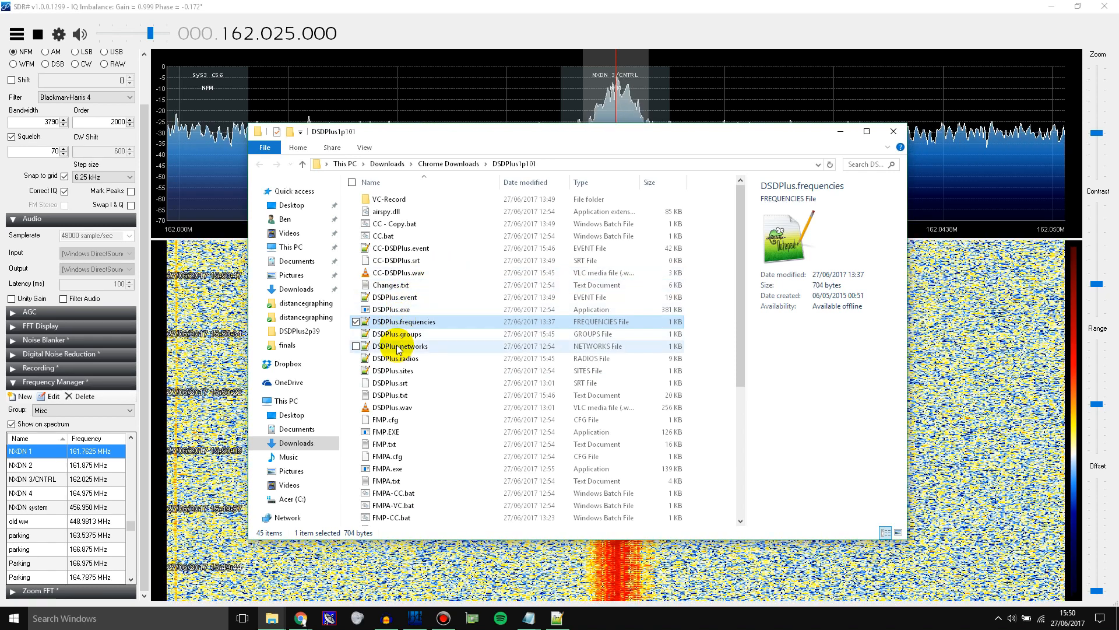
pyautogui.doubleClick(386, 308)
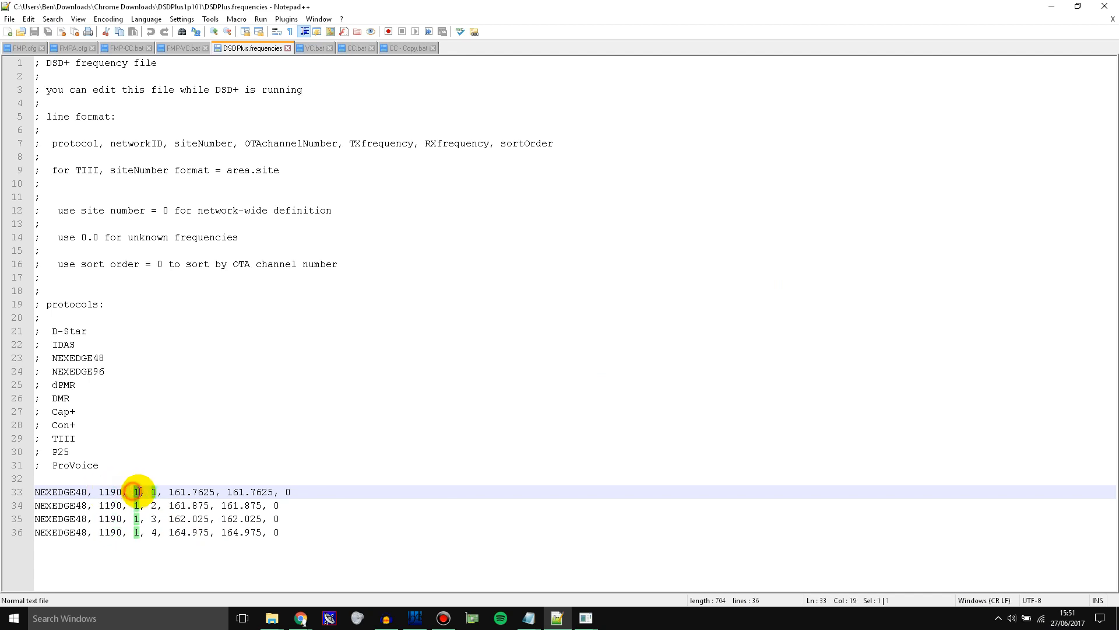
pyautogui.moveTo(166, 144)
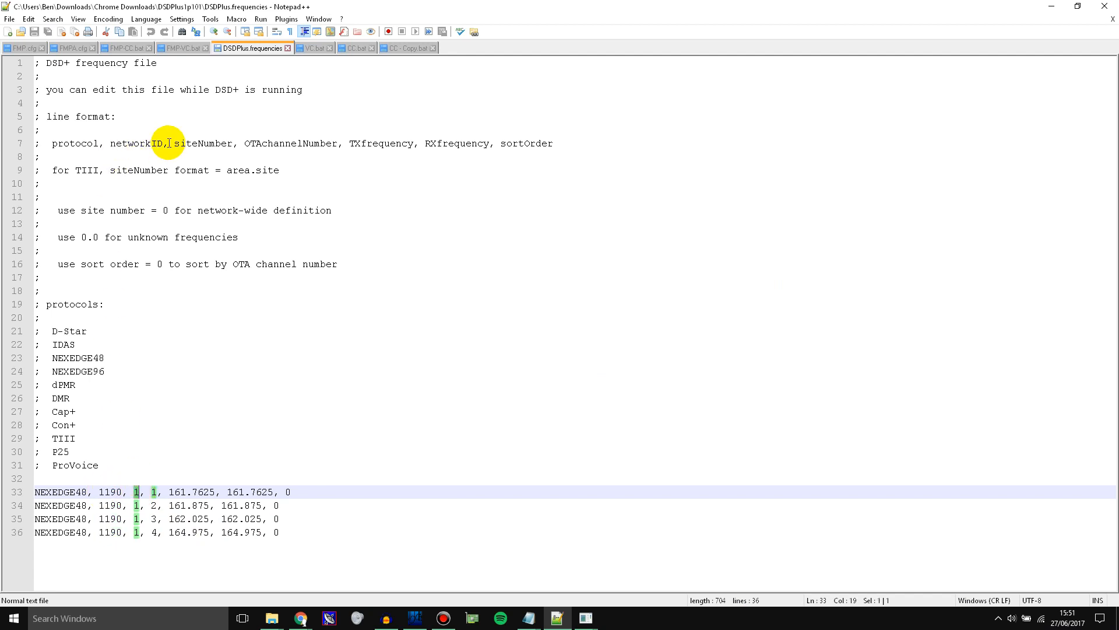
pyautogui.moveTo(271, 515)
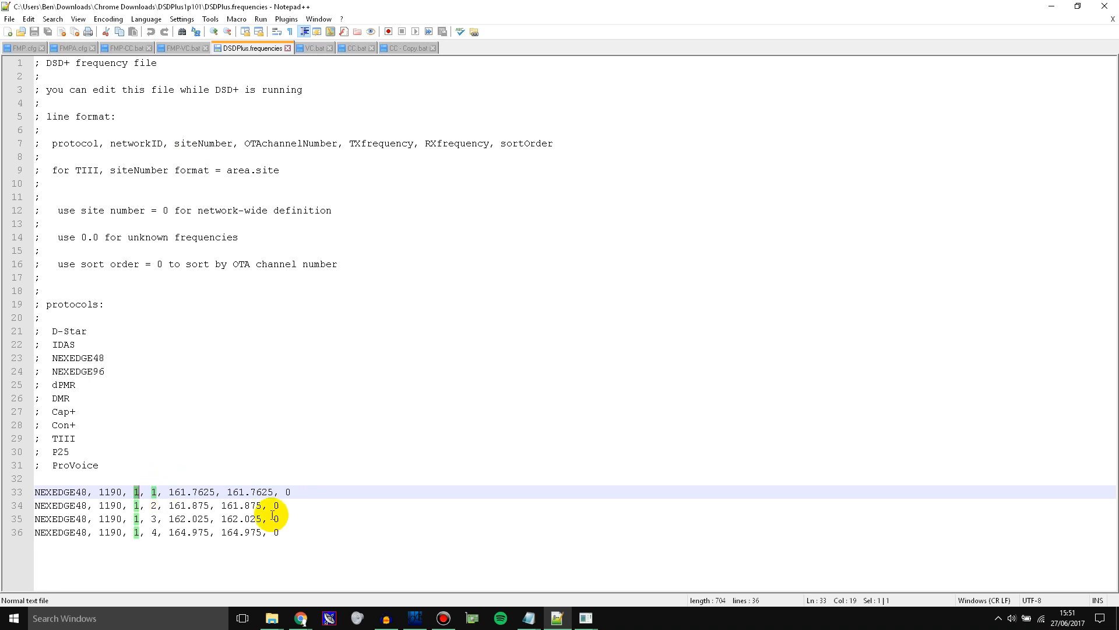
# Step: Check the DSD+ Event Log for network L1190 and site L1190-1
pyautogui.click(585, 618)
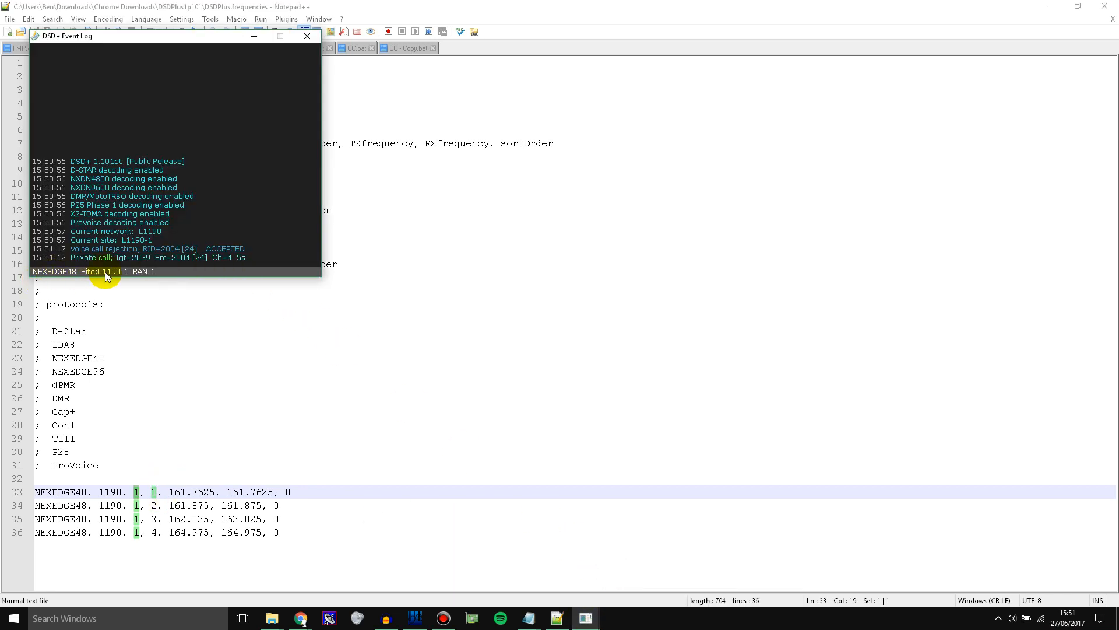
pyautogui.moveTo(133, 278)
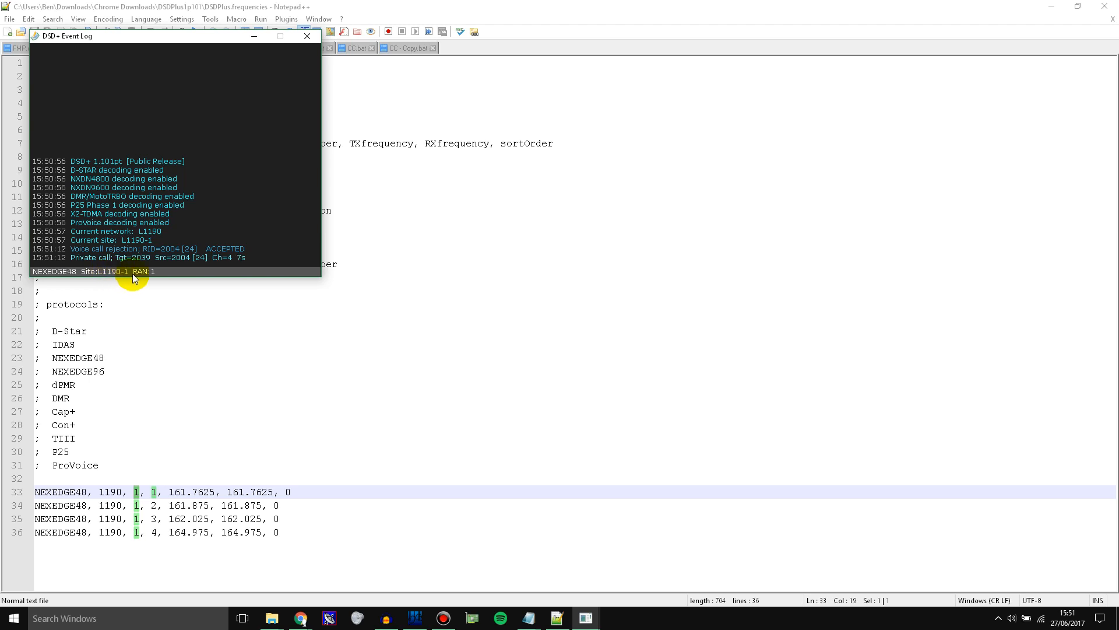
pyautogui.moveTo(126, 277)
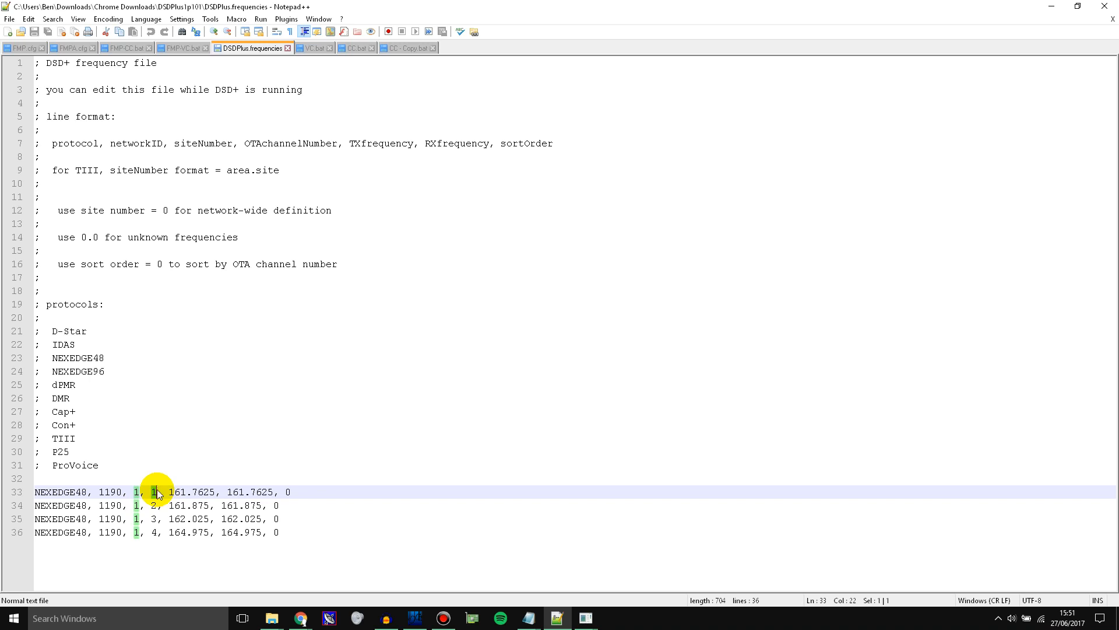
pyautogui.doubleClick(289, 144)
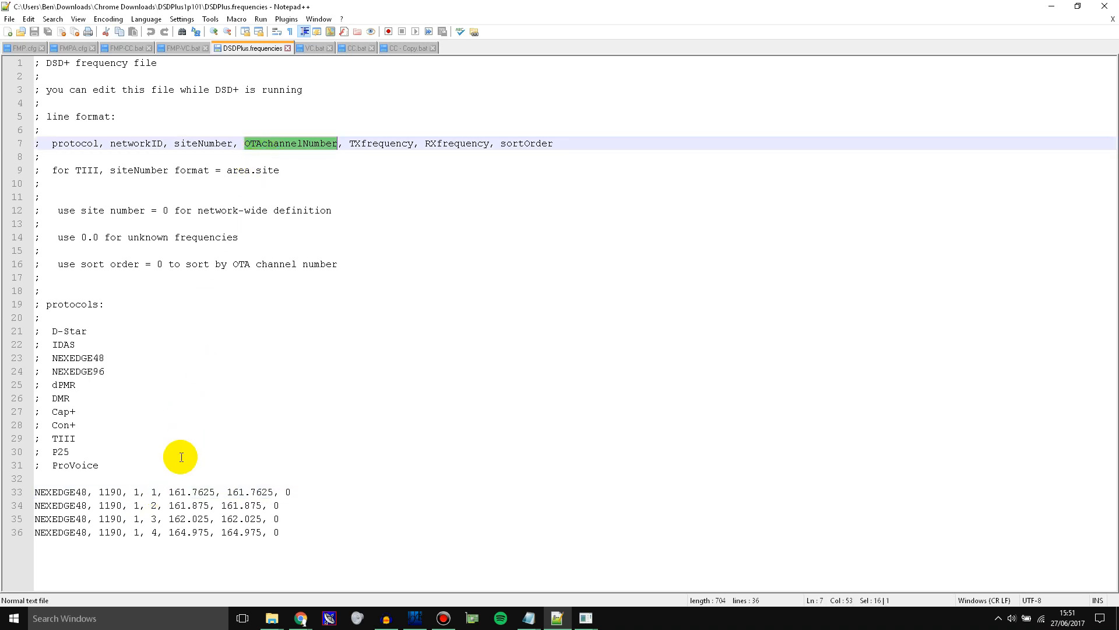
pyautogui.click(153, 492)
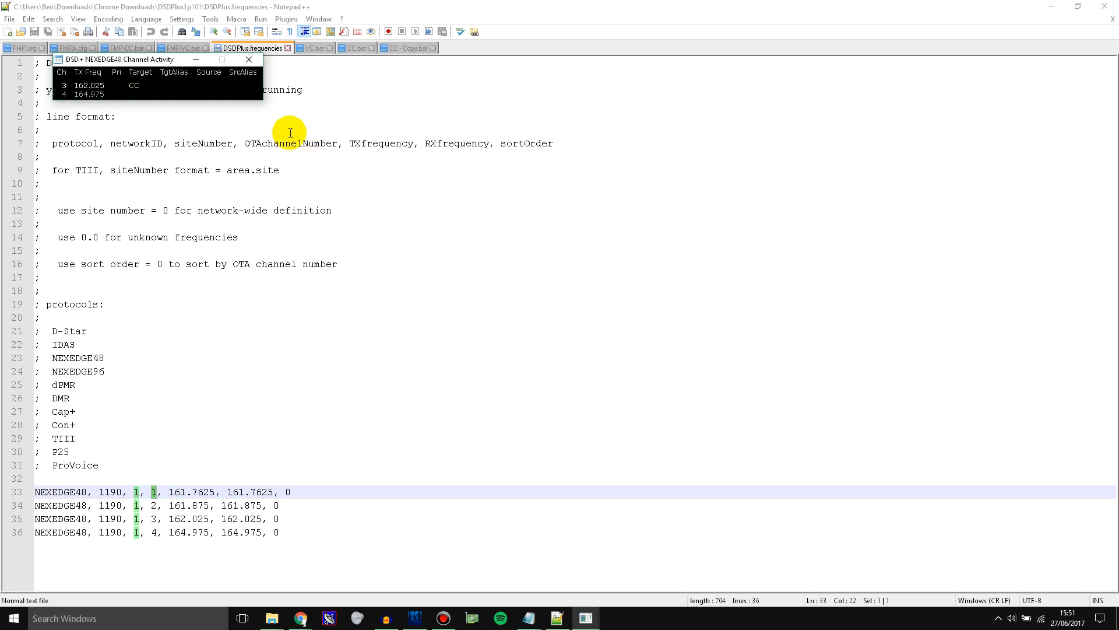
# Step: Drag the NEXEDGE48 Channel Activity window to mid-screen
pyautogui.moveTo(125, 60); pyautogui.dragTo(618, 203)
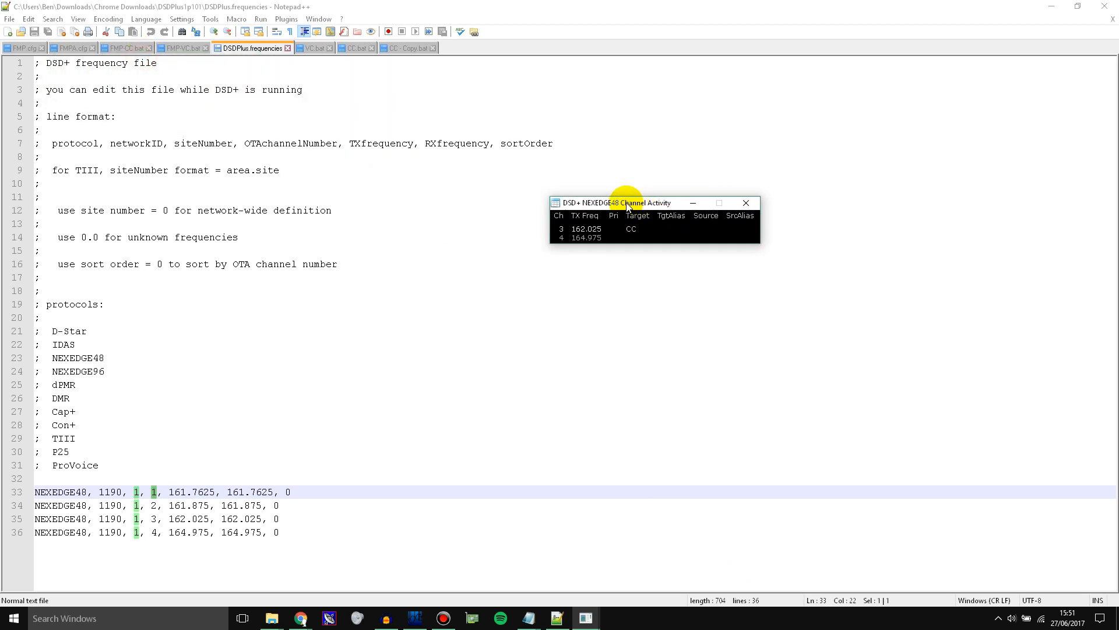
pyautogui.moveTo(604, 220)
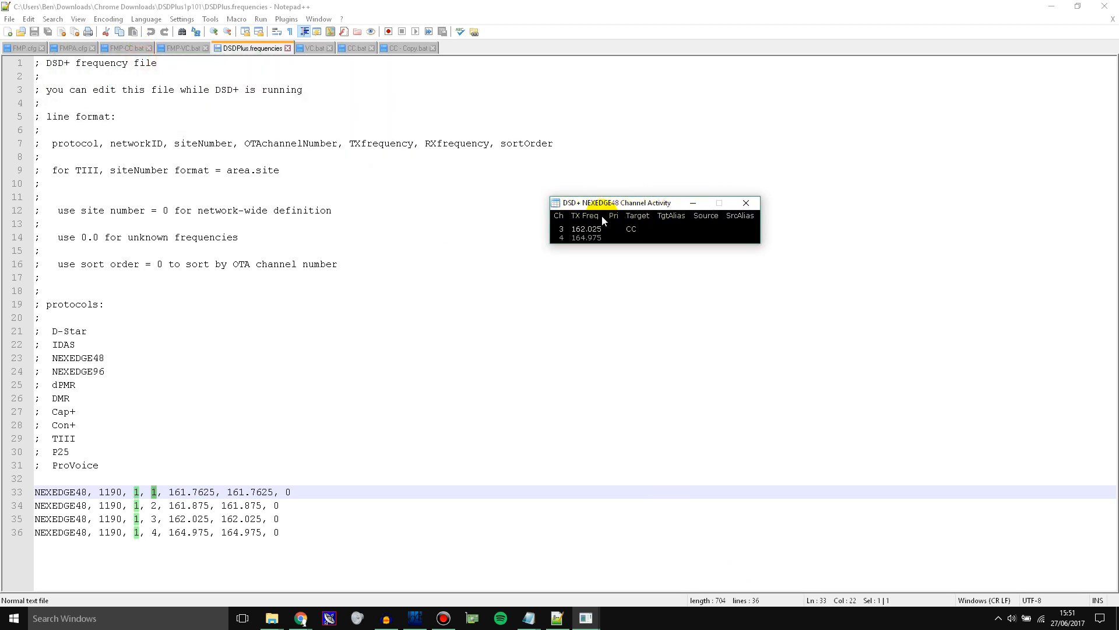
pyautogui.moveTo(687, 232)
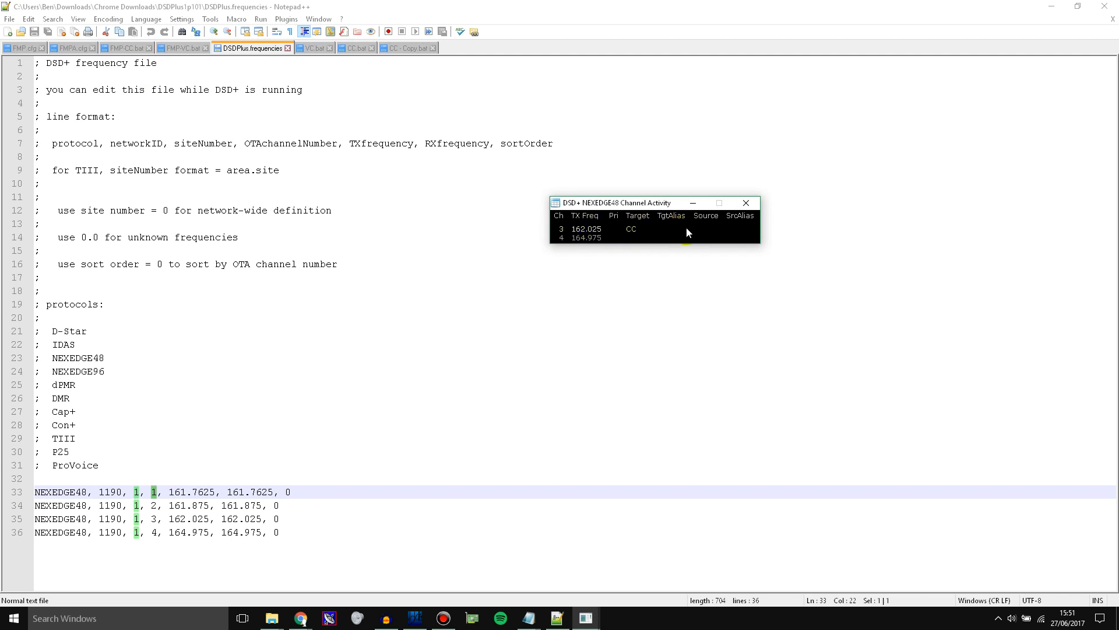
pyautogui.moveTo(585, 241)
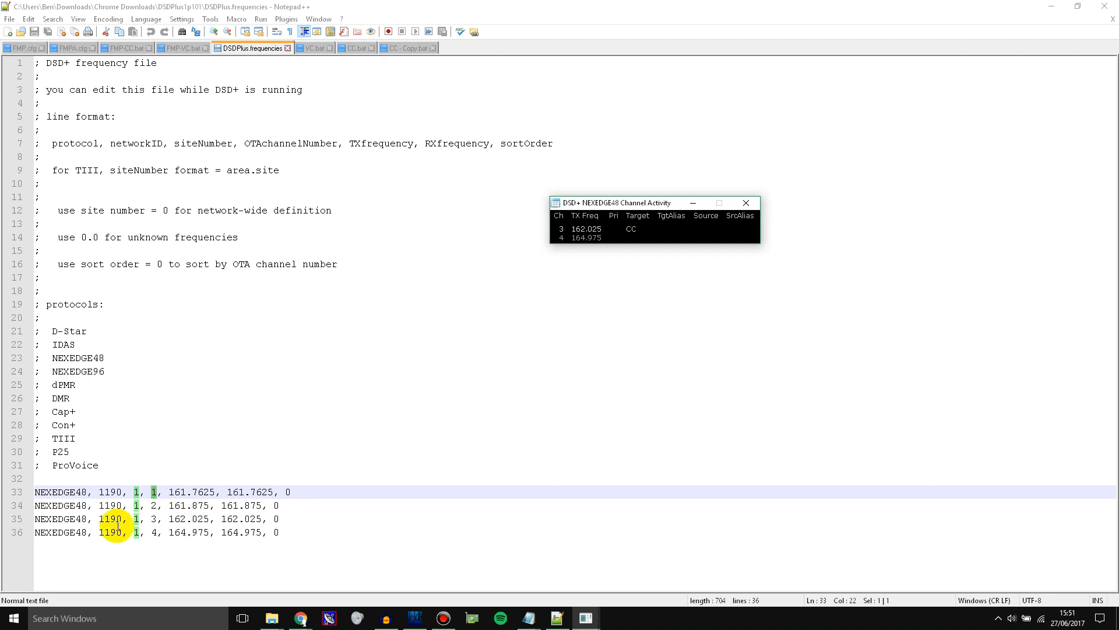
pyautogui.moveTo(315, 412)
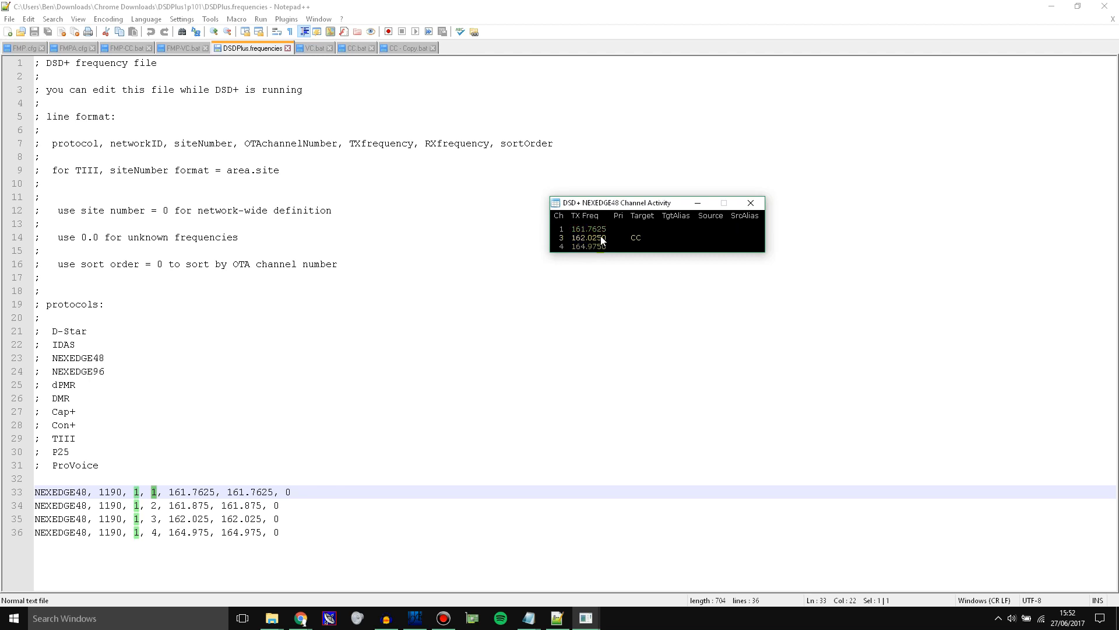
pyautogui.moveTo(579, 236)
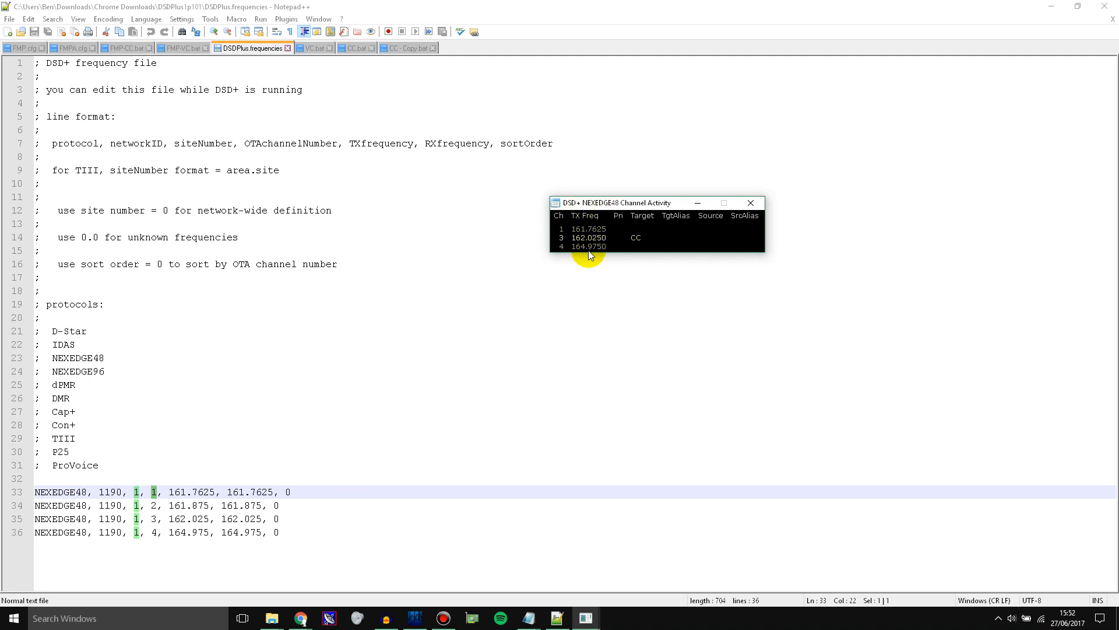
pyautogui.moveTo(571, 245)
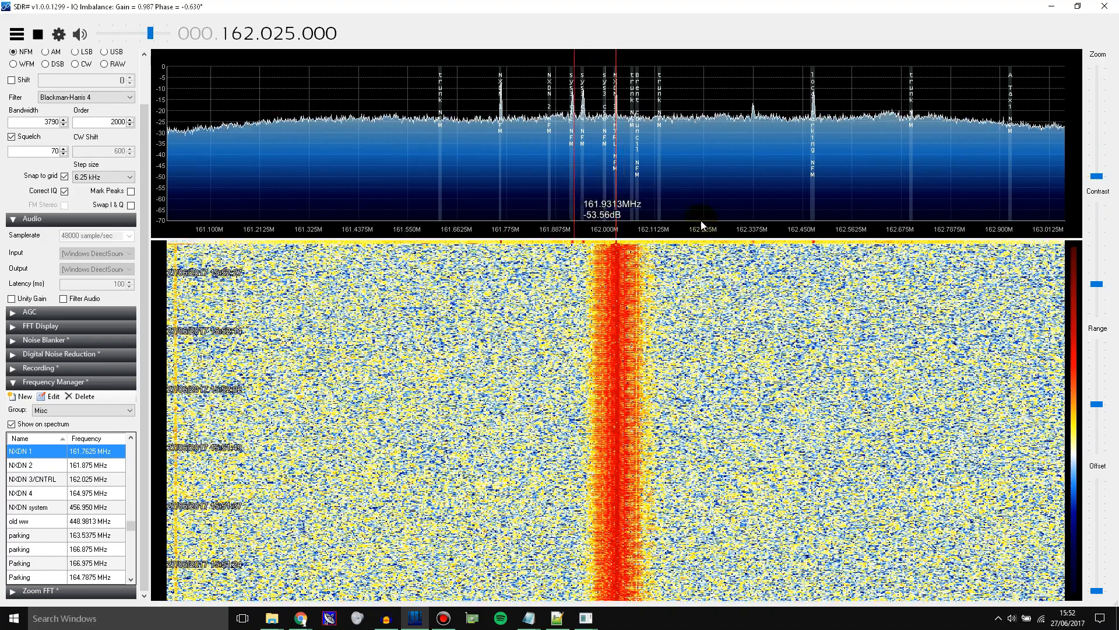
pyautogui.moveTo(535, 255)
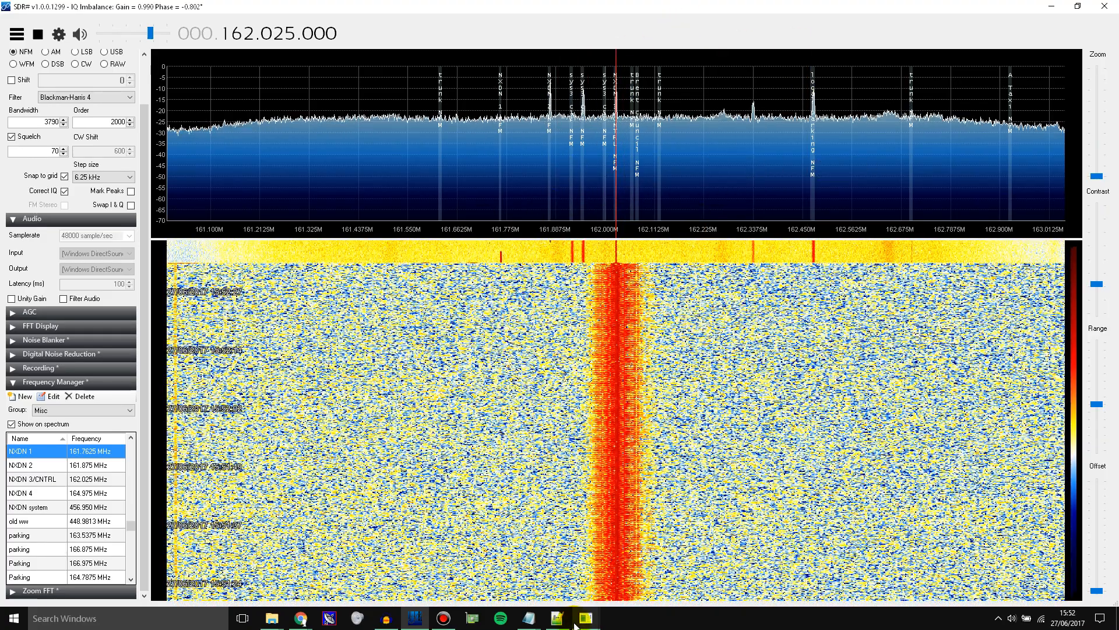
# Step: Check the DSD+ Event Log for L1190 group calls, then return to Notepad++
pyautogui.click(585, 617)
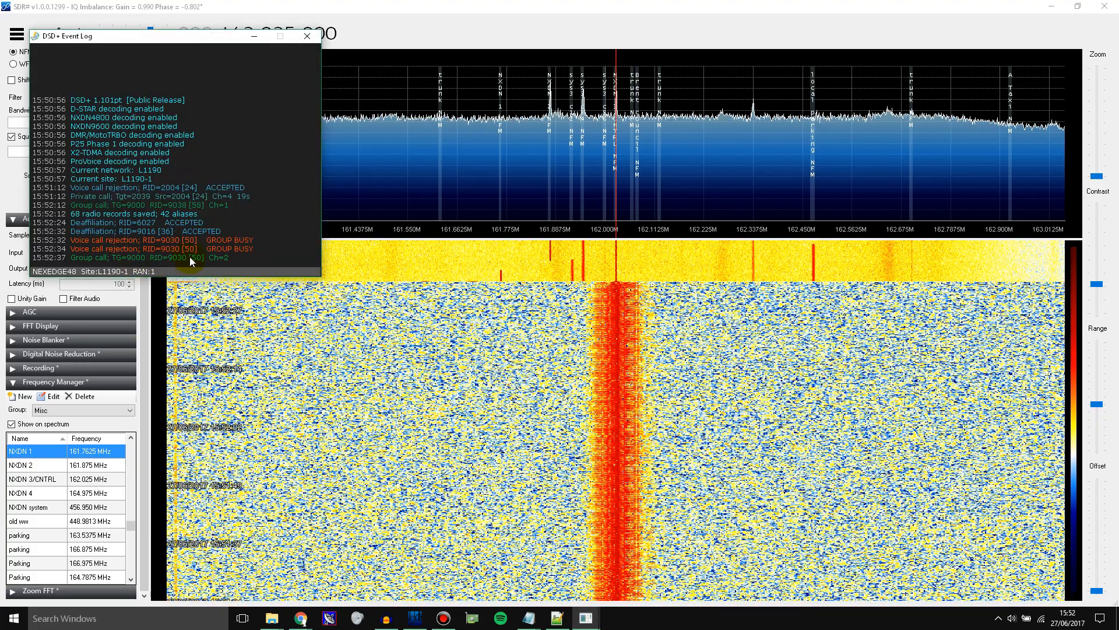
pyautogui.moveTo(499, 350)
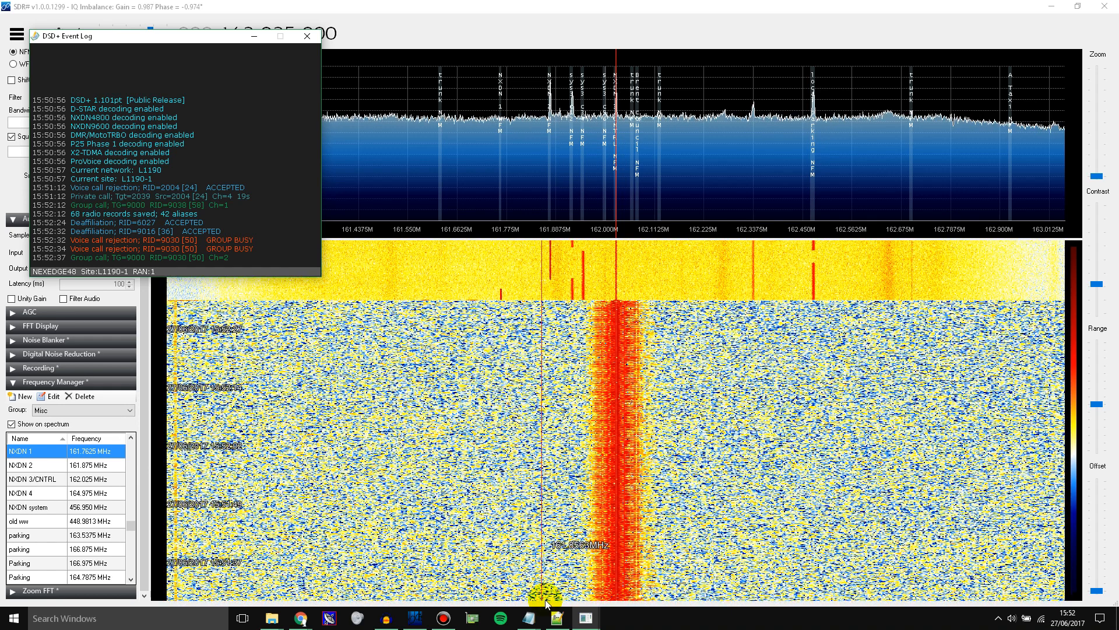
pyautogui.click(556, 618)
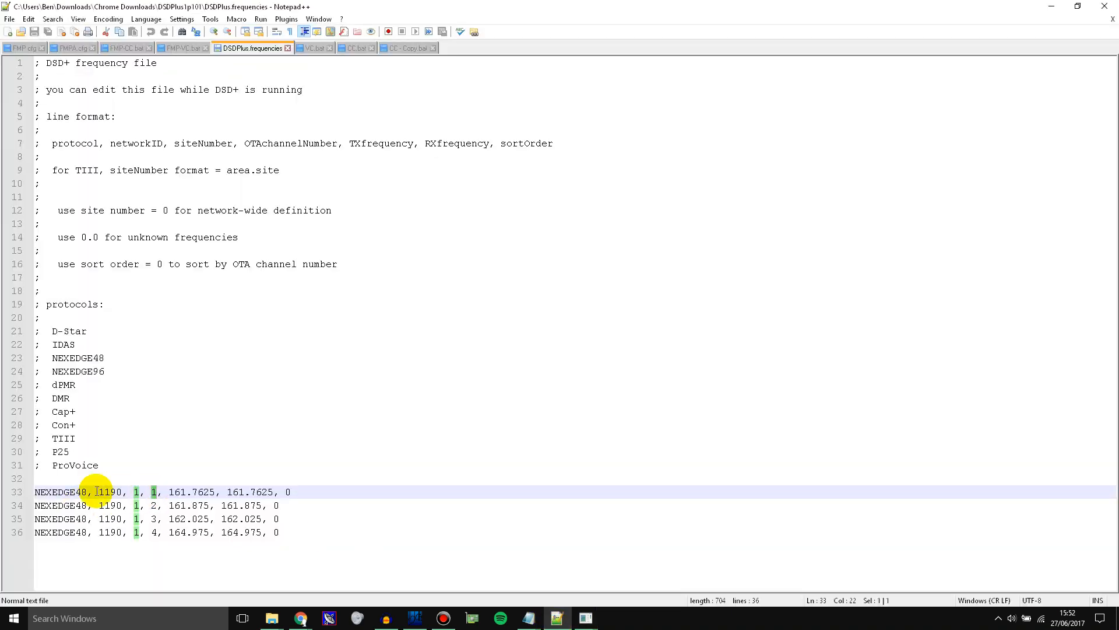
# Step: Place the DSD+ channel activity list beside frequency lines 33–36 to compare channels
pyautogui.click(199, 492)
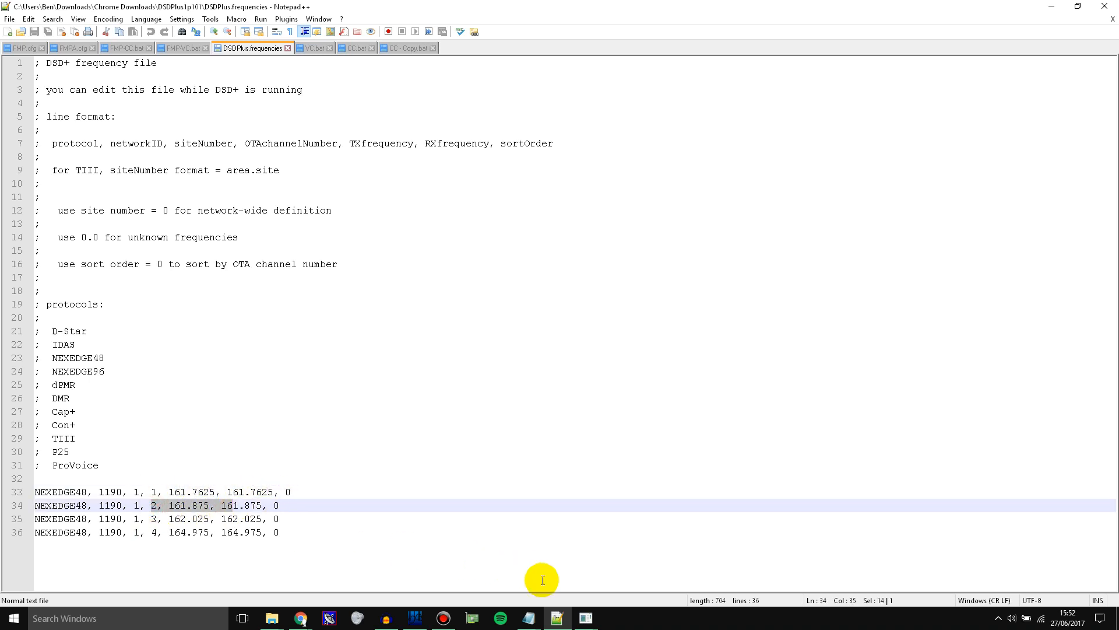
pyautogui.moveTo(532, 617)
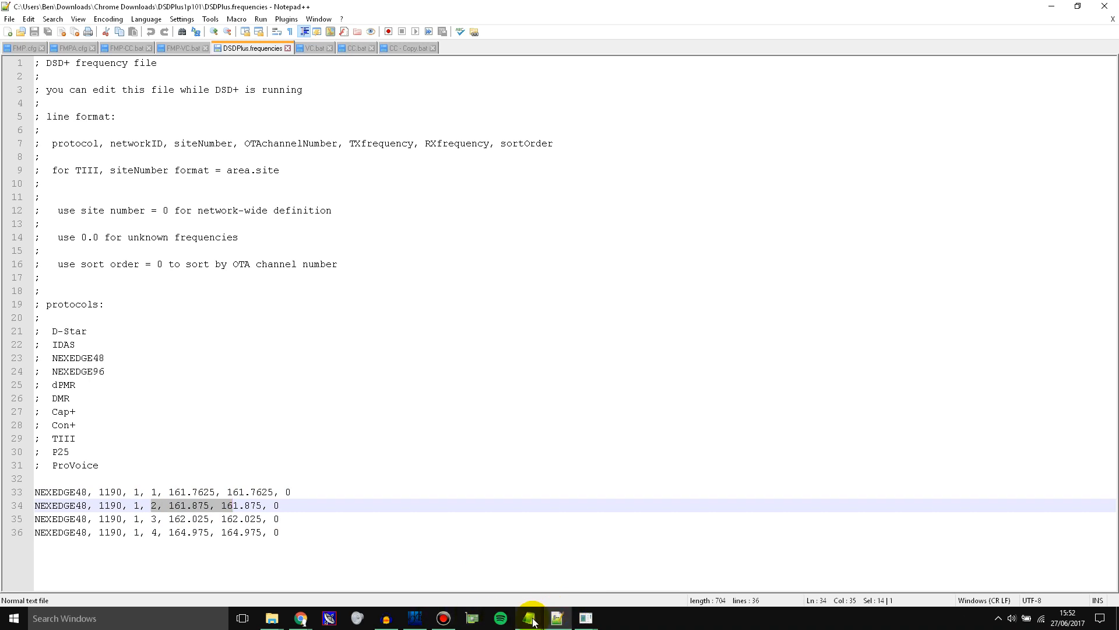
pyautogui.click(532, 617)
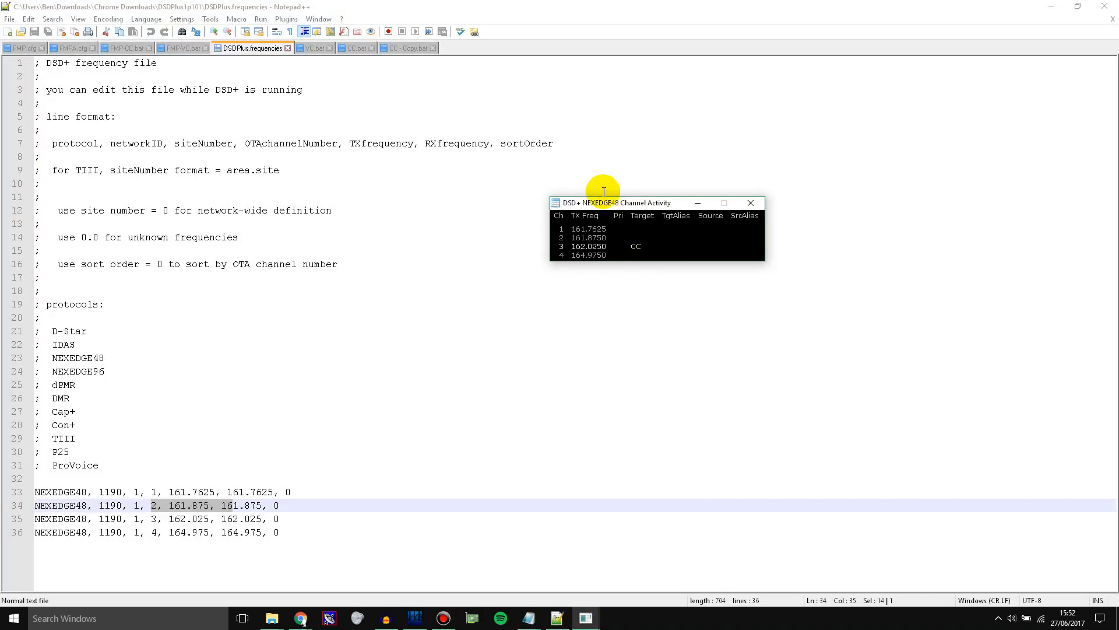
pyautogui.moveTo(604, 203); pyautogui.dragTo(382, 456)
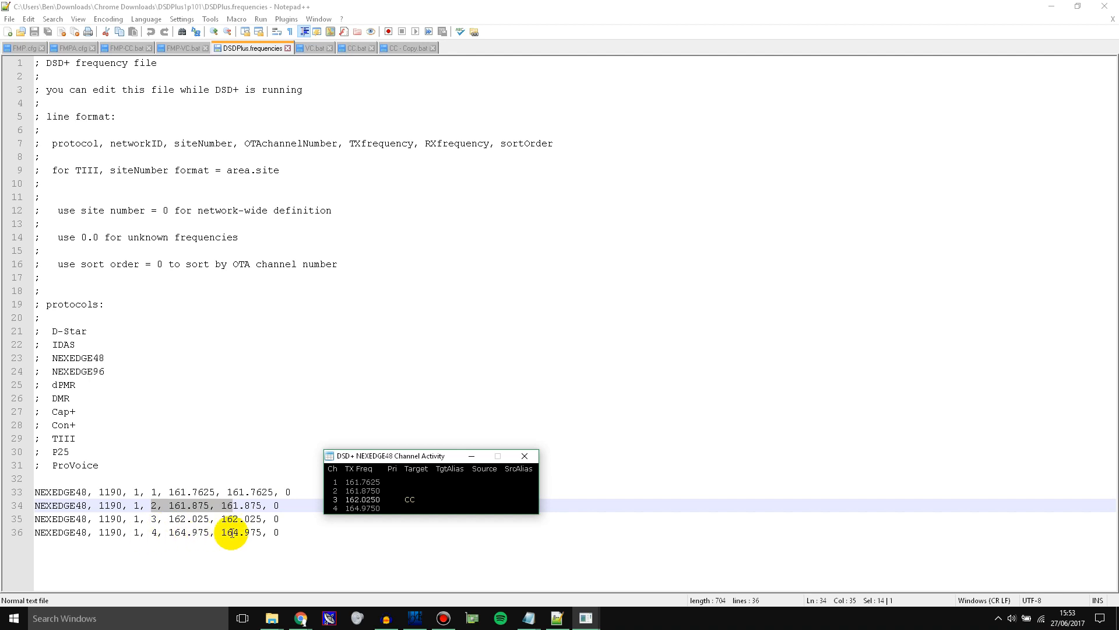
pyautogui.moveTo(224, 505)
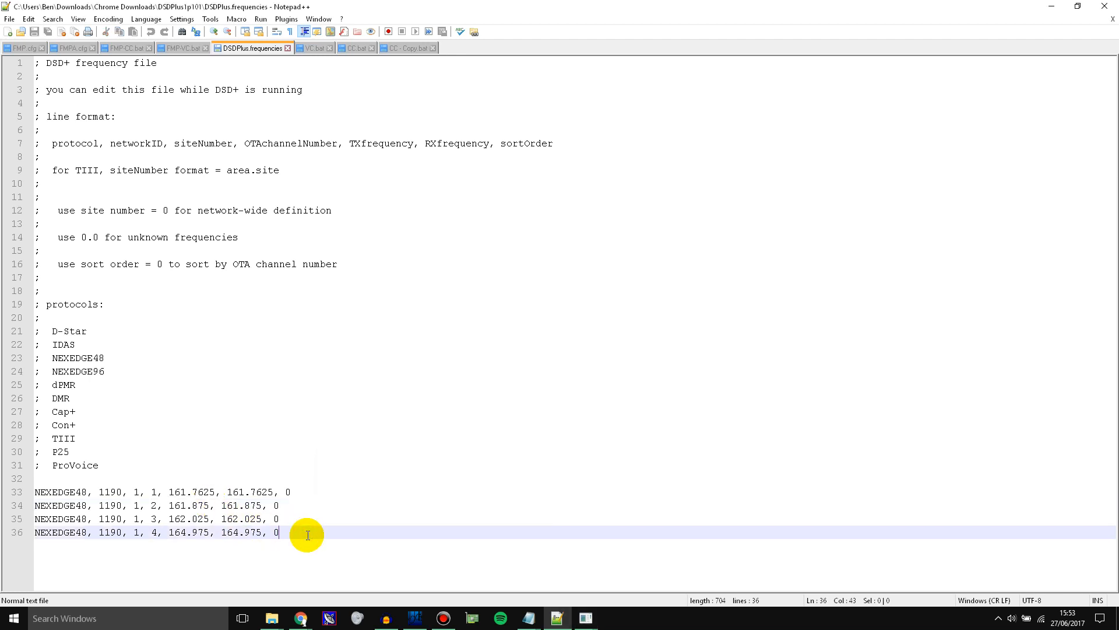
pyautogui.moveTo(260, 534)
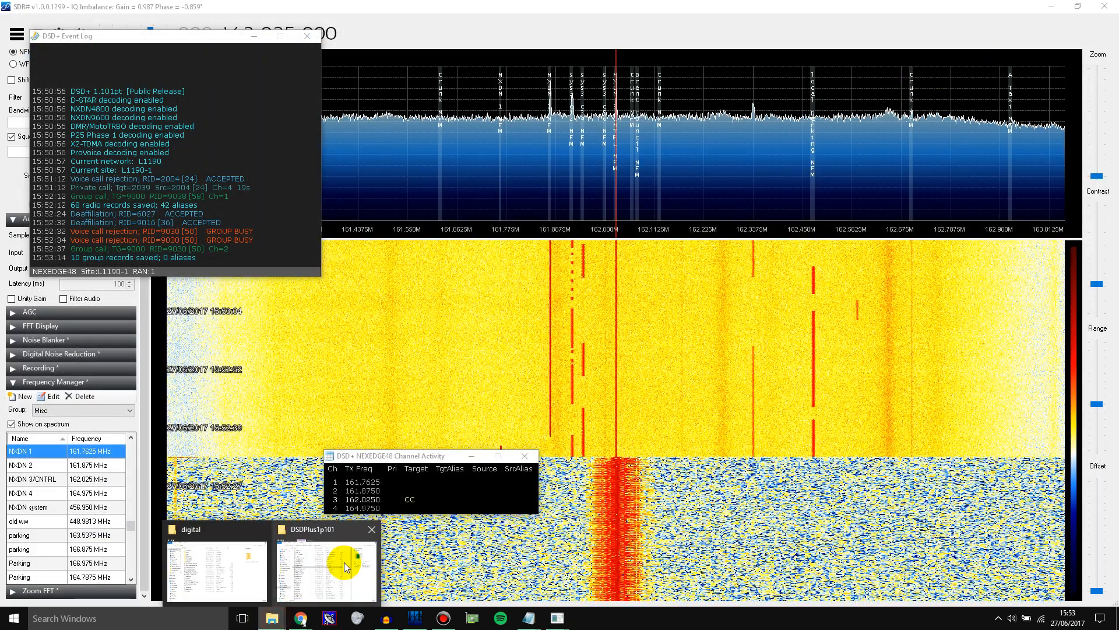
# Step: Open CC - Copy.bat in Notepad++ through its Edit with Notepad++ menu entry
pyautogui.click(326, 567)
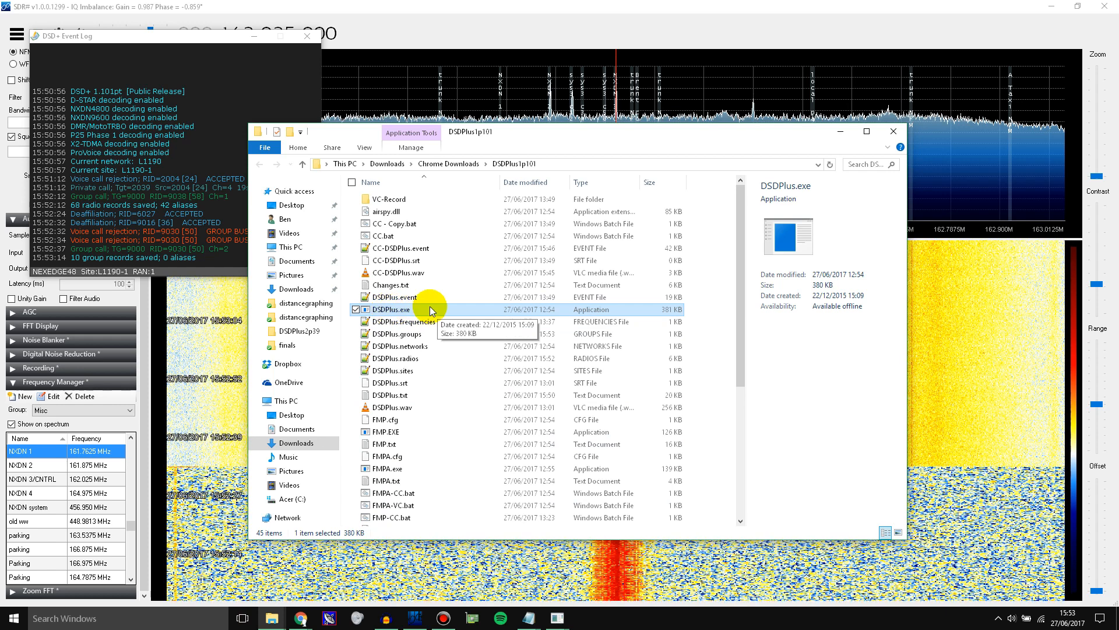
pyautogui.click(395, 224)
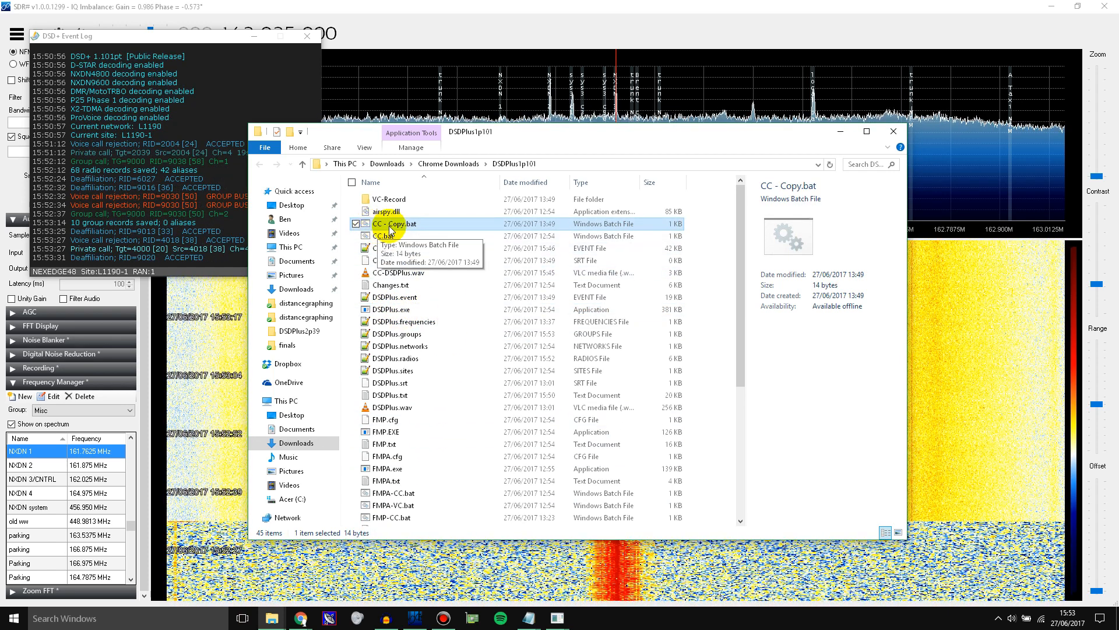
pyautogui.rightClick(393, 223)
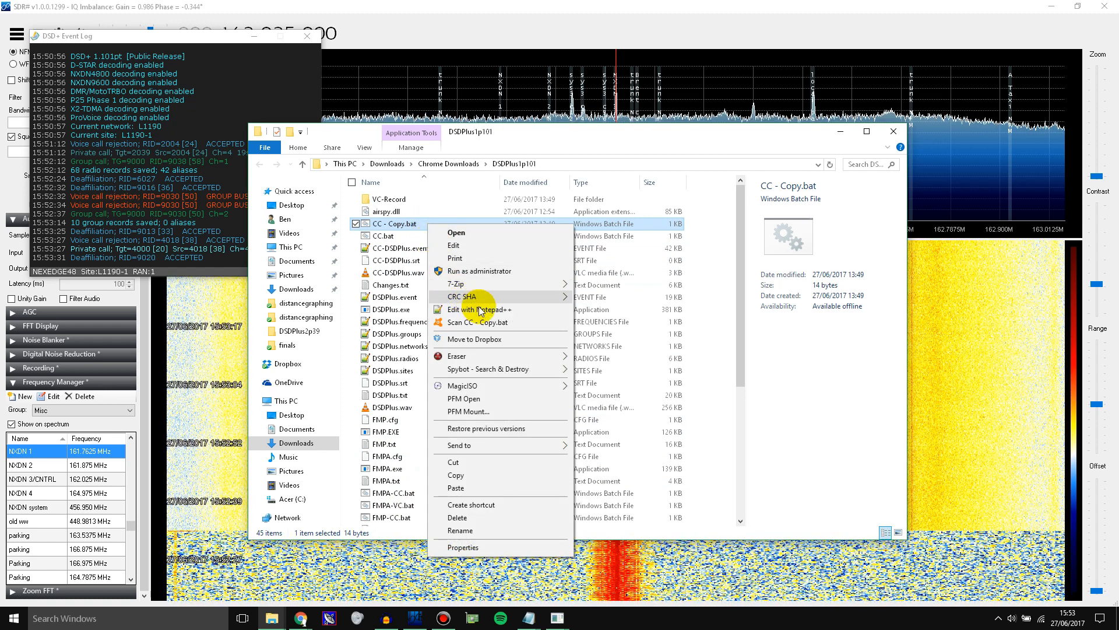
pyautogui.click(480, 309)
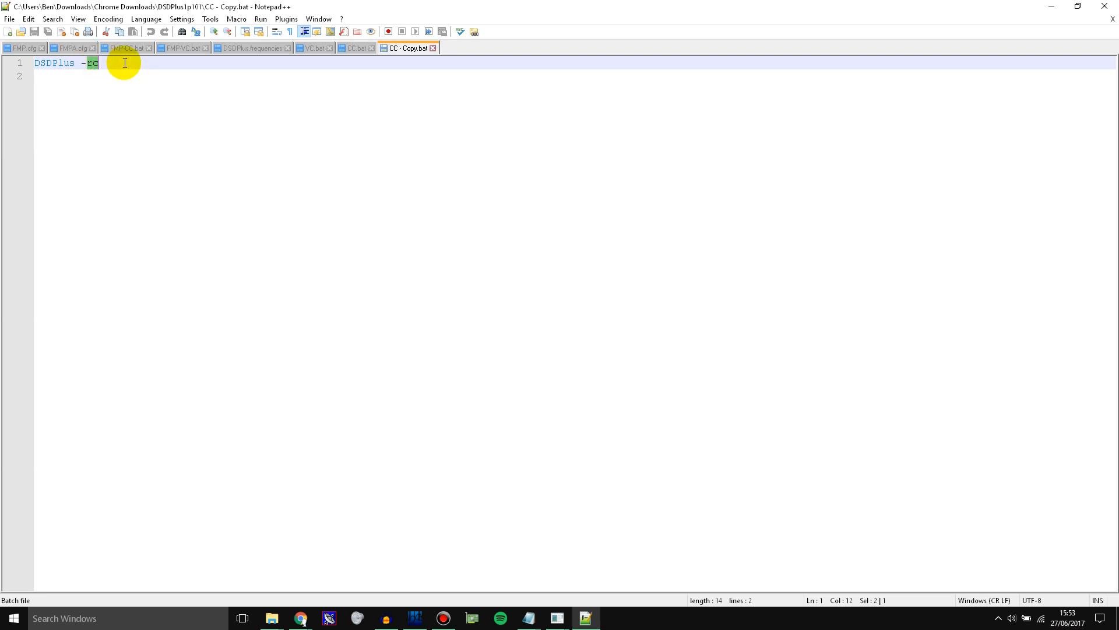
pyautogui.moveTo(100, 74)
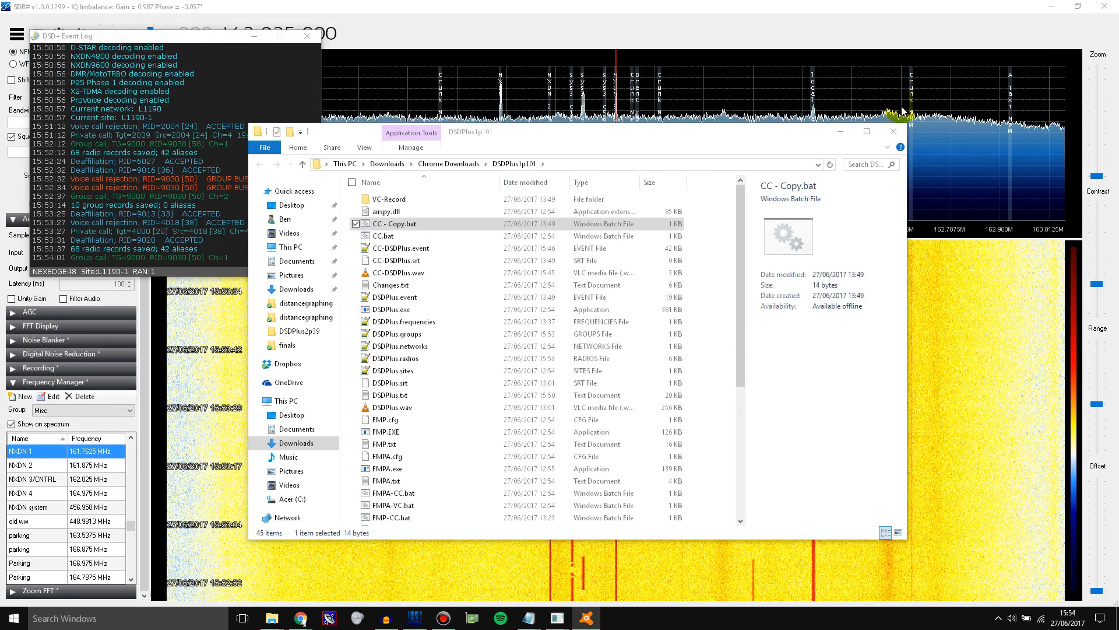
pyautogui.moveTo(423, 346)
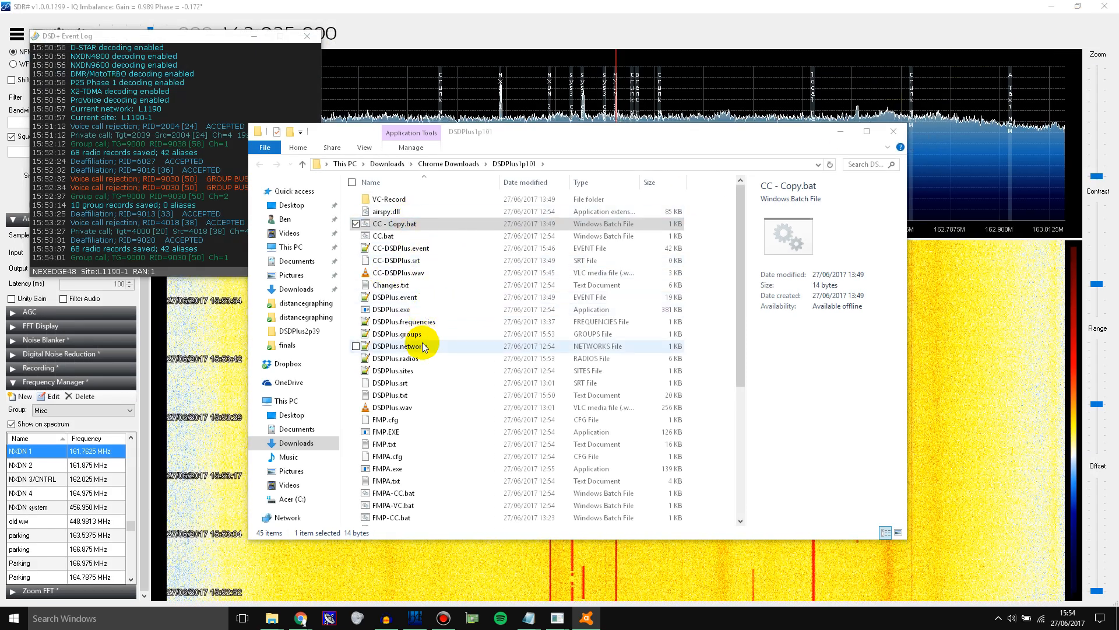
# Step: Scroll to FMP-VC.bat and open it, showing the FMP -f162.025 -rv command line
pyautogui.scroll(-3)
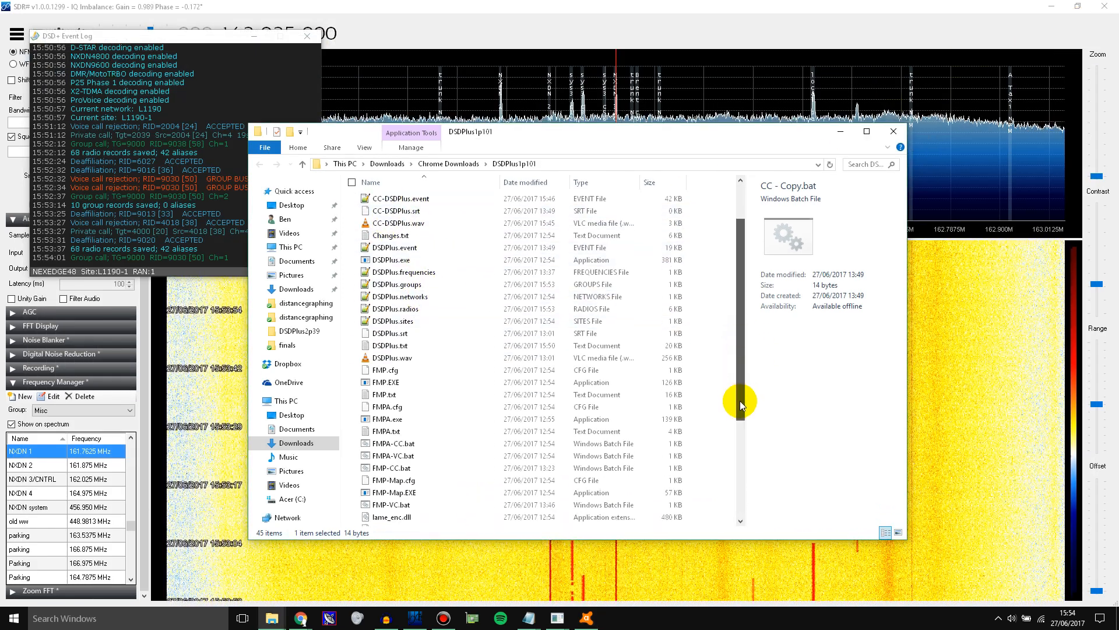
pyautogui.scroll(-3)
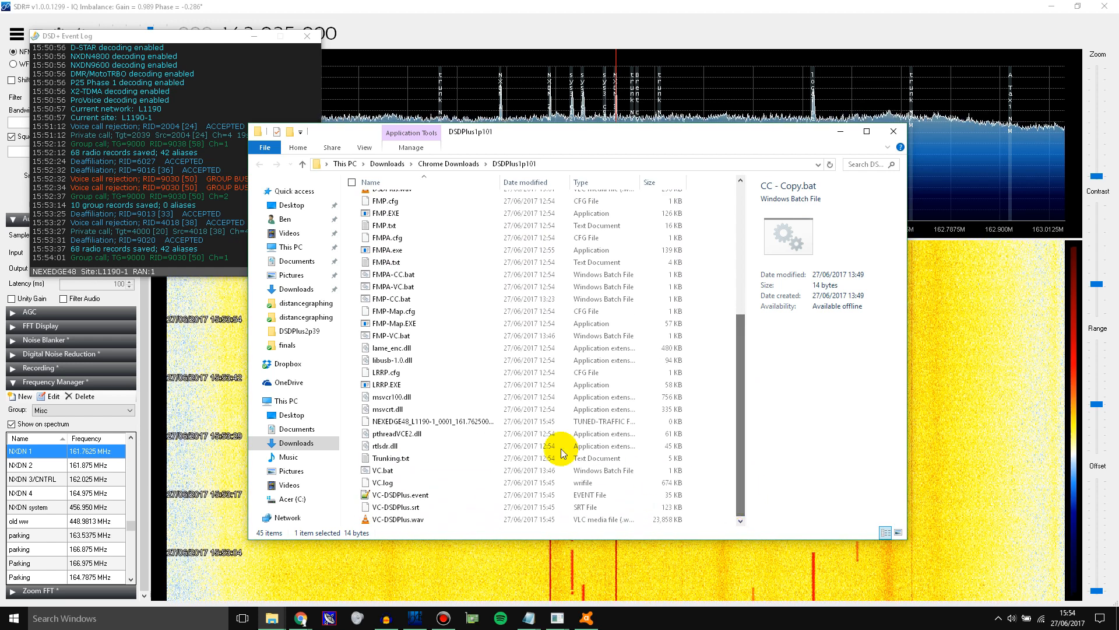
pyautogui.click(391, 336)
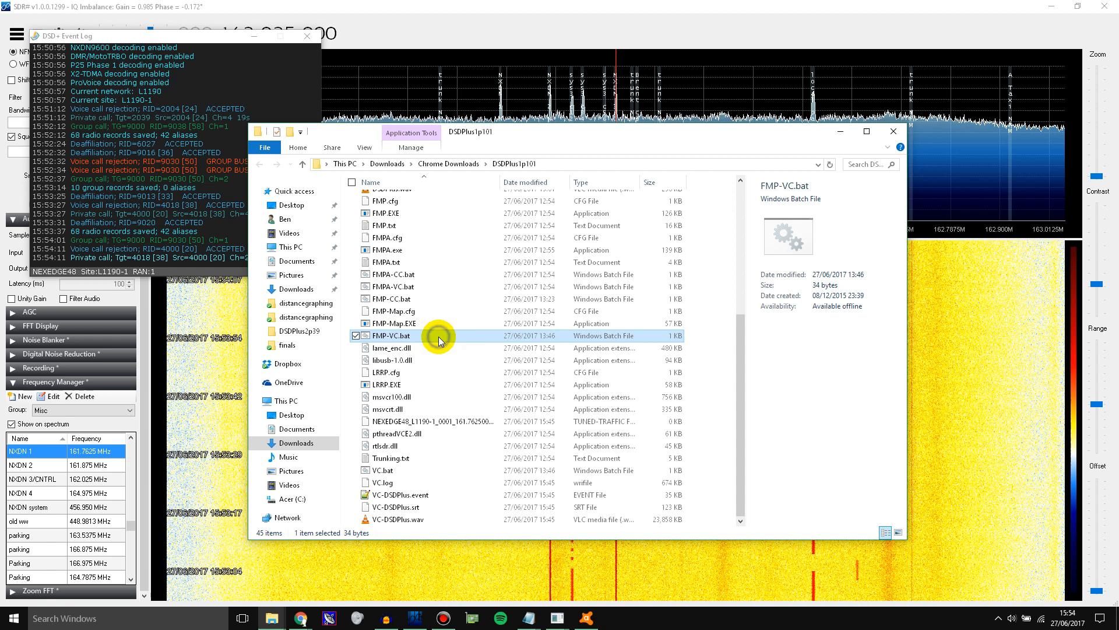
pyautogui.moveTo(439, 209)
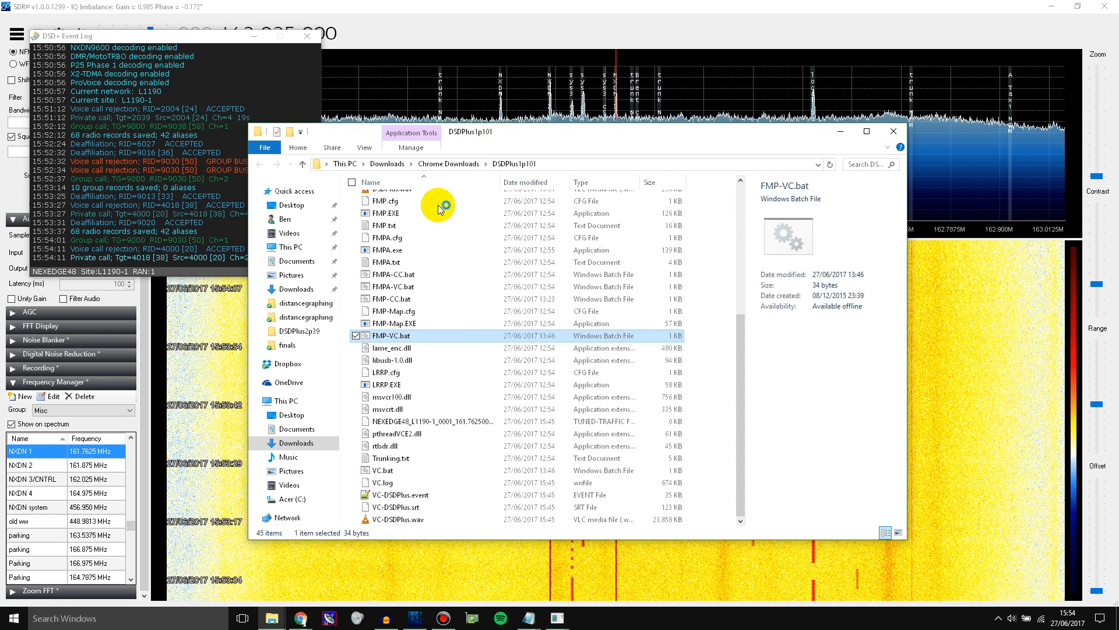
pyautogui.doubleClick(392, 336)
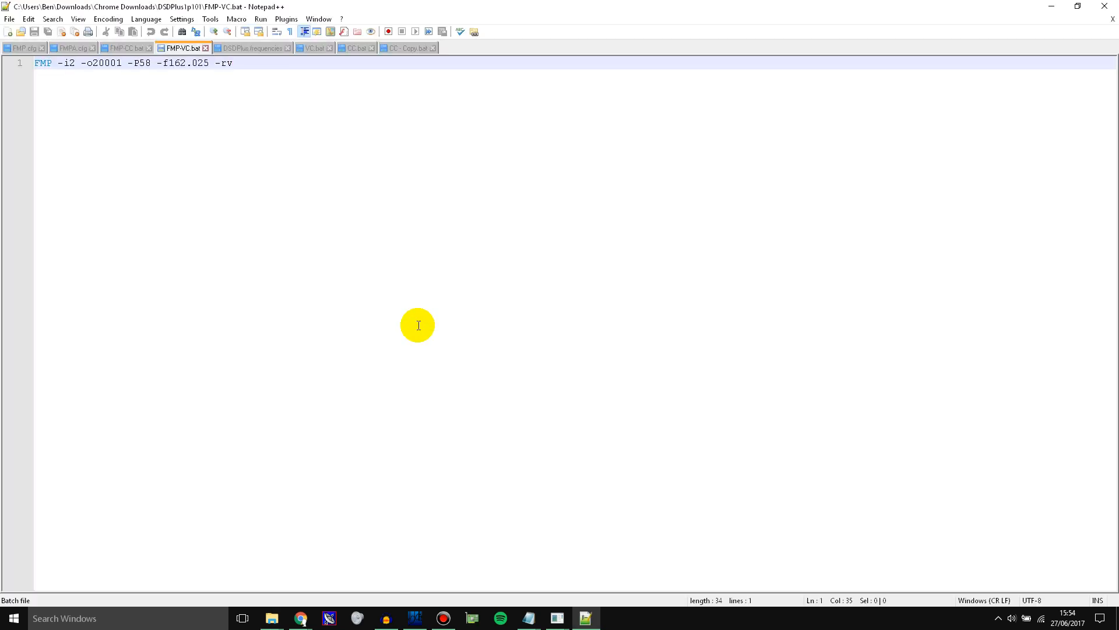
pyautogui.moveTo(57, 64)
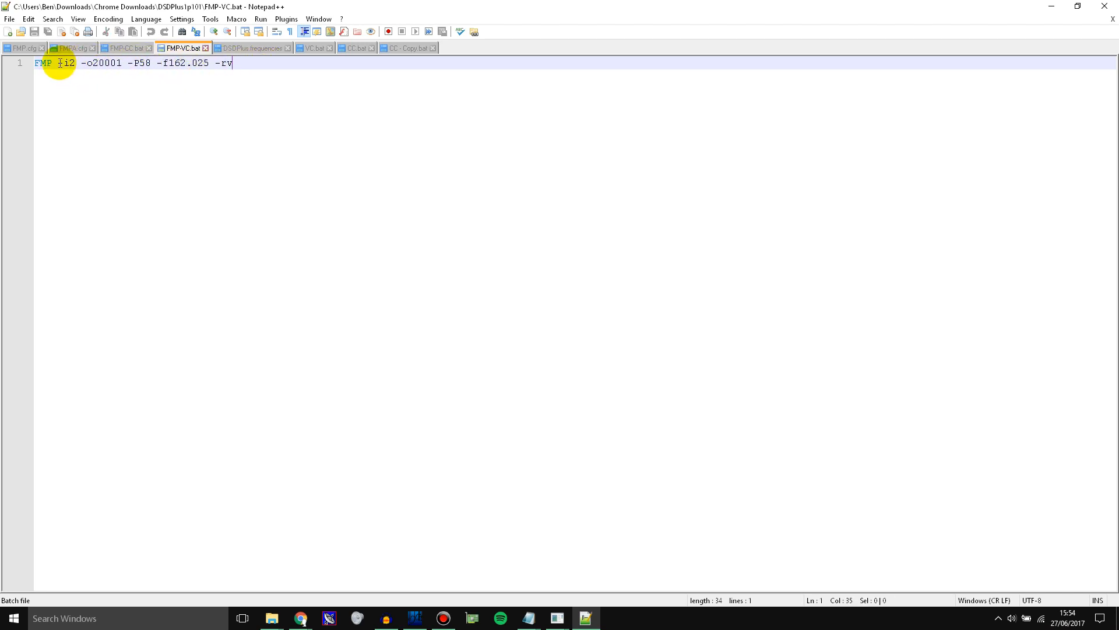
# Step: Highlight the -i2 and -P58 options in the FMP-VC.bat command line to explain them
pyautogui.doubleClick(69, 63)
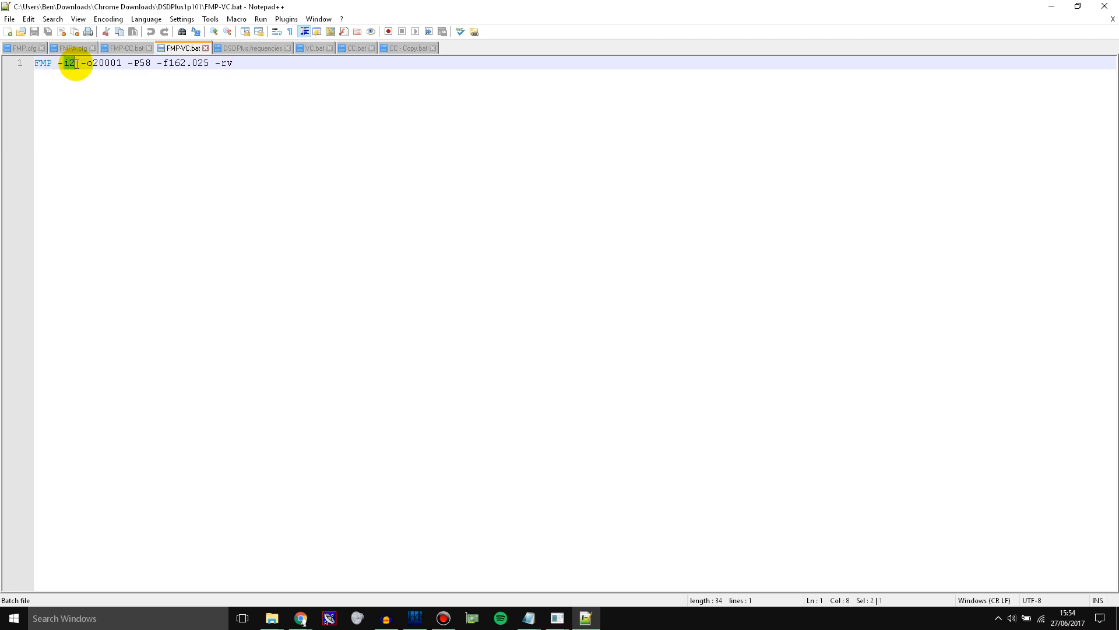
pyautogui.moveTo(76, 64)
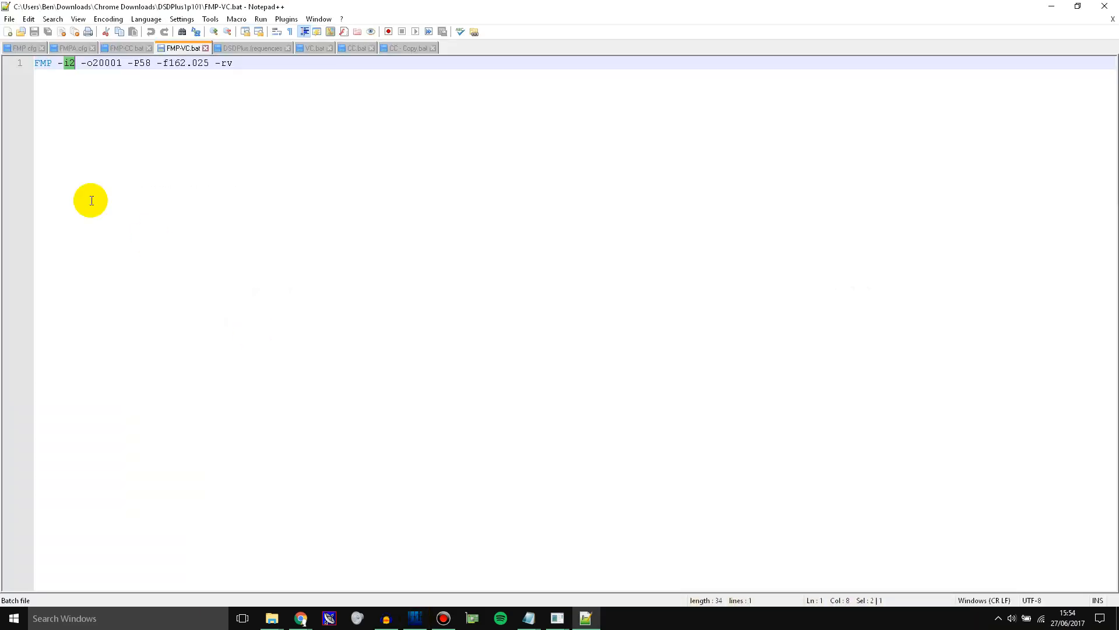
pyautogui.click(69, 63)
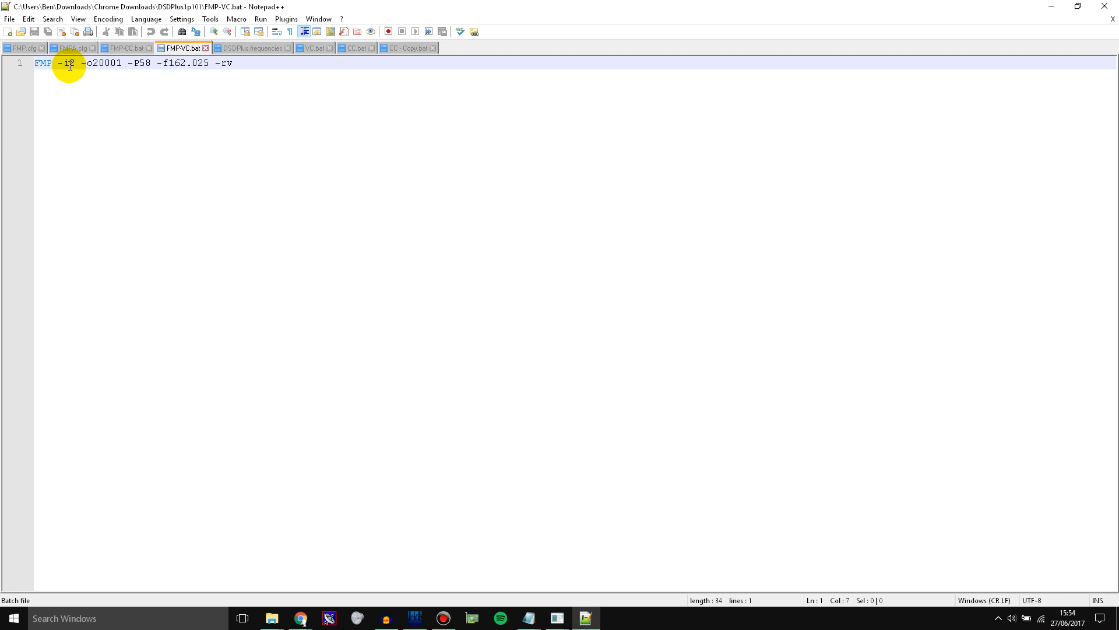
pyautogui.click(73, 63)
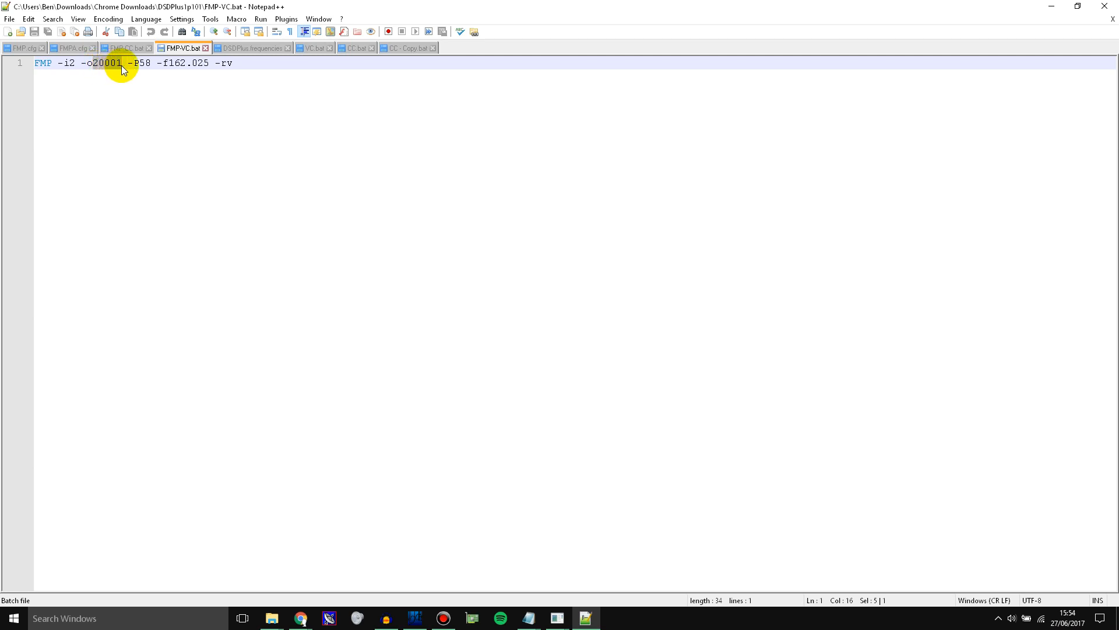
pyautogui.moveTo(99, 63)
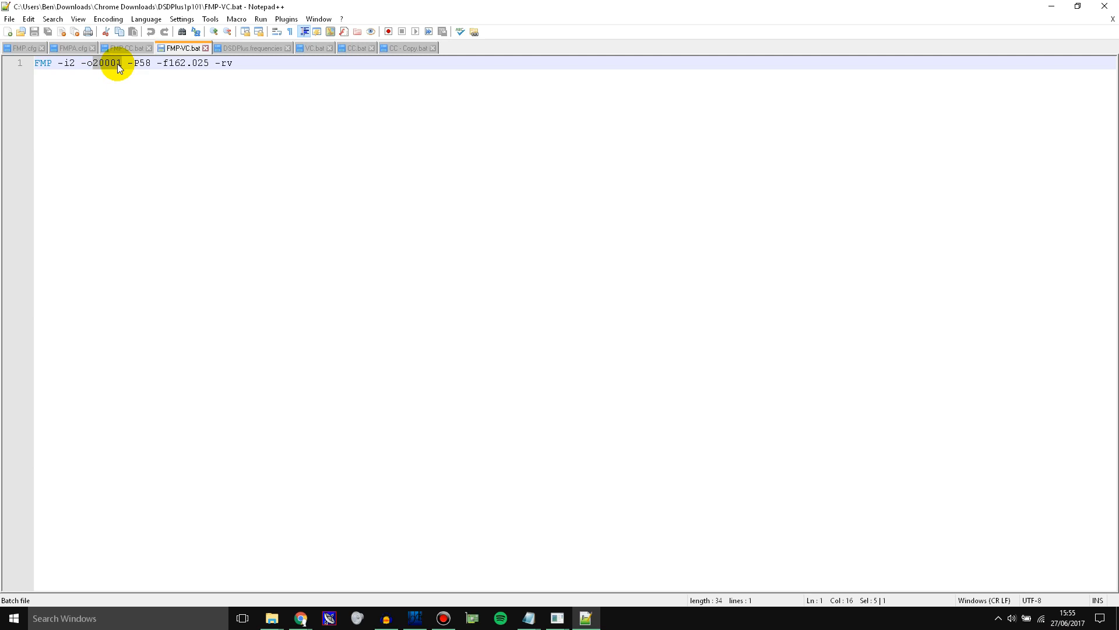
pyautogui.moveTo(96, 68)
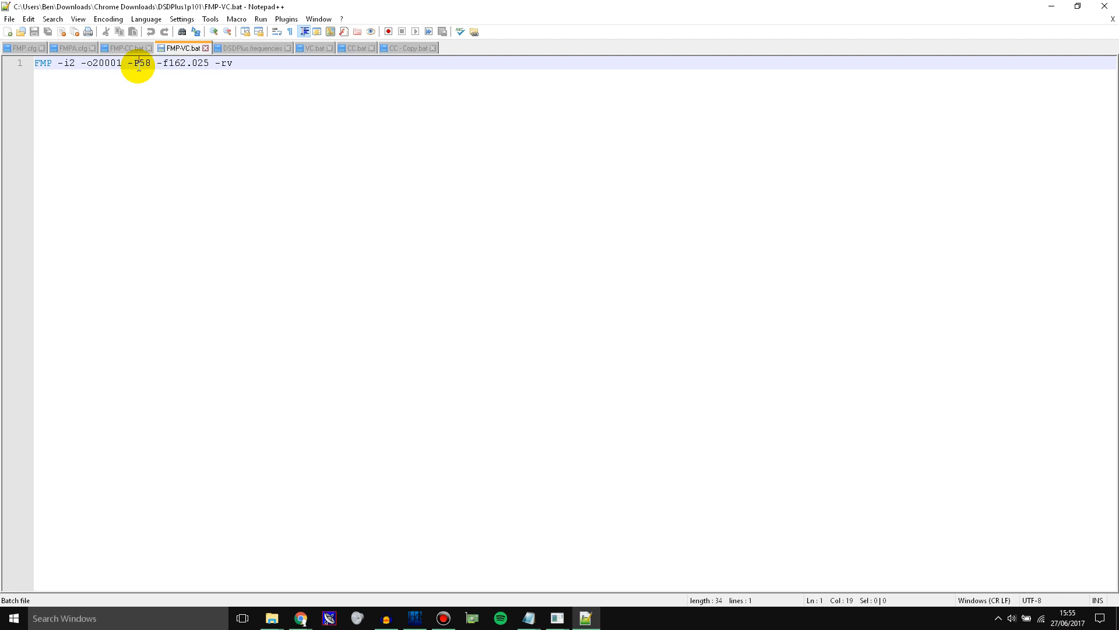
pyautogui.doubleClick(141, 63)
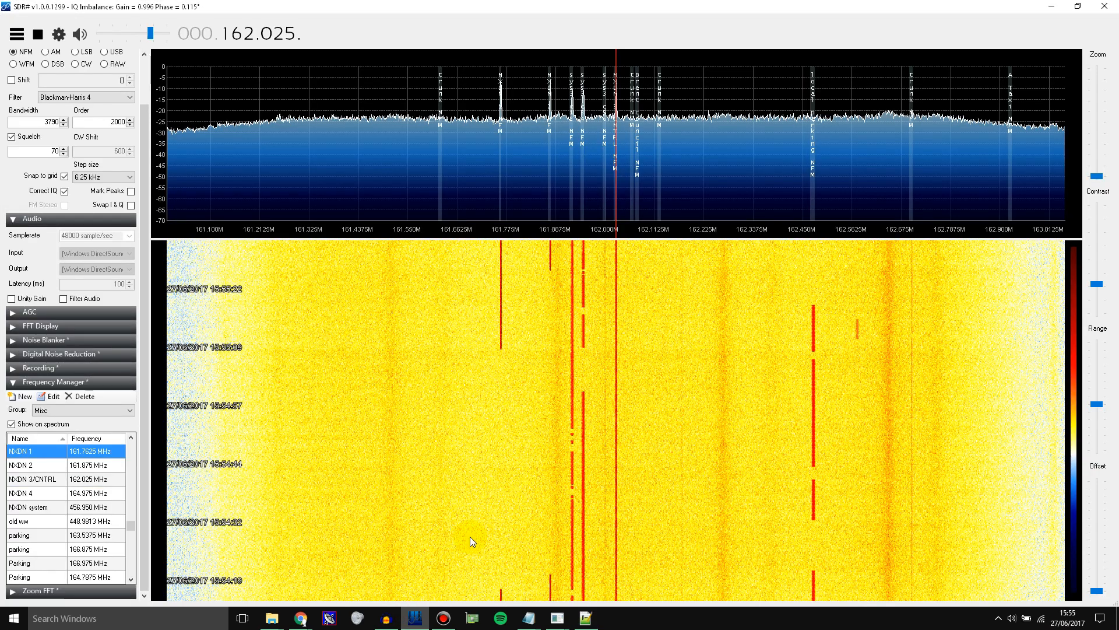
pyautogui.moveTo(564, 278)
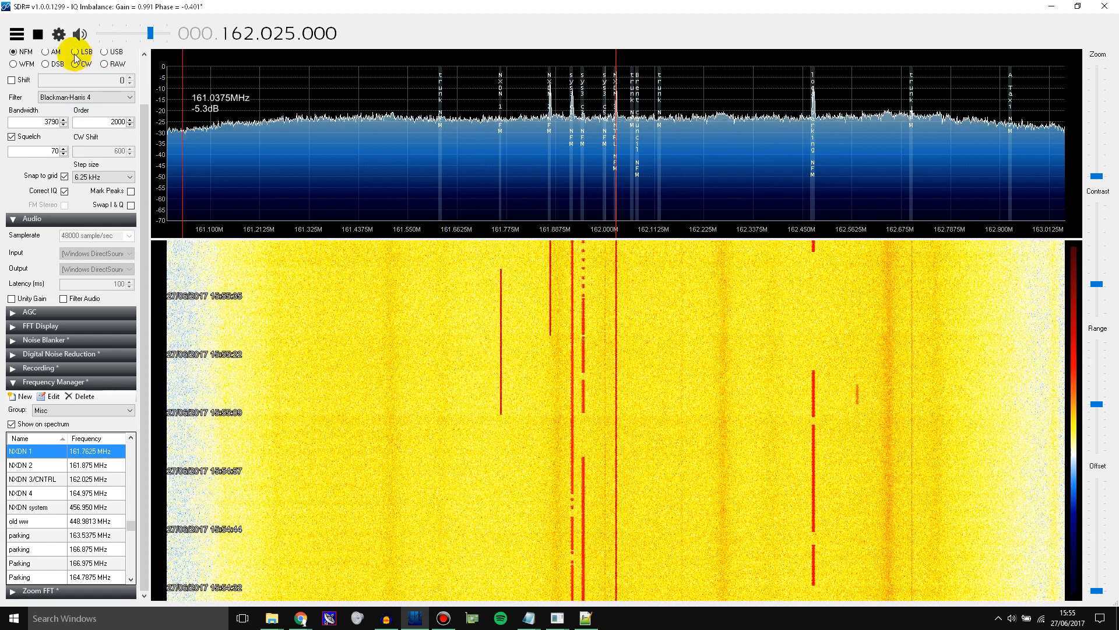
# Step: Set the RTL-SDR frequency correction to 50 ppm and close the controller
pyautogui.click(58, 34)
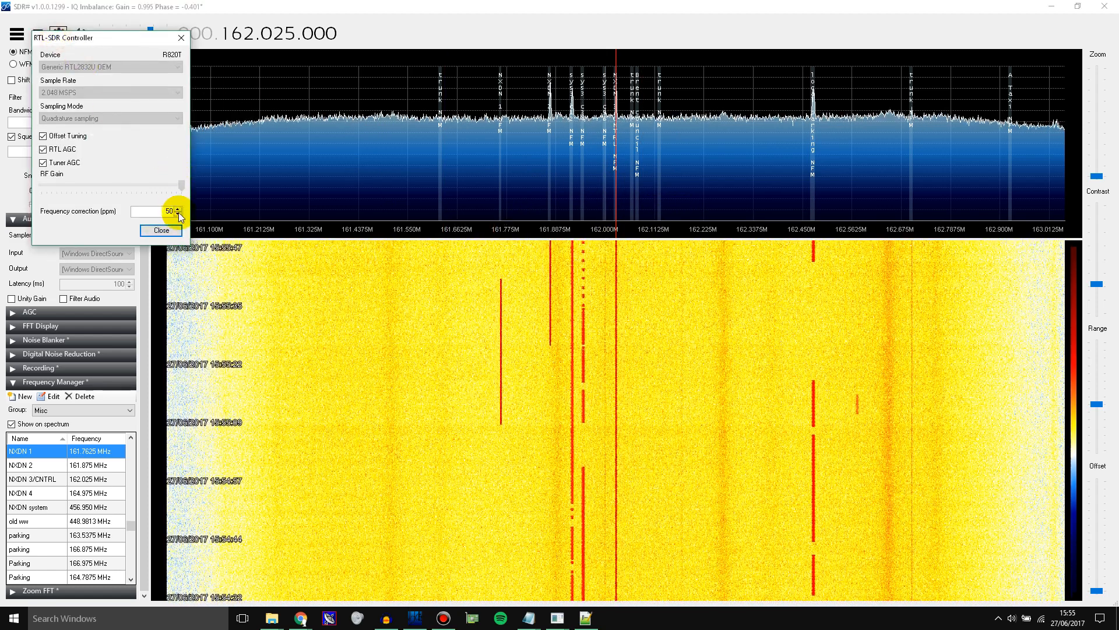
pyautogui.click(160, 230)
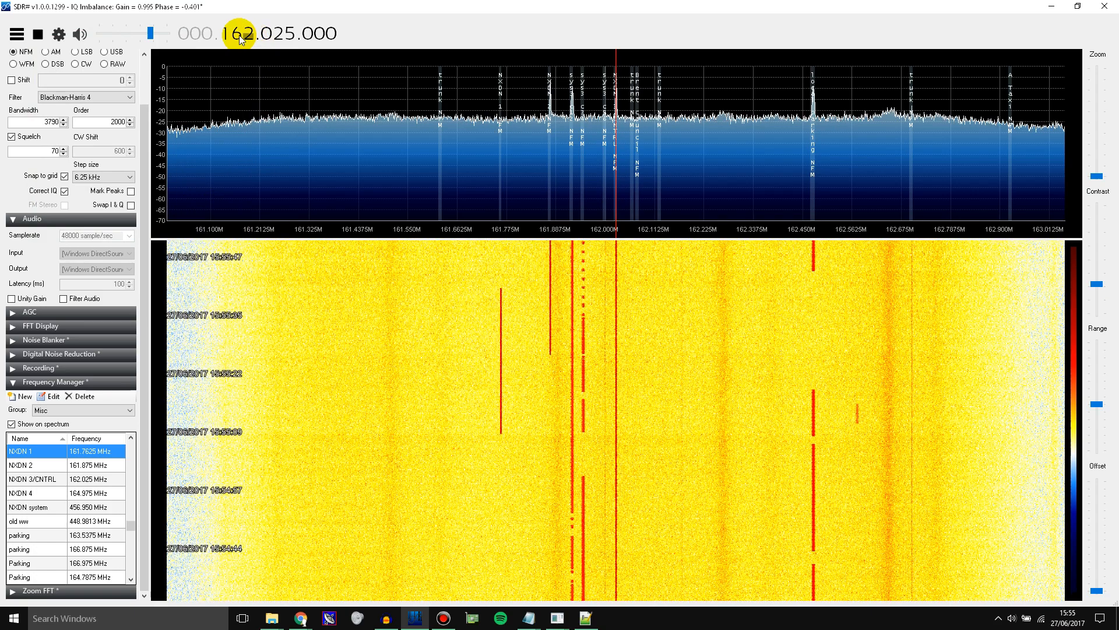
pyautogui.moveTo(414, 617)
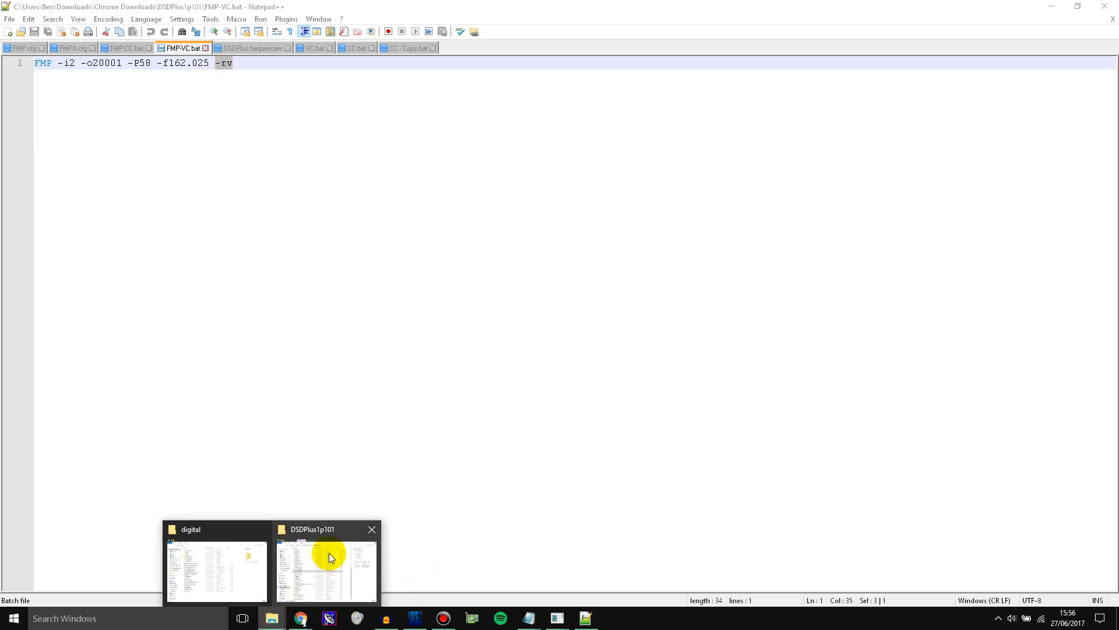
# Step: Open VC.bat from the DSDPlus1p101 folder to check its -i20001 input port
pyautogui.click(326, 571)
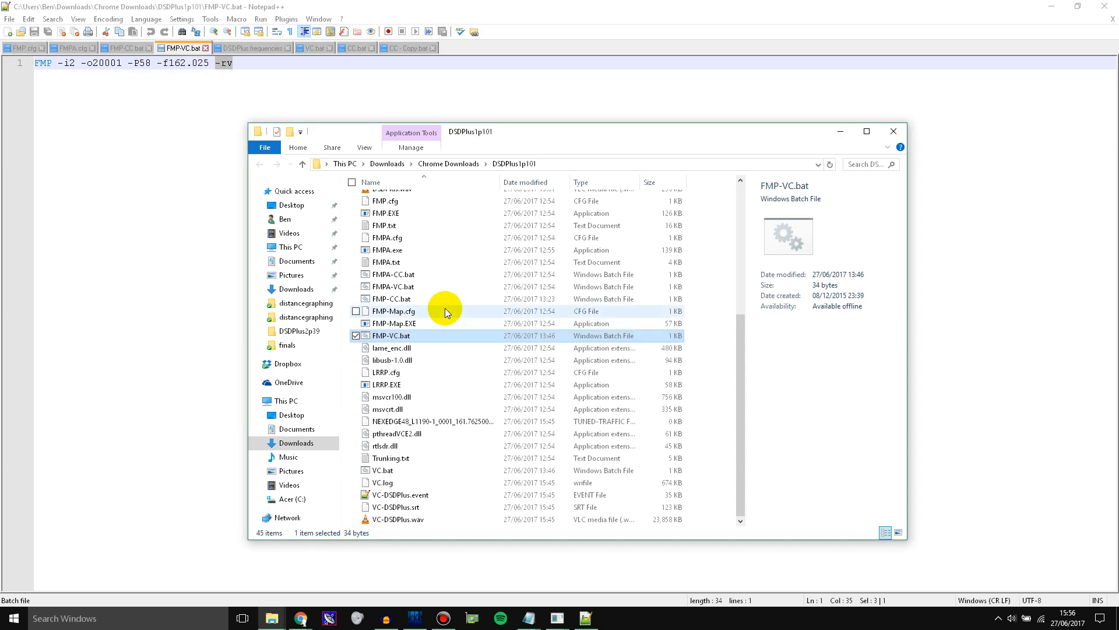
pyautogui.moveTo(421, 457)
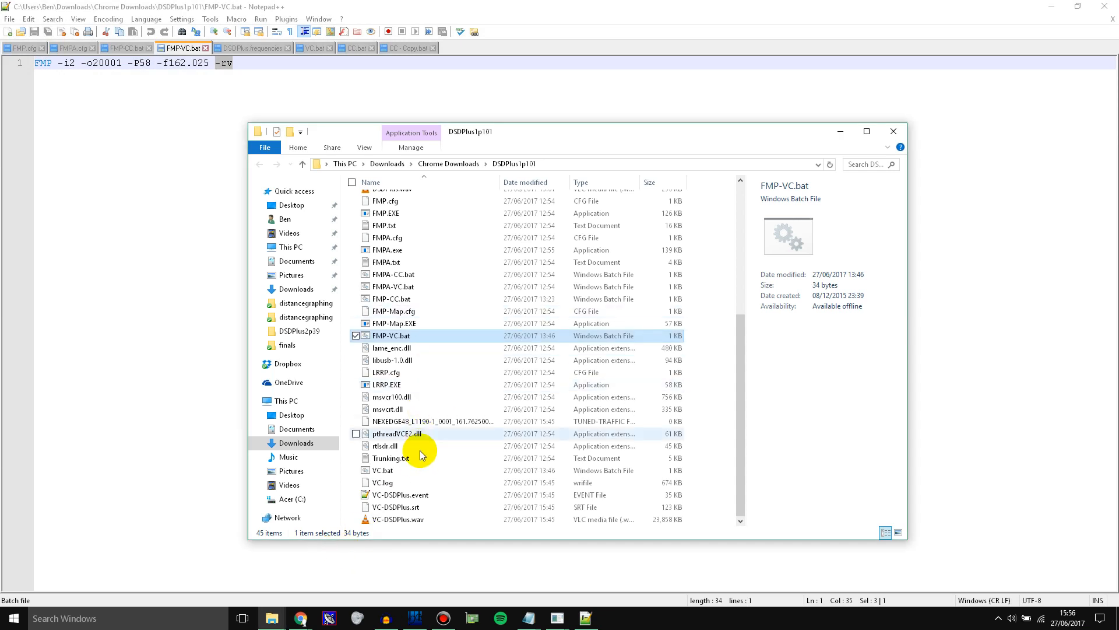
pyautogui.rightClick(382, 470)
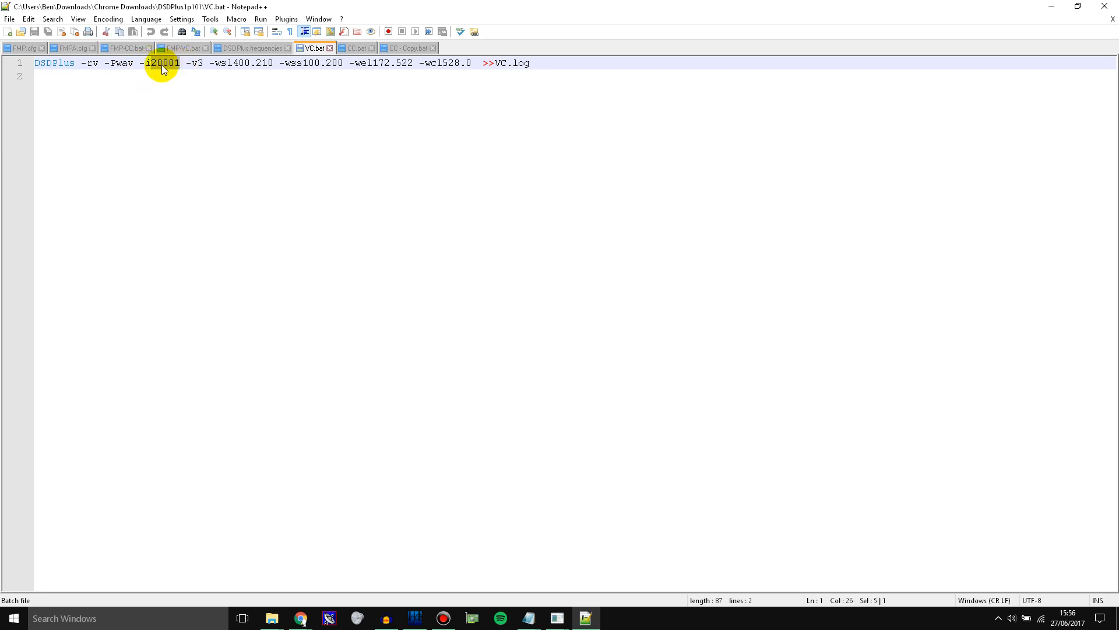
pyautogui.moveTo(172, 70)
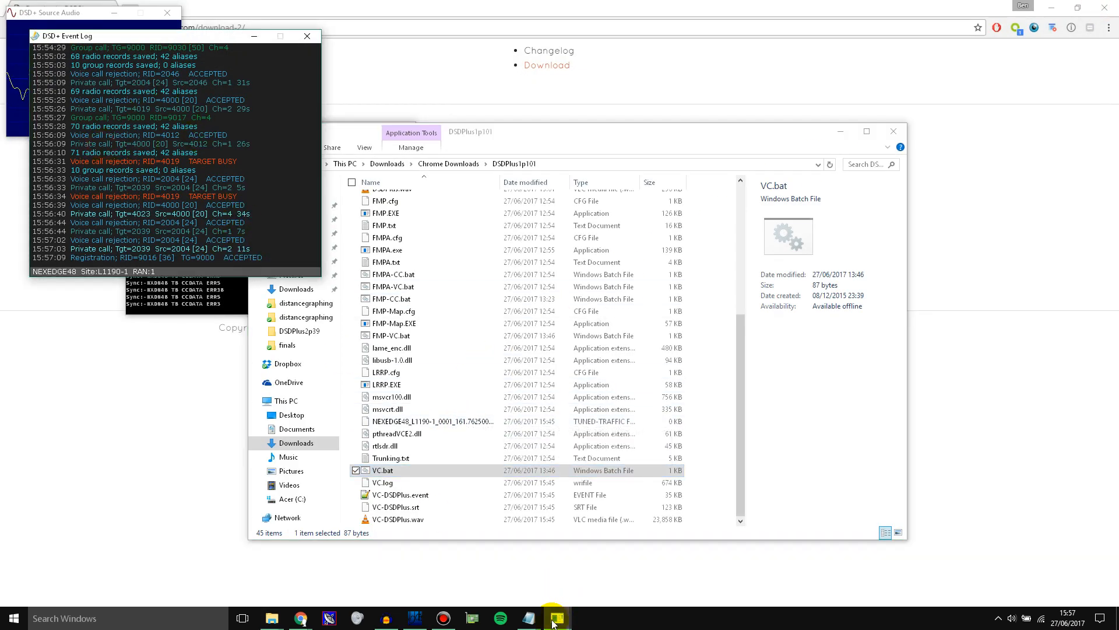
# Step: Close the earlier DSD+ console and return to the SDR# receiver
pyautogui.click(554, 618)
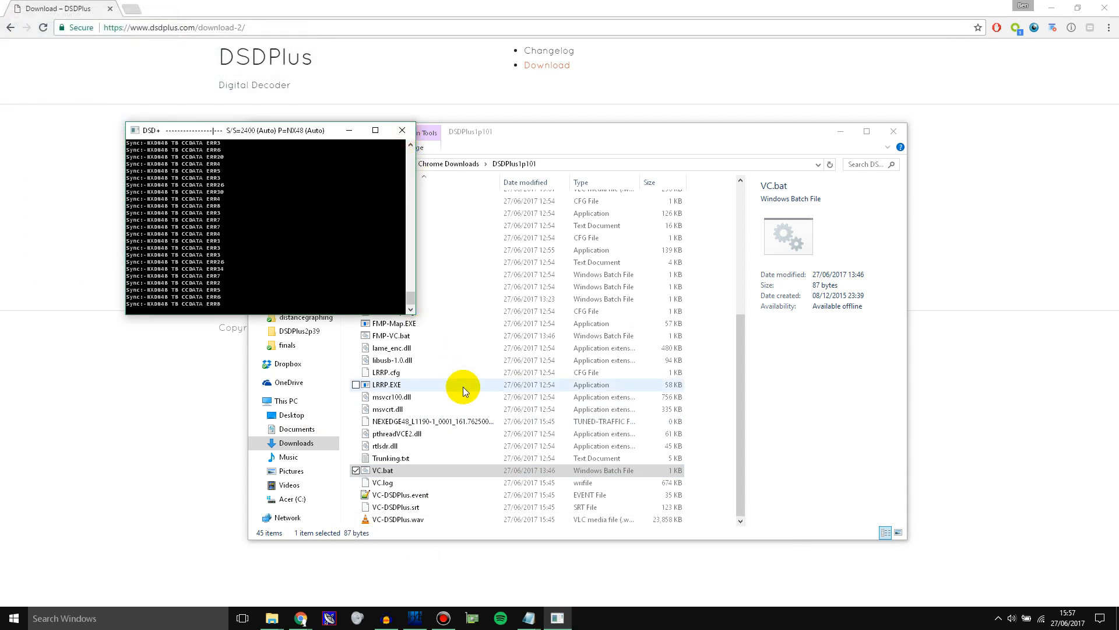
pyautogui.click(401, 130)
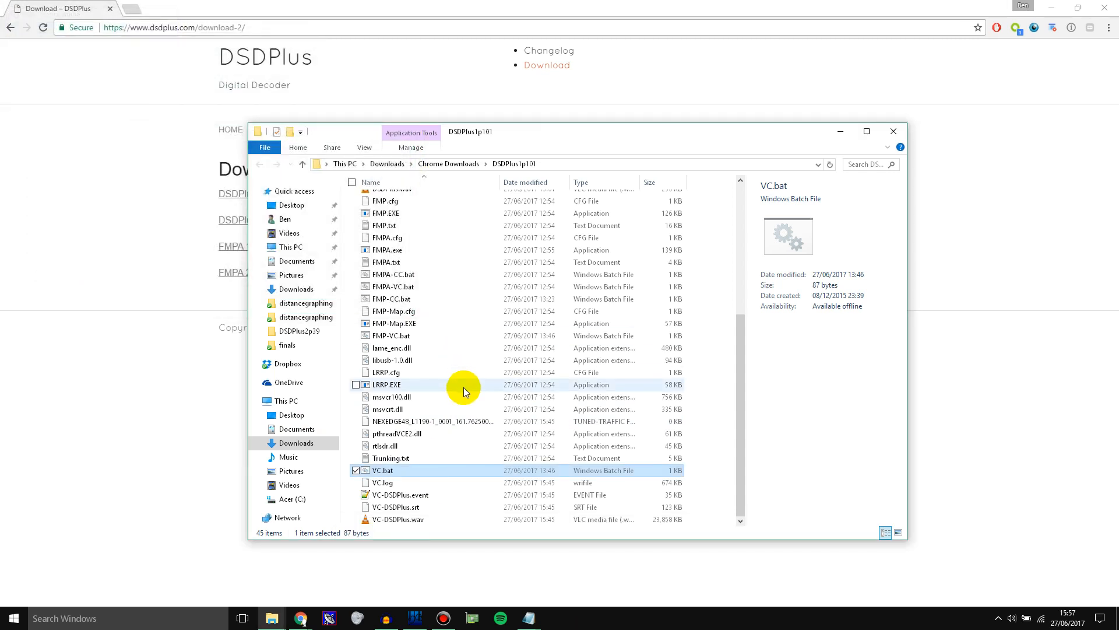
pyautogui.click(414, 617)
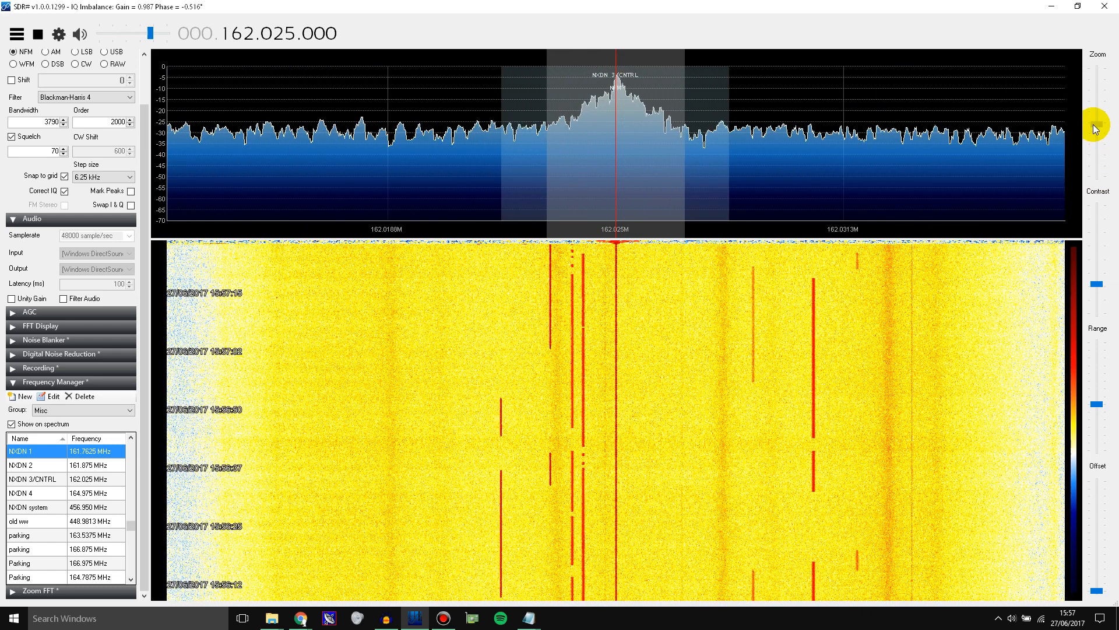
pyautogui.moveTo(415, 617)
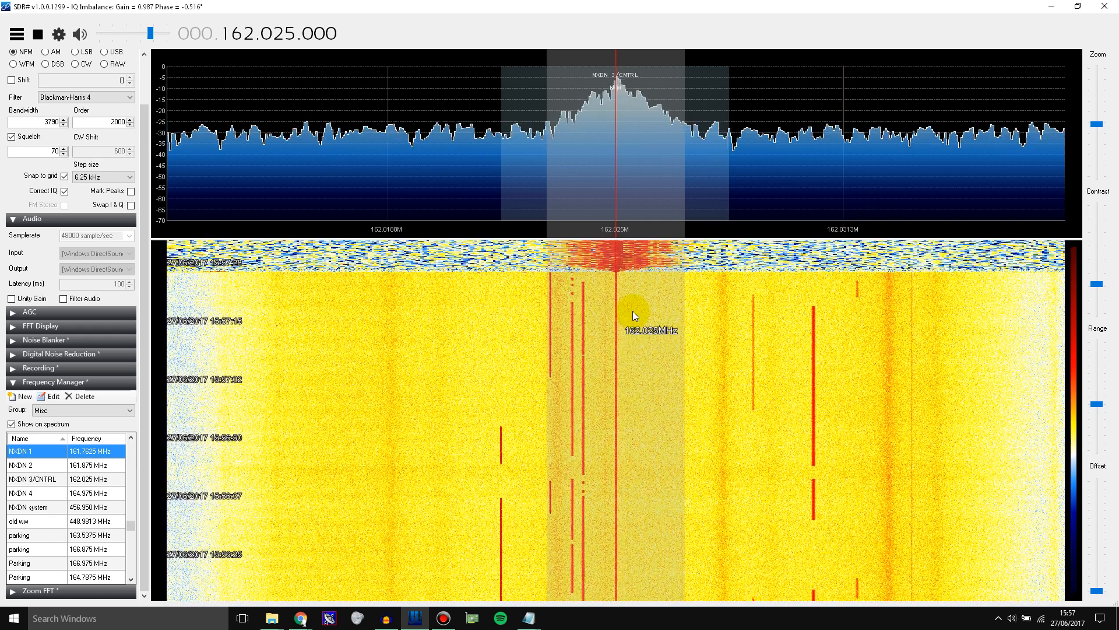
pyautogui.moveTo(682, 218)
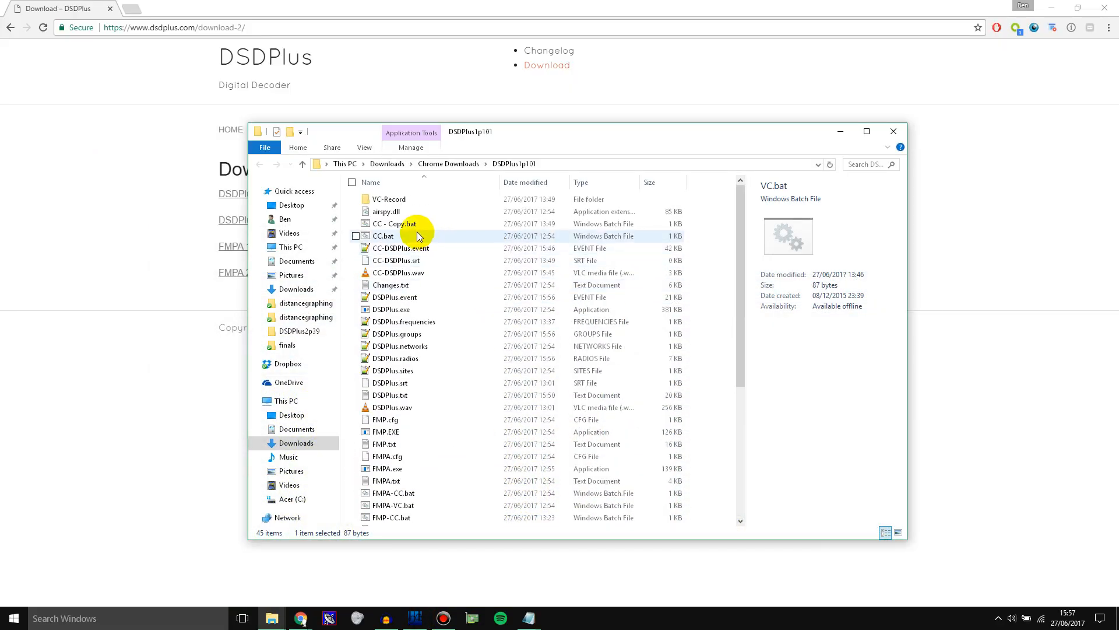
# Step: Launch CC - Copy.bat to start the DSD+ control-channel decoder
pyautogui.click(394, 224)
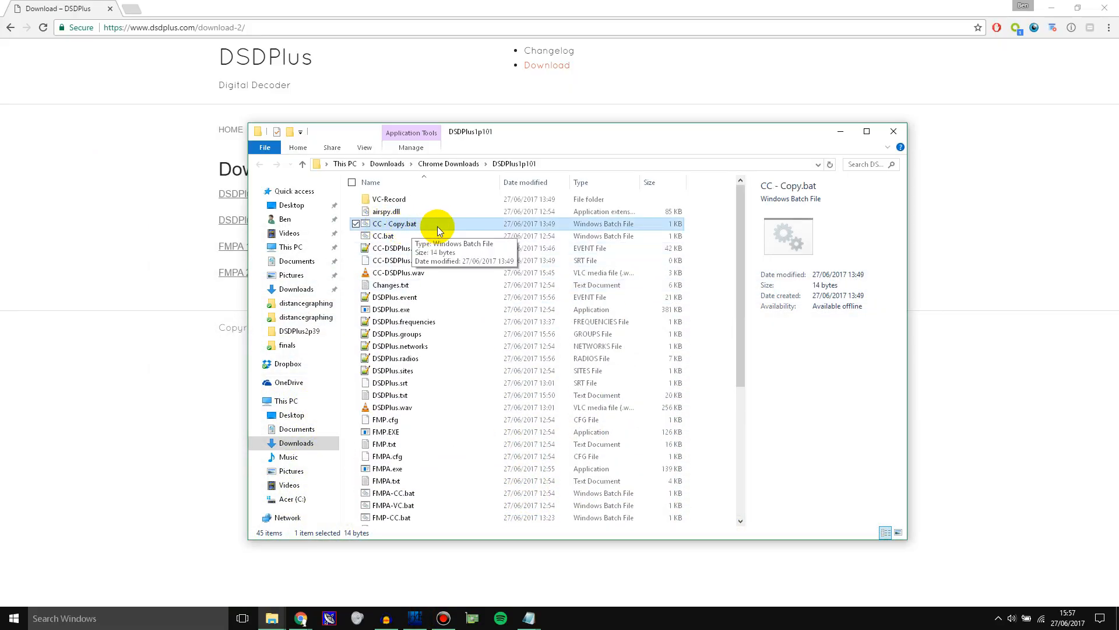
pyautogui.doubleClick(394, 224)
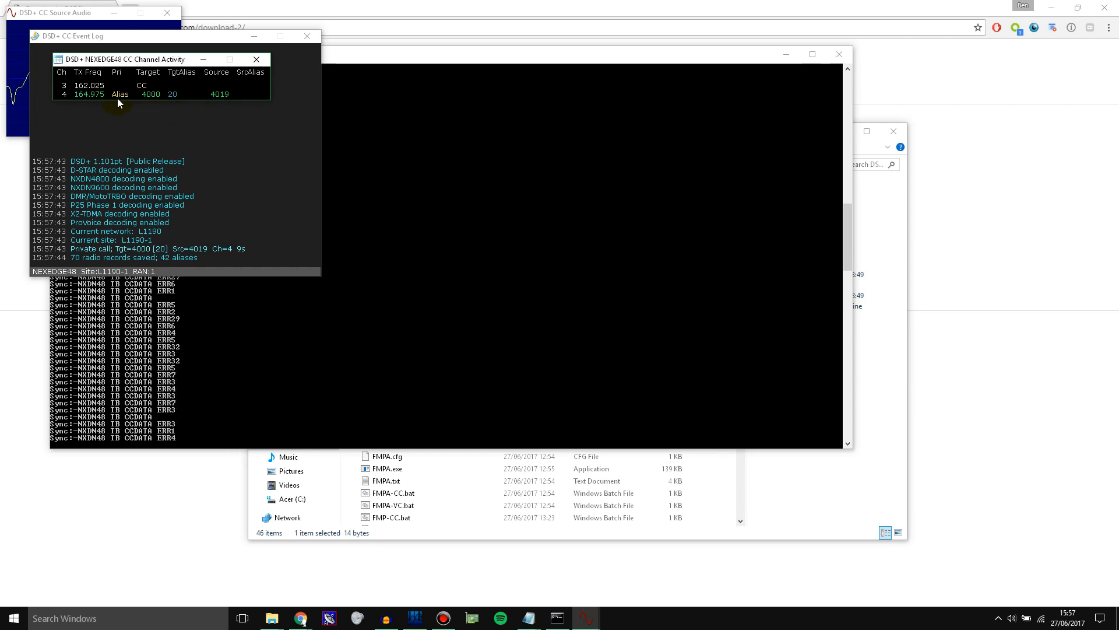
pyautogui.moveTo(80, 203)
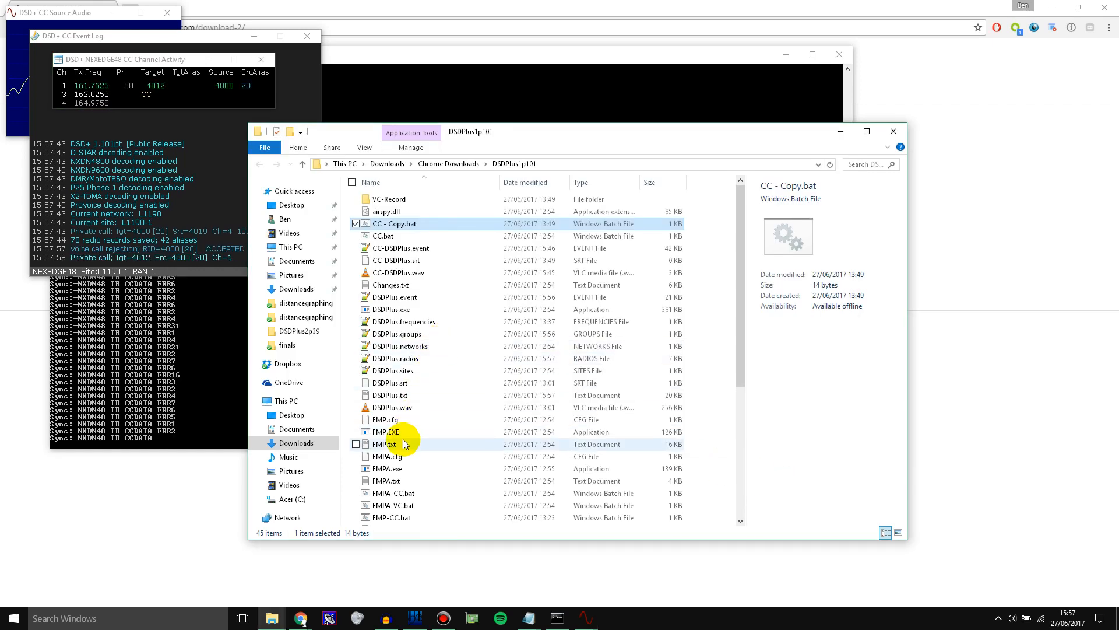
pyautogui.scroll(-3)
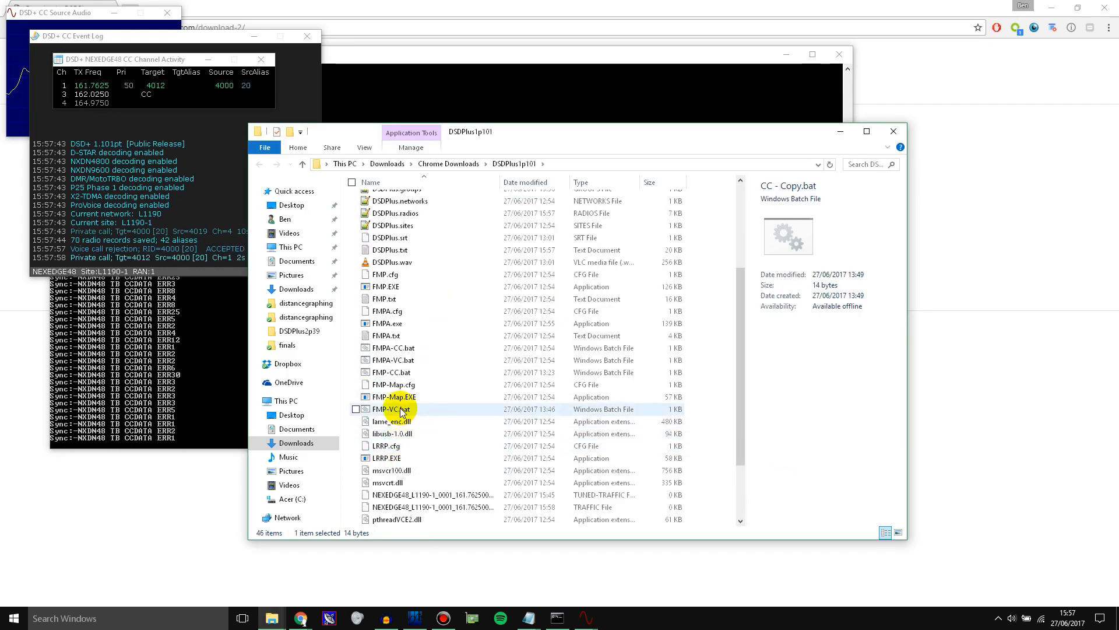
pyautogui.click(391, 409)
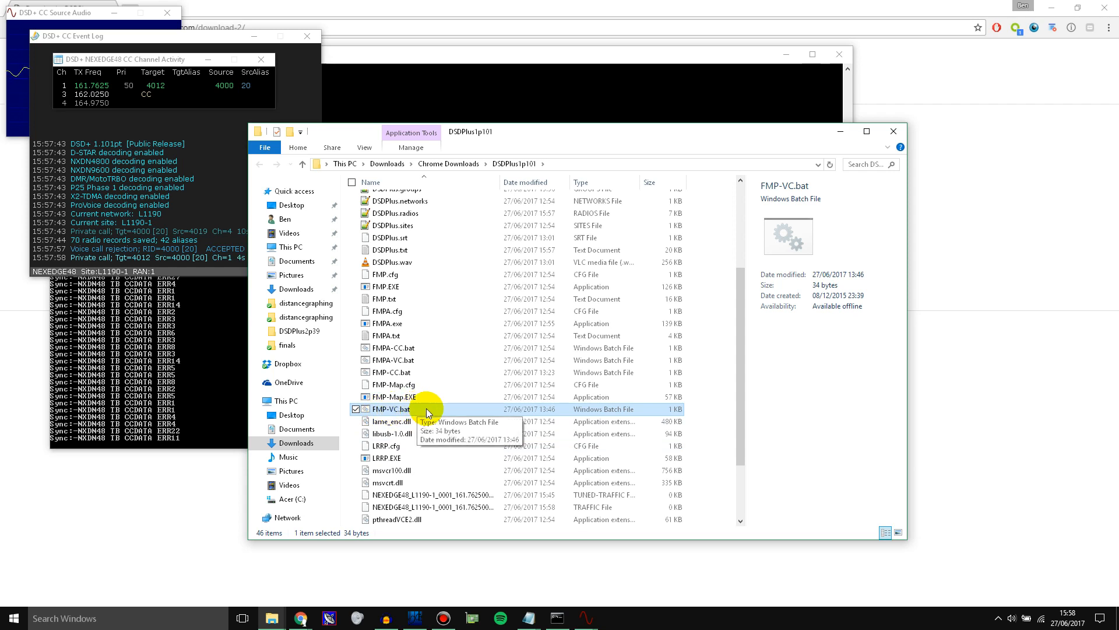
# Step: Launch FMP-VC.bat so FMP follows the NXDN voice channels
pyautogui.doubleClick(391, 408)
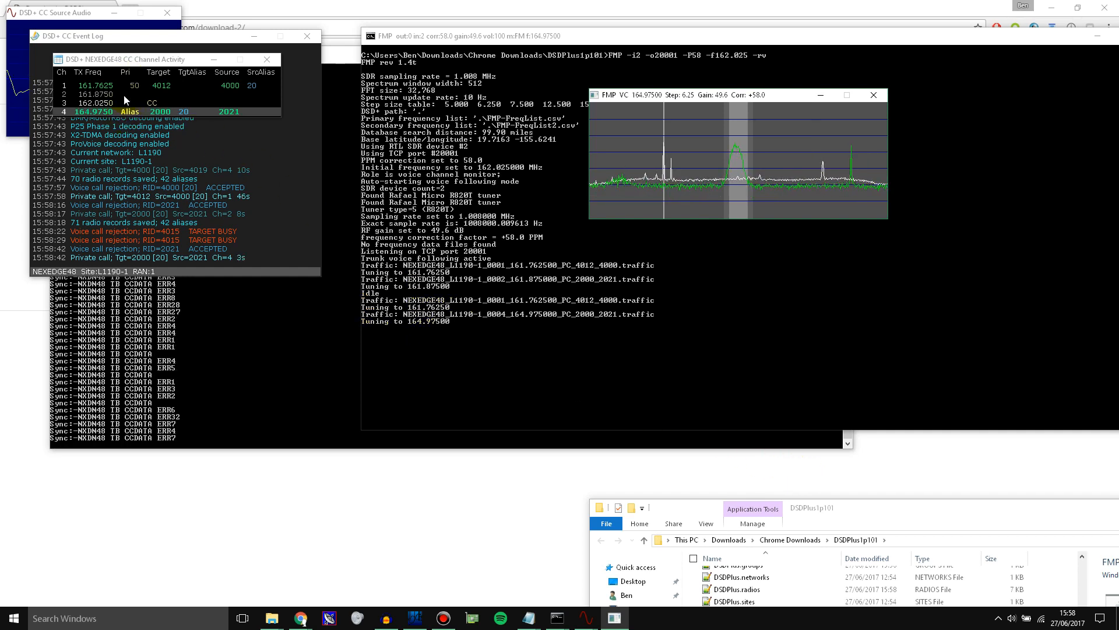
pyautogui.moveTo(896, 517)
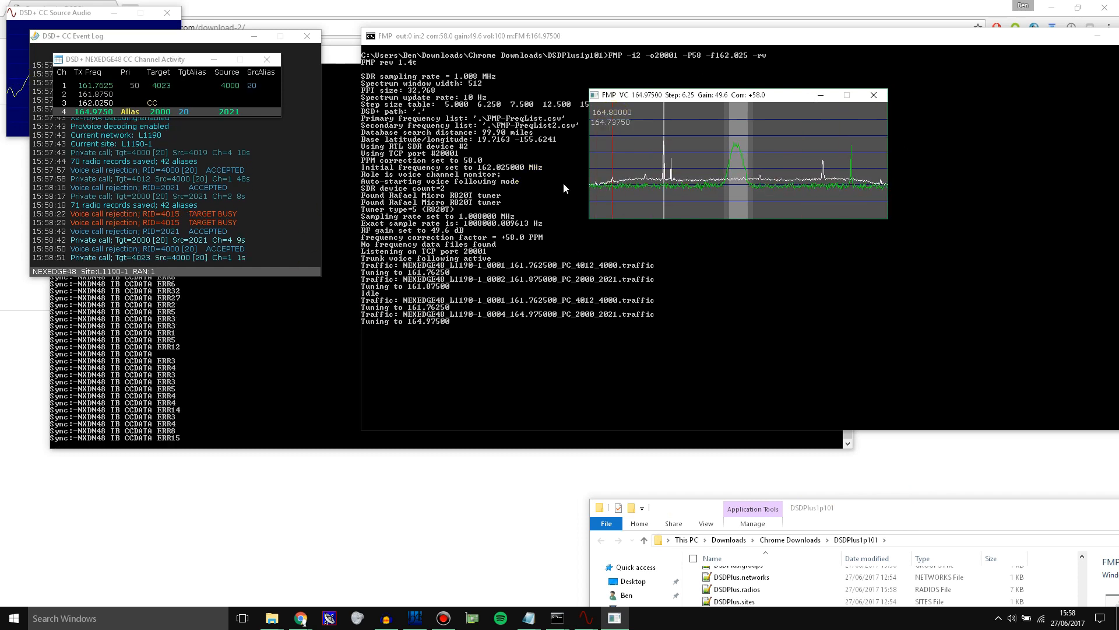
pyautogui.moveTo(735, 185)
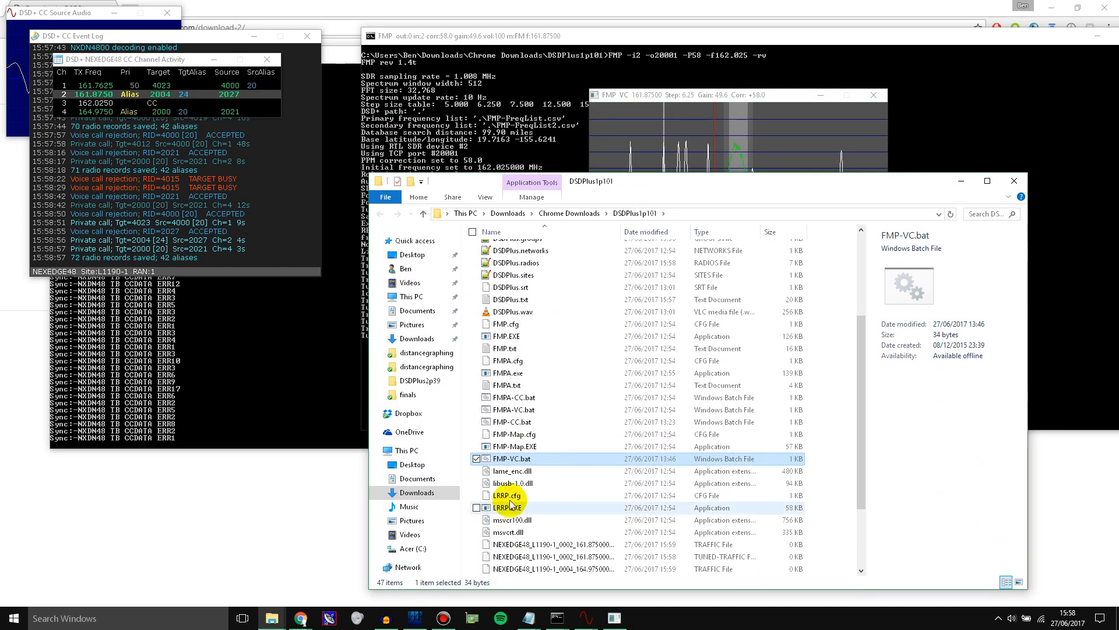
# Step: Launch VC.bat to start the DSD+ voice decoder on port 20001
pyautogui.scroll(-3)
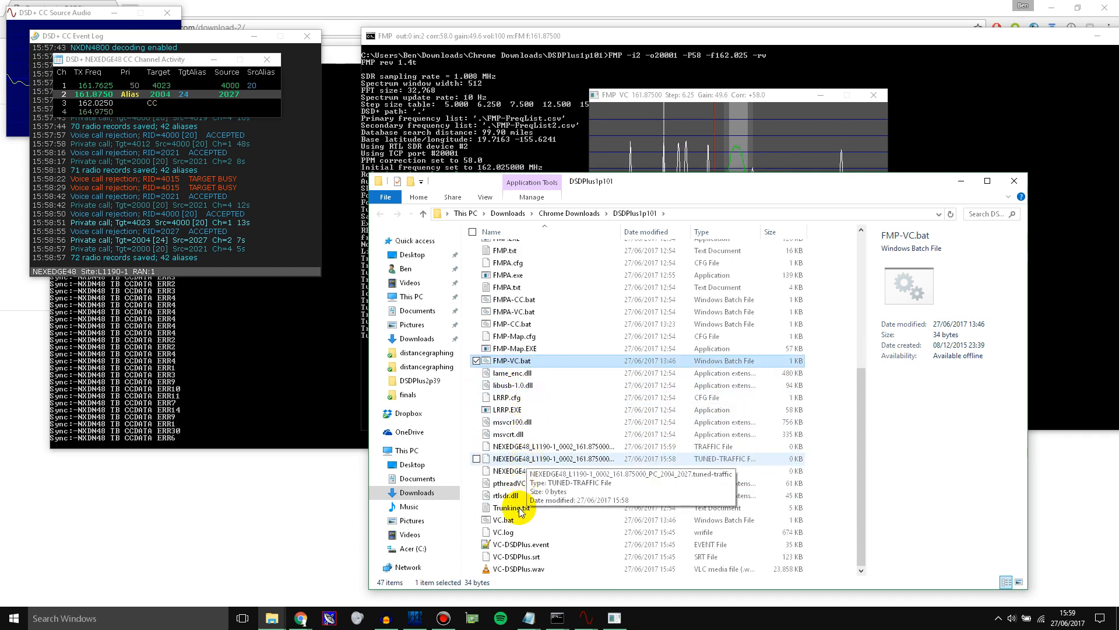
pyautogui.click(503, 519)
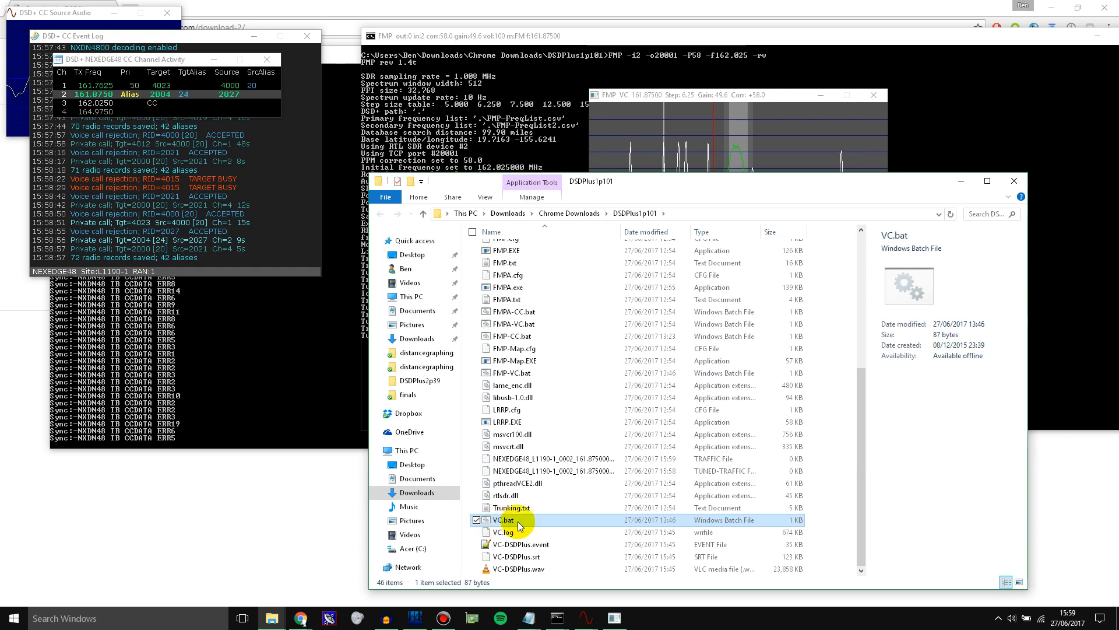
pyautogui.doubleClick(503, 519)
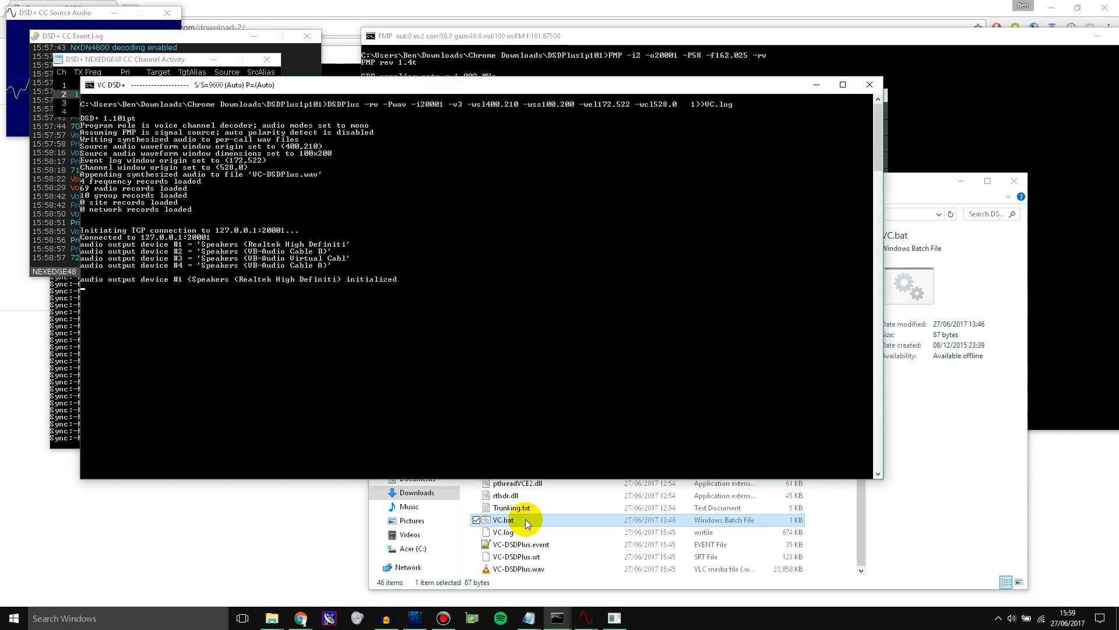
pyautogui.doubleClick(503, 519)
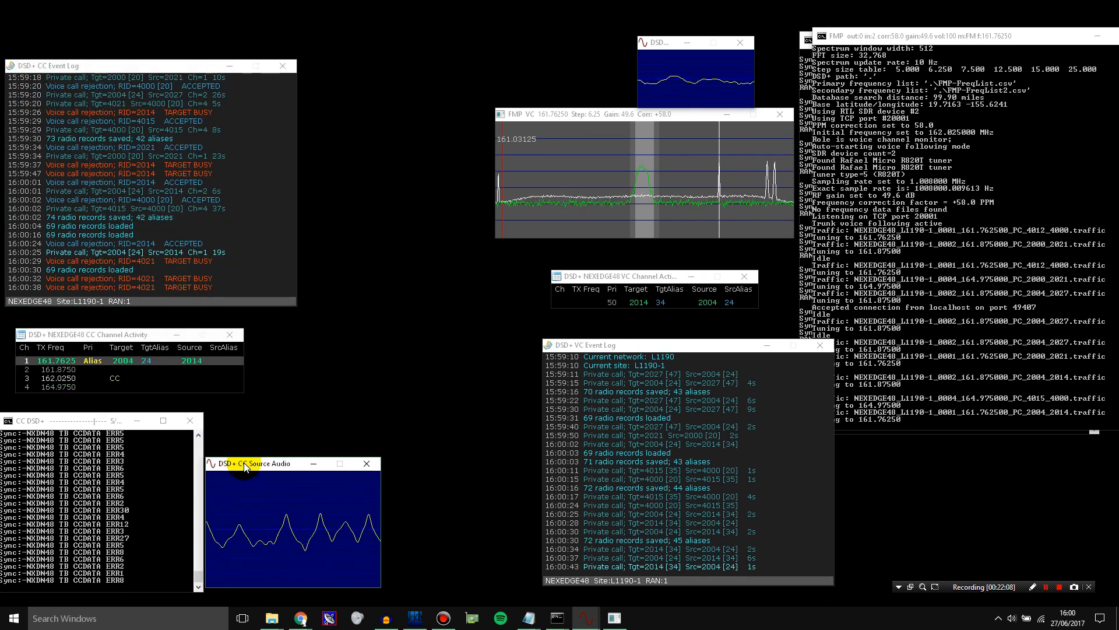
pyautogui.moveTo(367, 463)
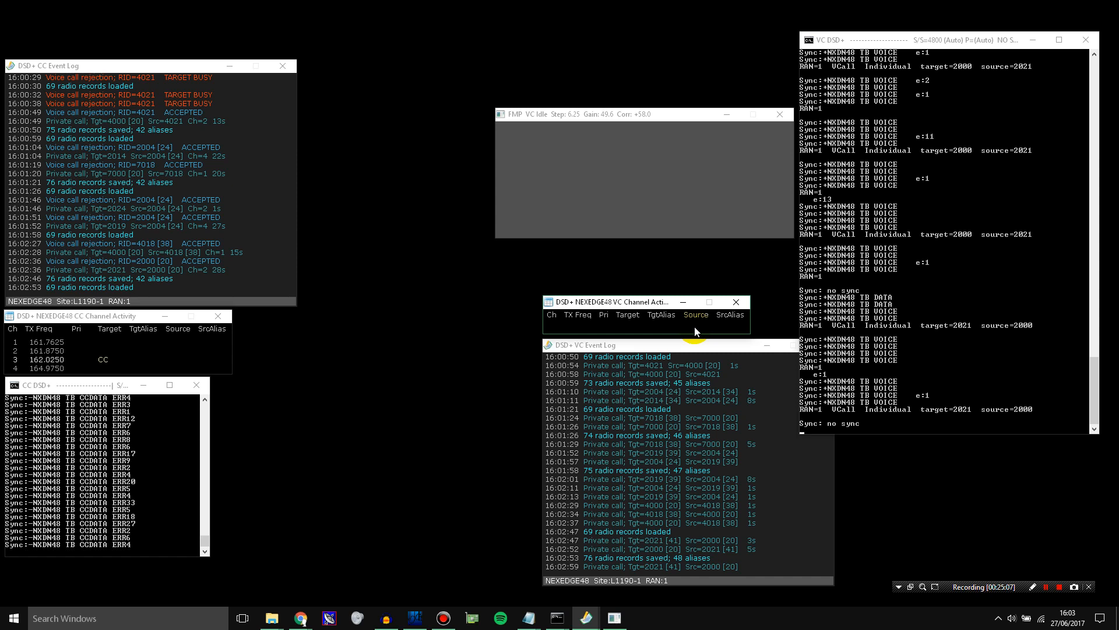
# Step: Bring the SDR# receiver window back to the front
pyautogui.click(423, 618)
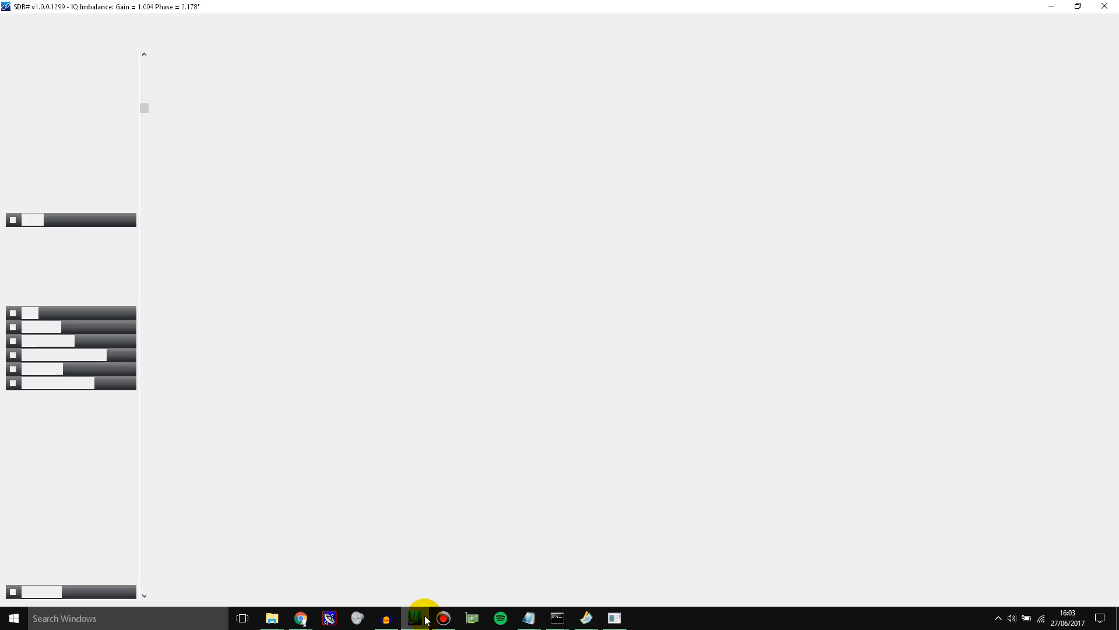